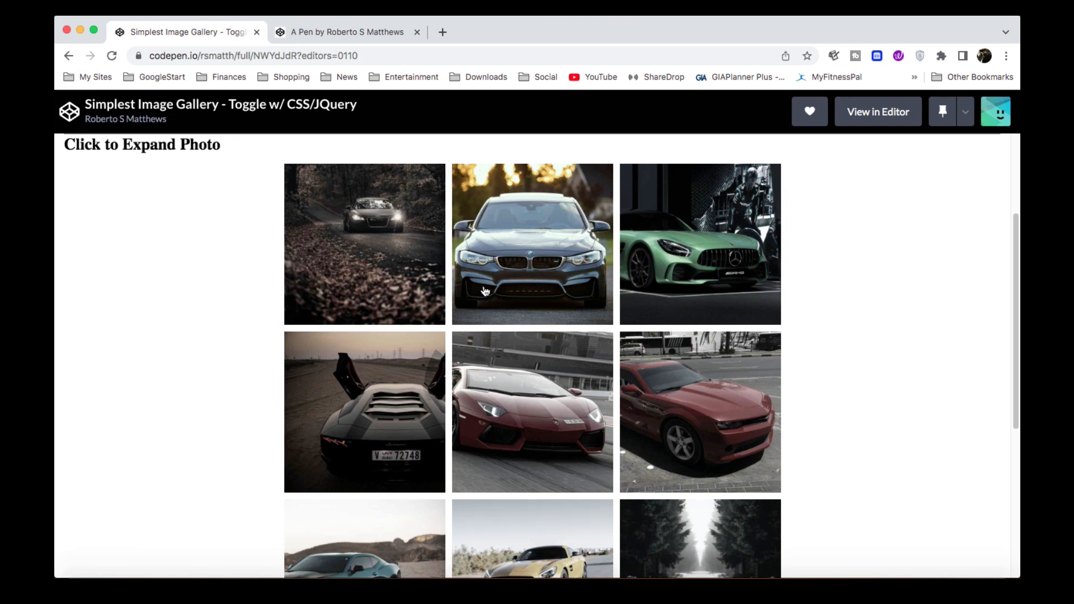
{"action": "mouse_move", "coordinate": [331, 192]}
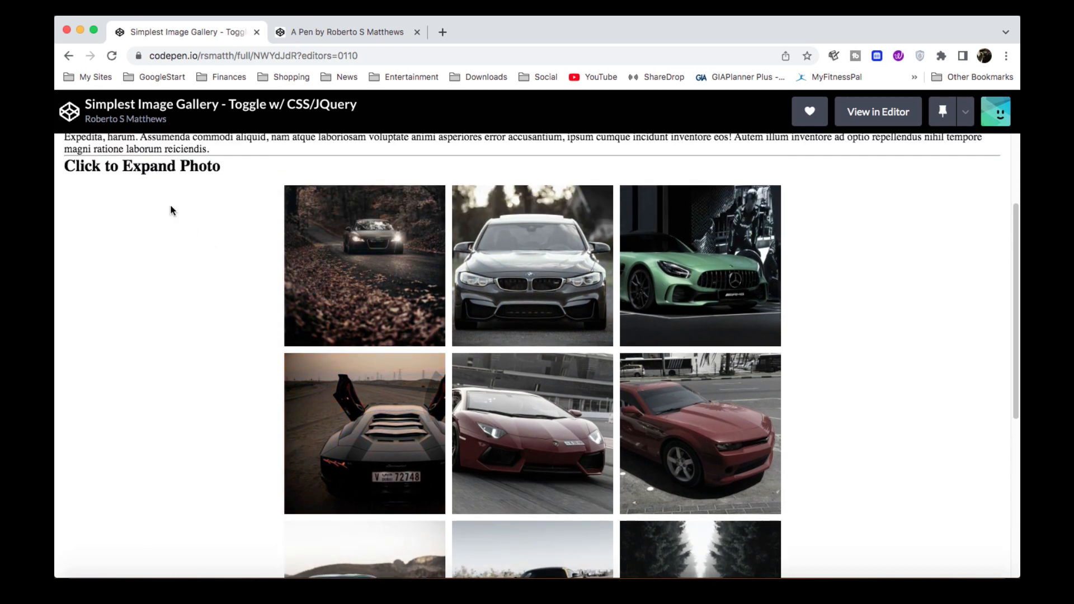
Try the finished gallery demo: expand the grey BMW photo, then shrink the yellow Mercedes back into the grid.
{"action": "scroll", "scroll_direction": "down", "scroll_amount": 3}
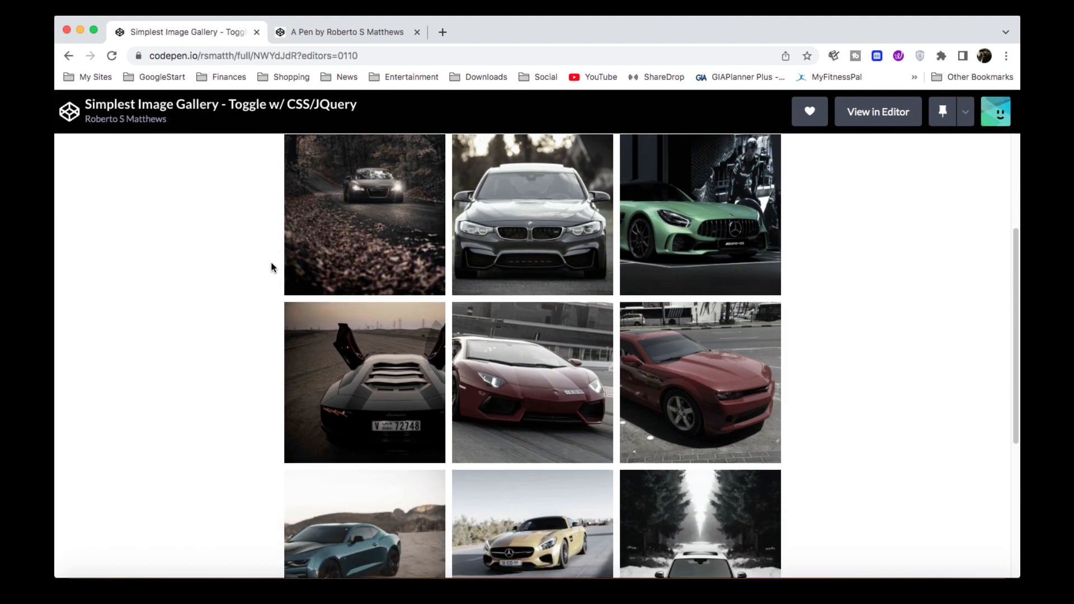
{"action": "left_click", "coordinate": [531, 215]}
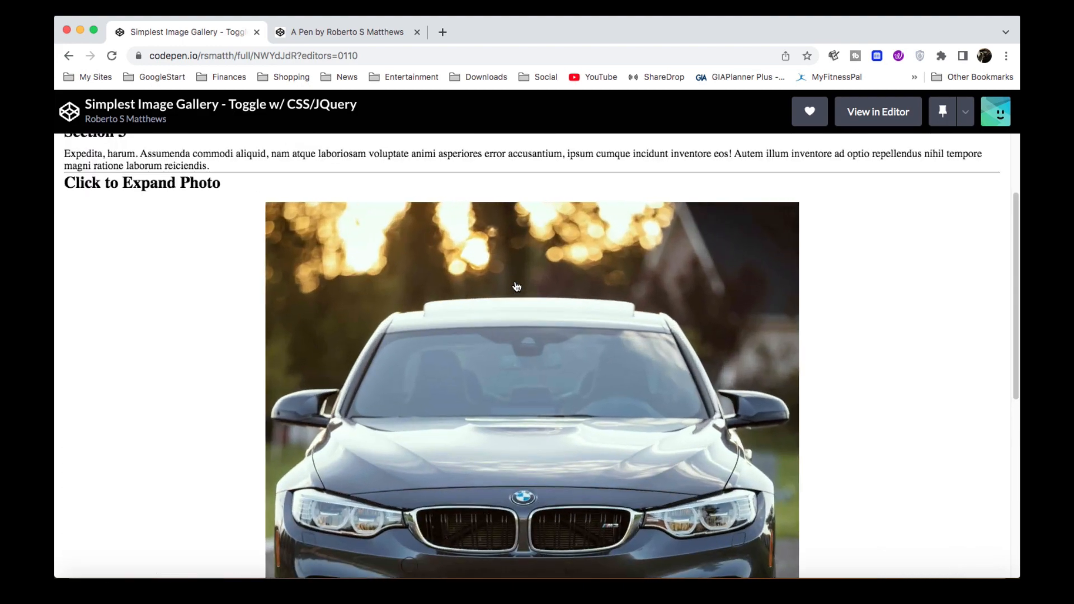
{"action": "scroll", "scroll_direction": "down", "scroll_amount": 3}
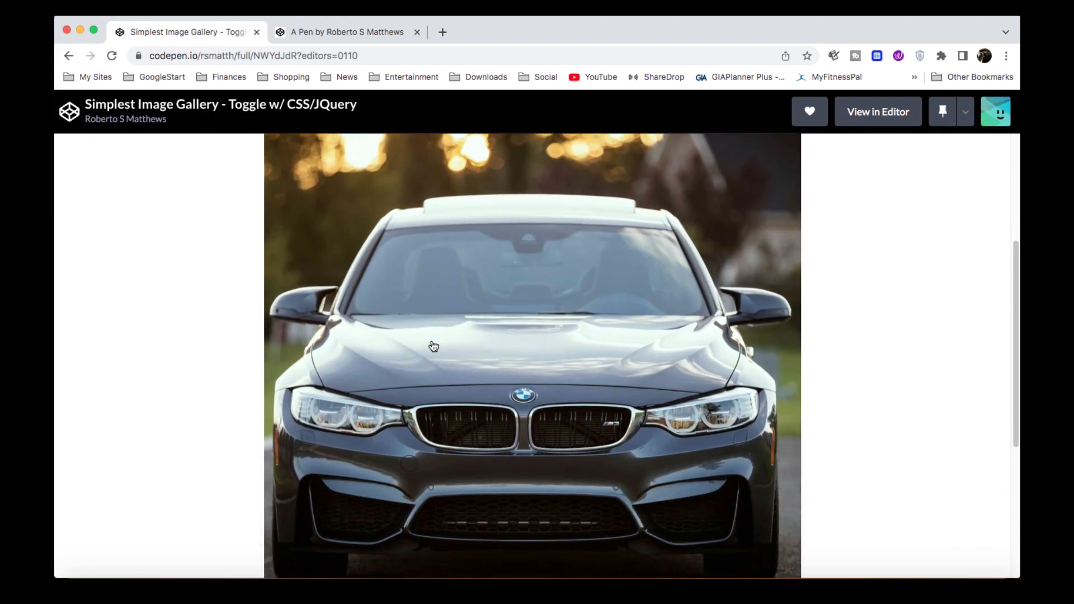
{"action": "scroll", "scroll_direction": "up", "scroll_amount": 3}
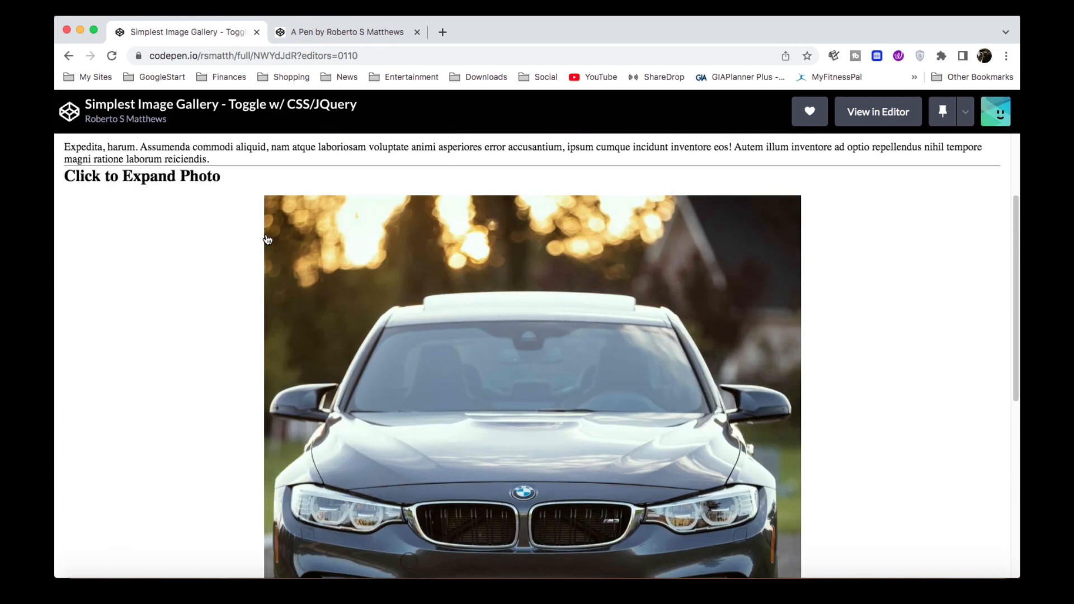
{"action": "scroll", "scroll_direction": "down", "scroll_amount": 3}
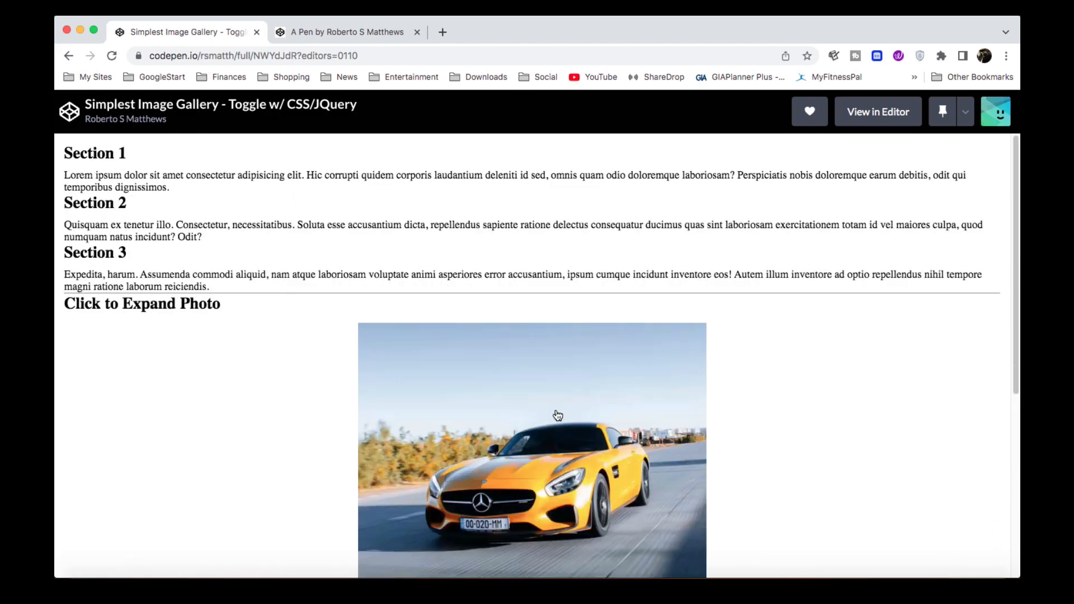
{"action": "left_click", "coordinate": [531, 449]}
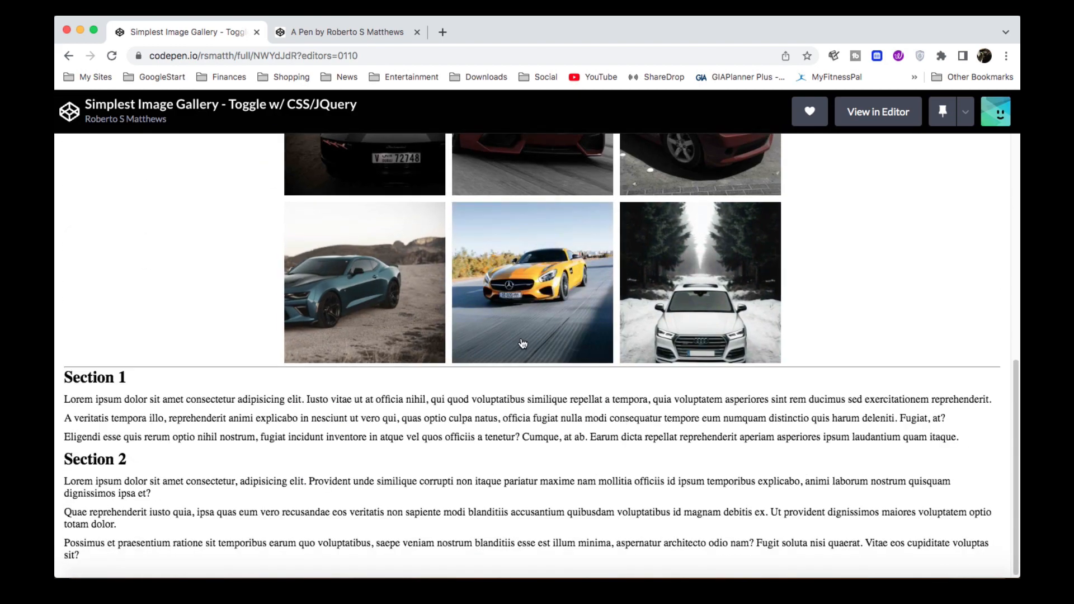
{"action": "scroll", "scroll_direction": "up", "scroll_amount": 3}
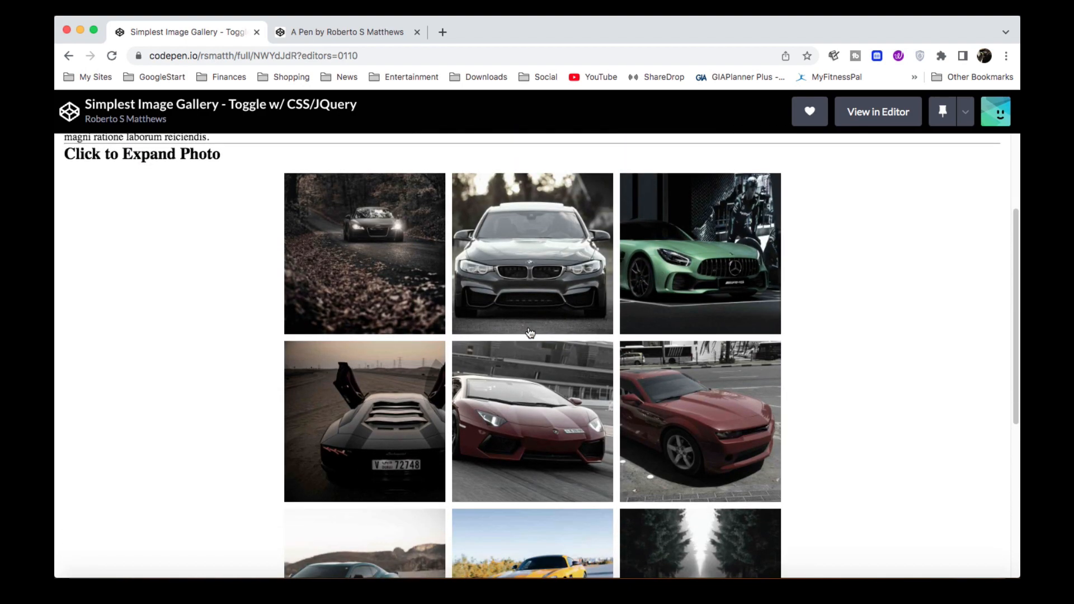
{"action": "scroll", "scroll_direction": "down", "scroll_amount": 3}
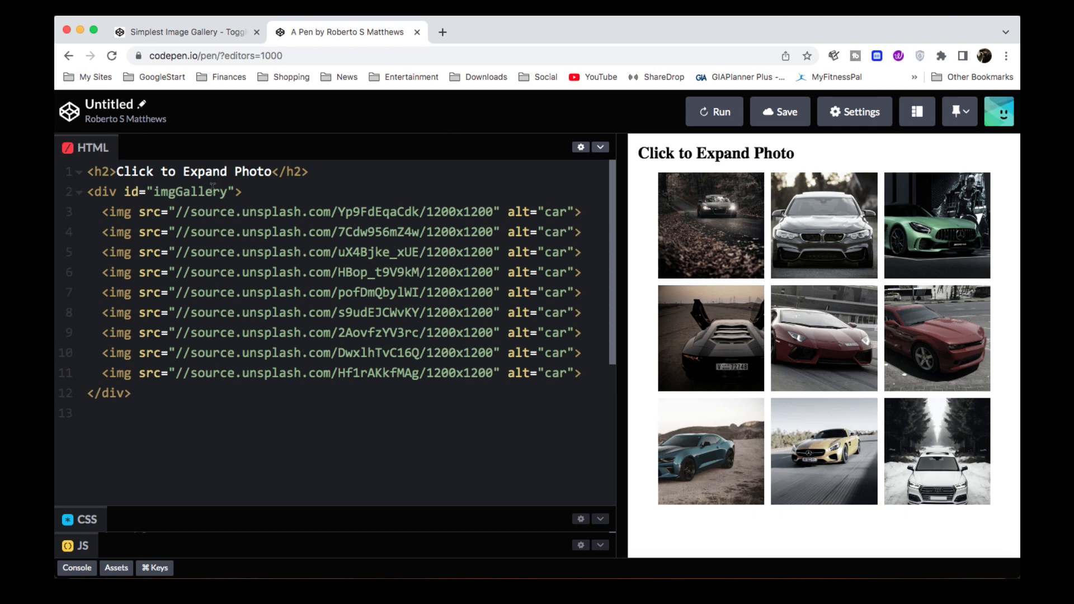
Place the cursor on the empty line after the gallery markup in the new pen's HTML.
{"action": "left_click", "coordinate": [86, 412]}
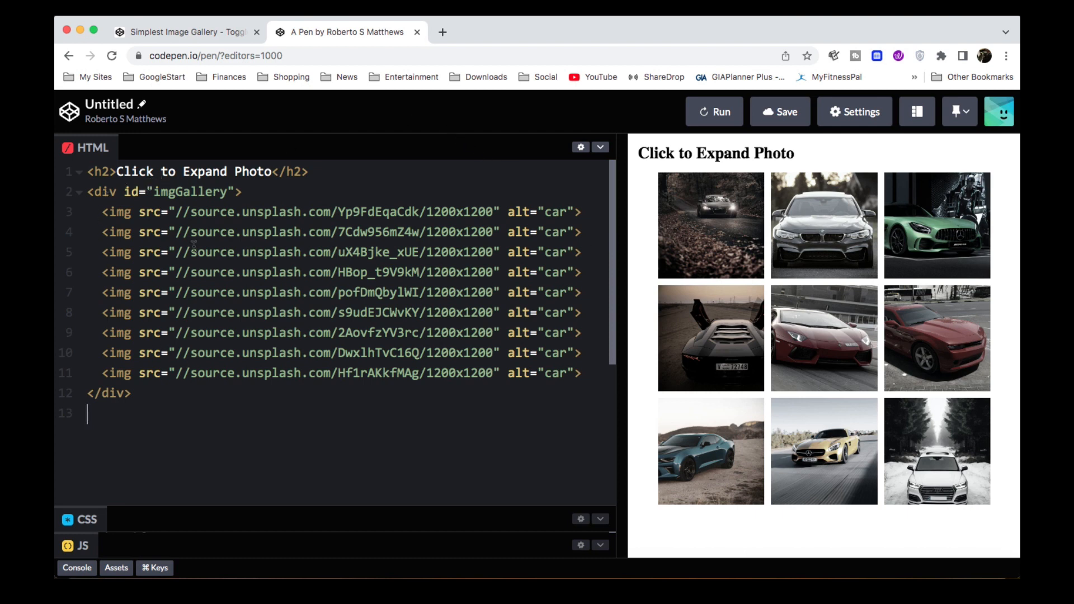
{"action": "mouse_move", "coordinate": [651, 158]}
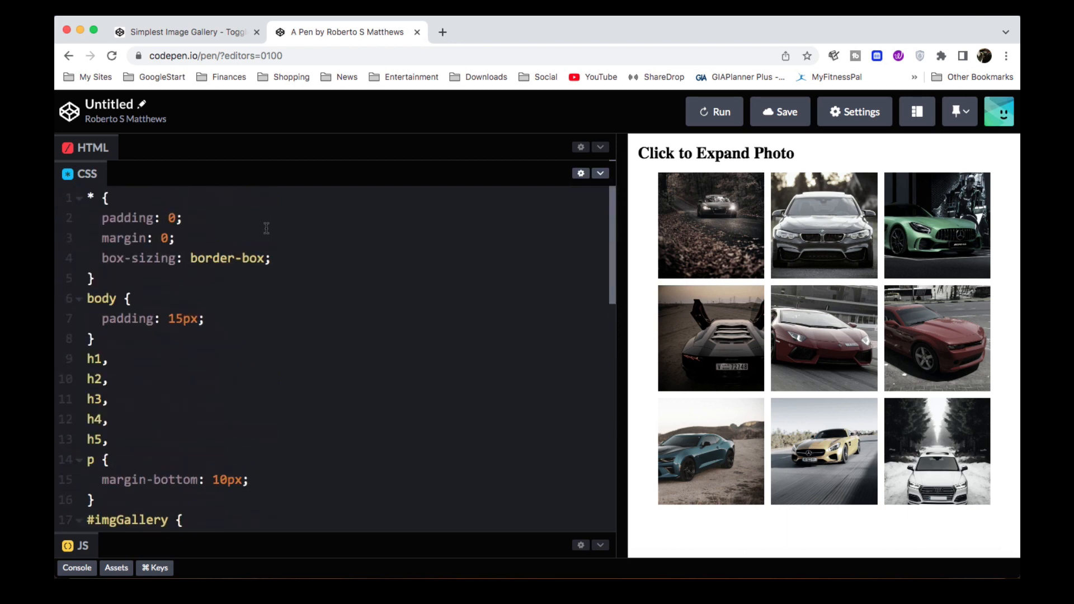
Scroll through the gallery CSS to reach the heading and paragraph margin-bottom rule.
{"action": "scroll", "scroll_direction": "down", "scroll_amount": 3}
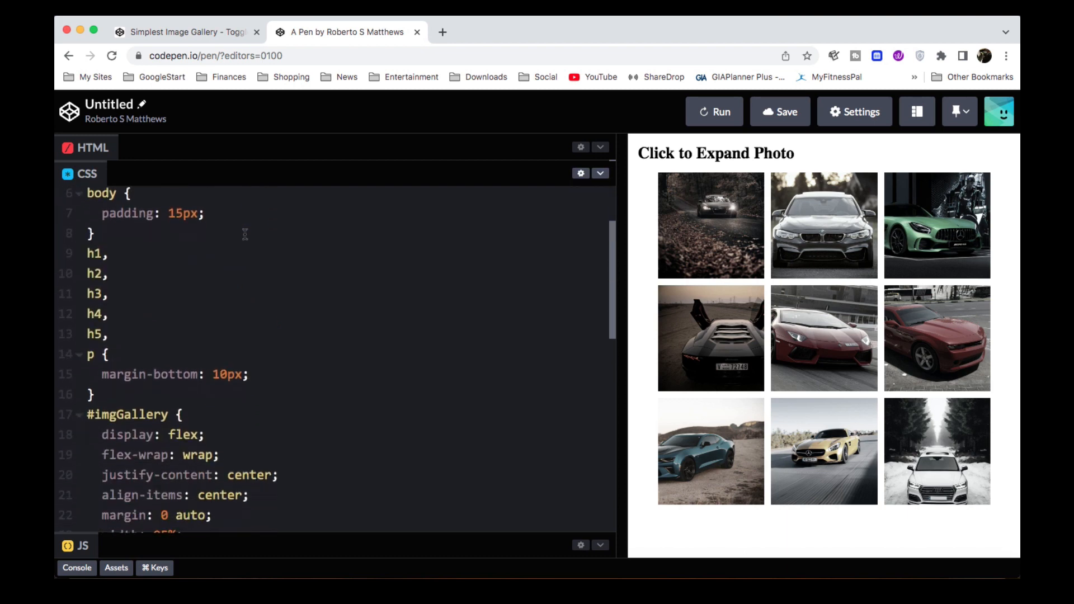
{"action": "mouse_move", "coordinate": [829, 197]}
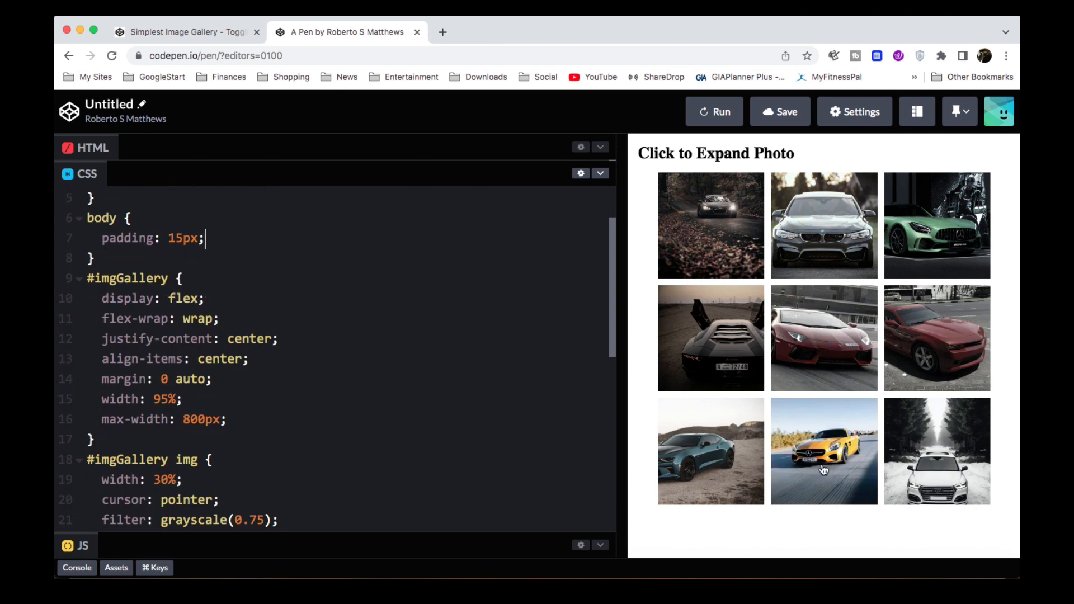
{"action": "mouse_move", "coordinate": [657, 276]}
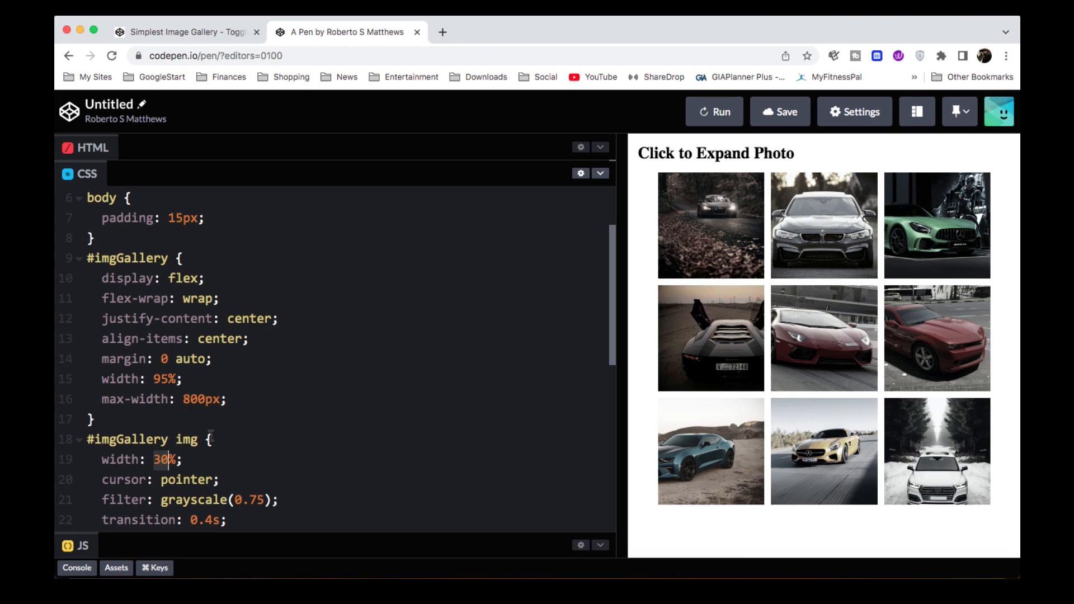
{"action": "type", "text": "25"}
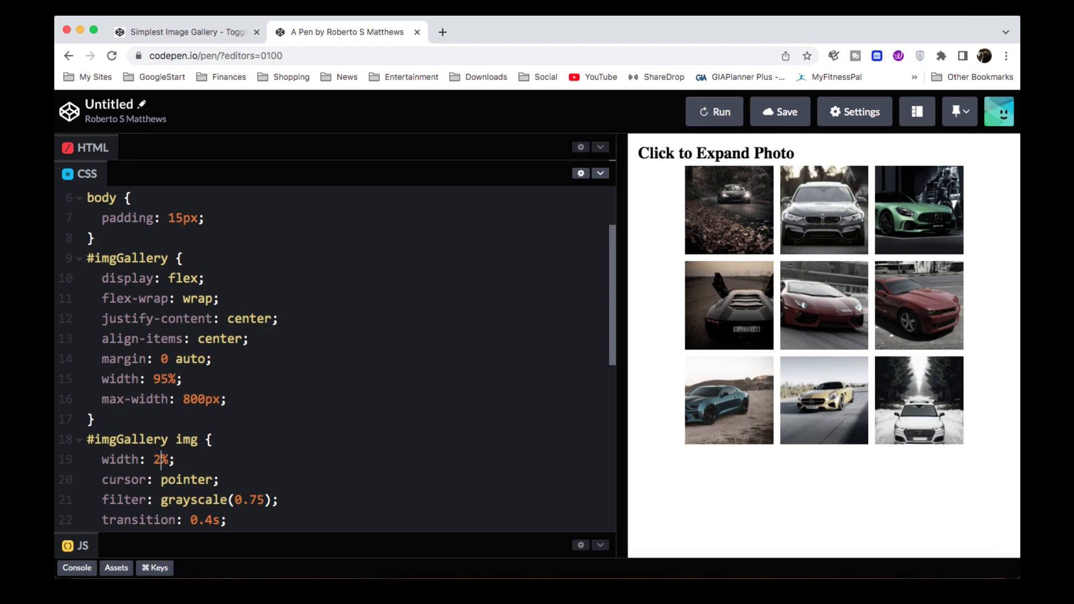
{"action": "left_click", "coordinate": [713, 112]}
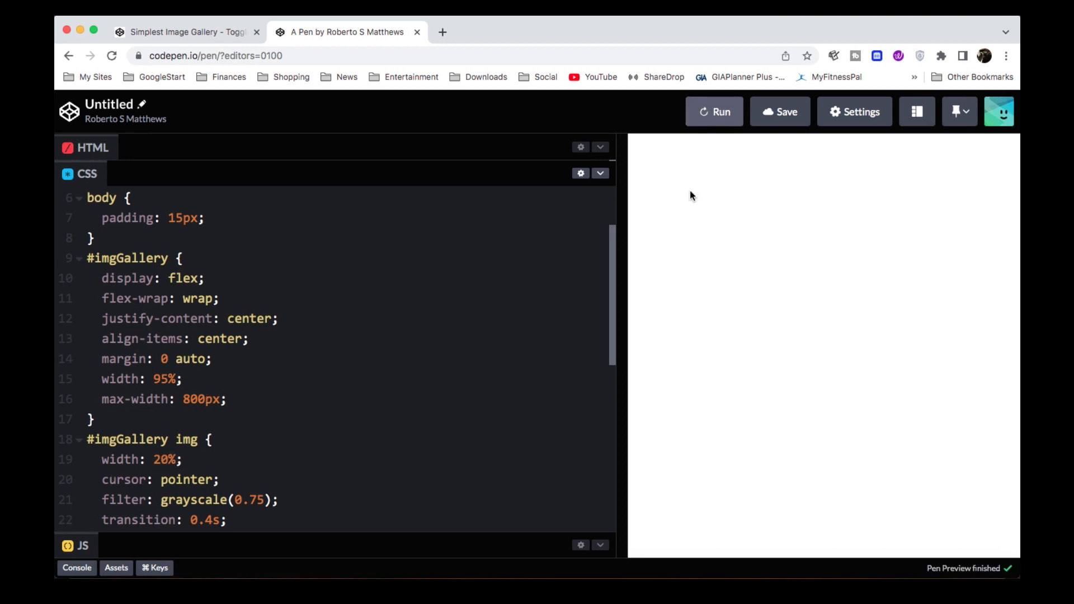
{"action": "left_click", "coordinate": [714, 112]}
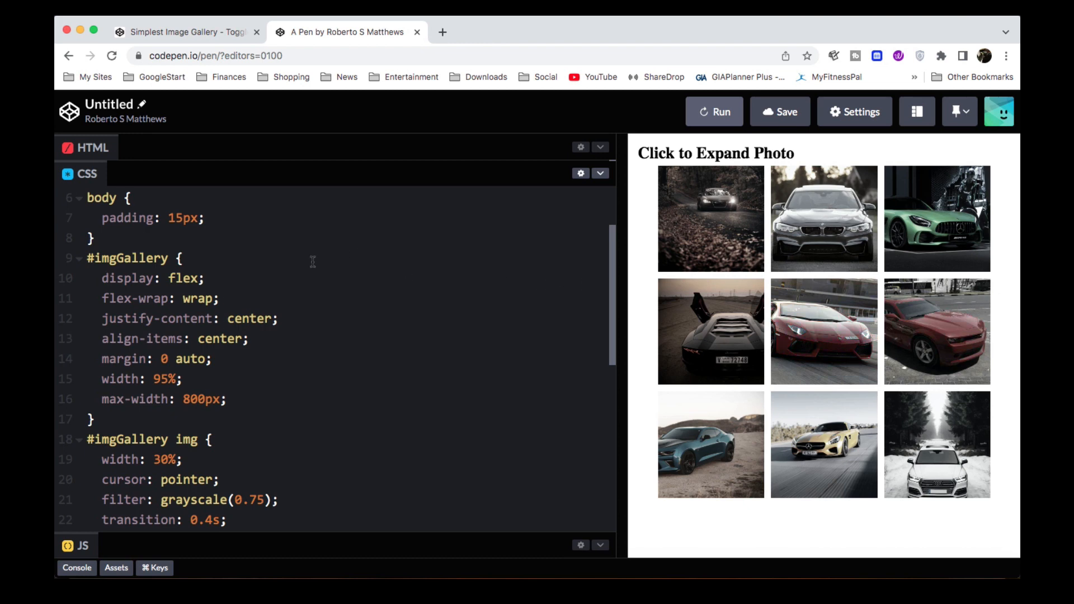
{"action": "mouse_move", "coordinate": [690, 200]}
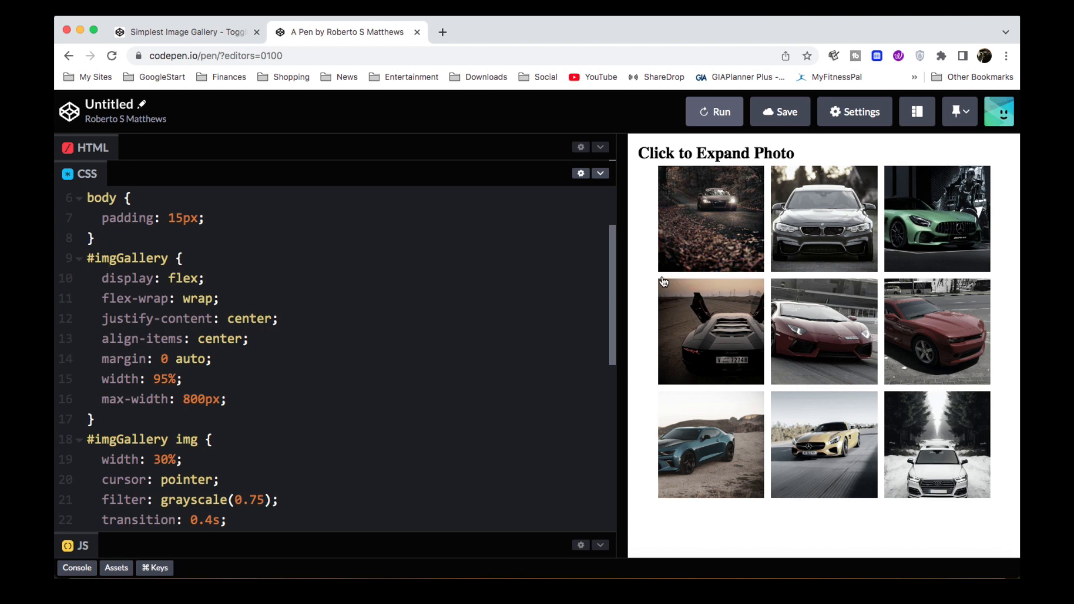
{"action": "mouse_move", "coordinate": [158, 349]}
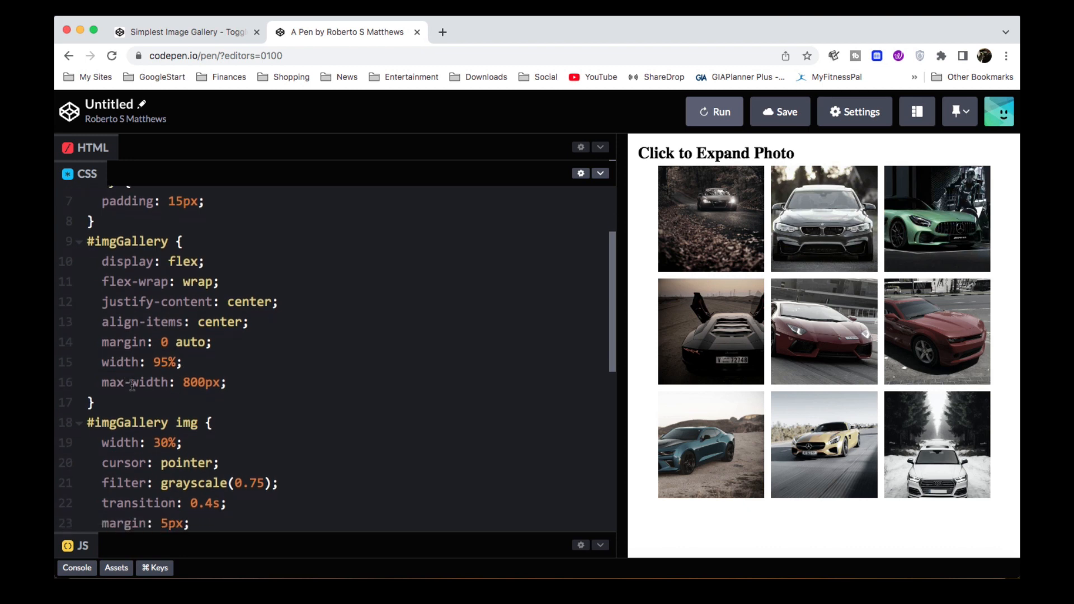
{"action": "mouse_move", "coordinate": [645, 225]}
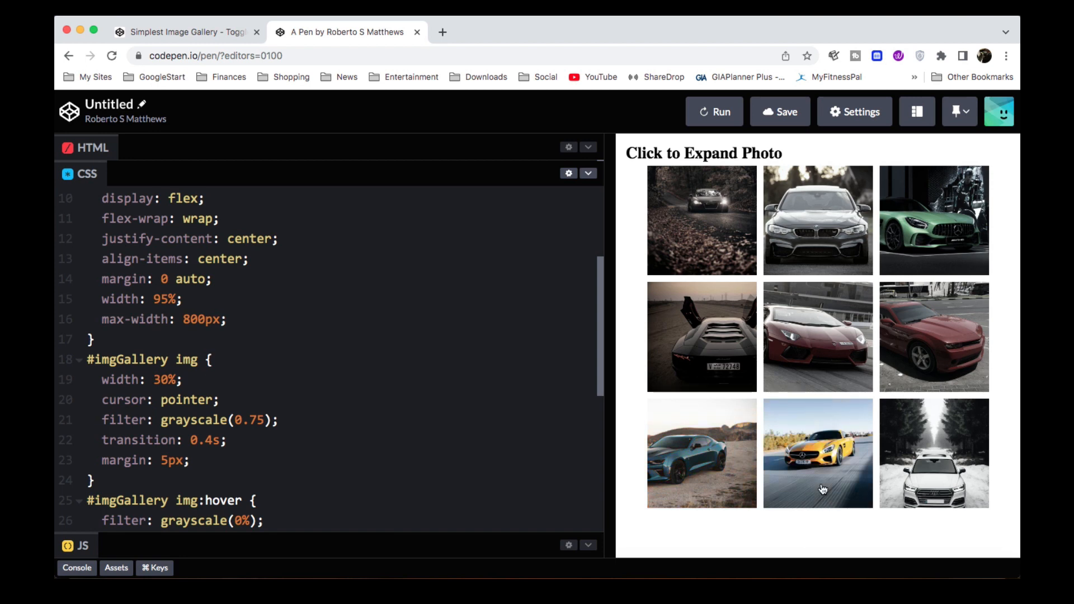
{"action": "mouse_move", "coordinate": [240, 451]}
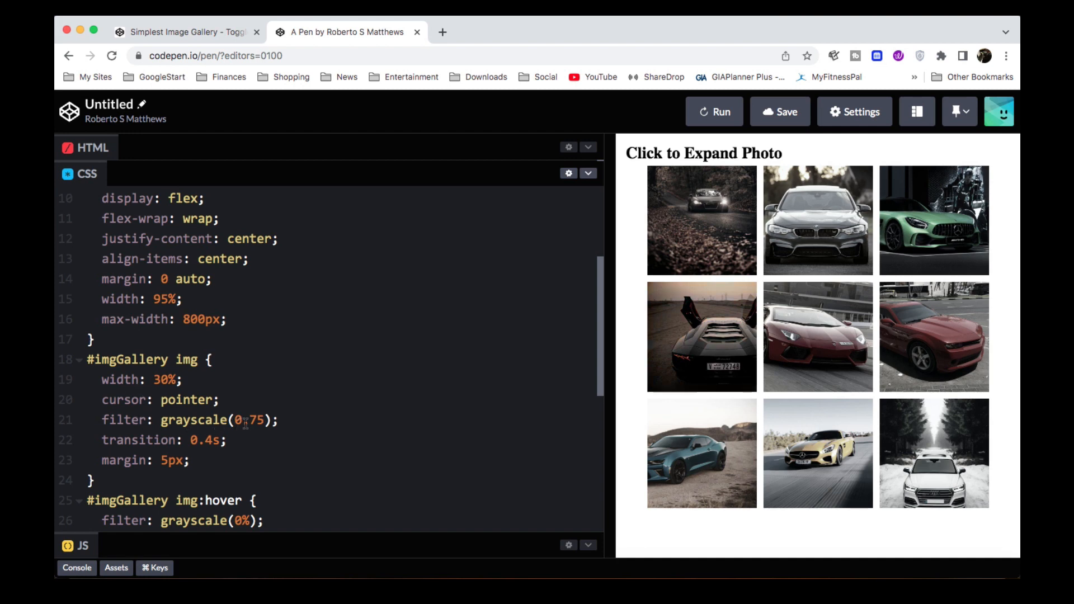
{"action": "mouse_move", "coordinate": [798, 234]}
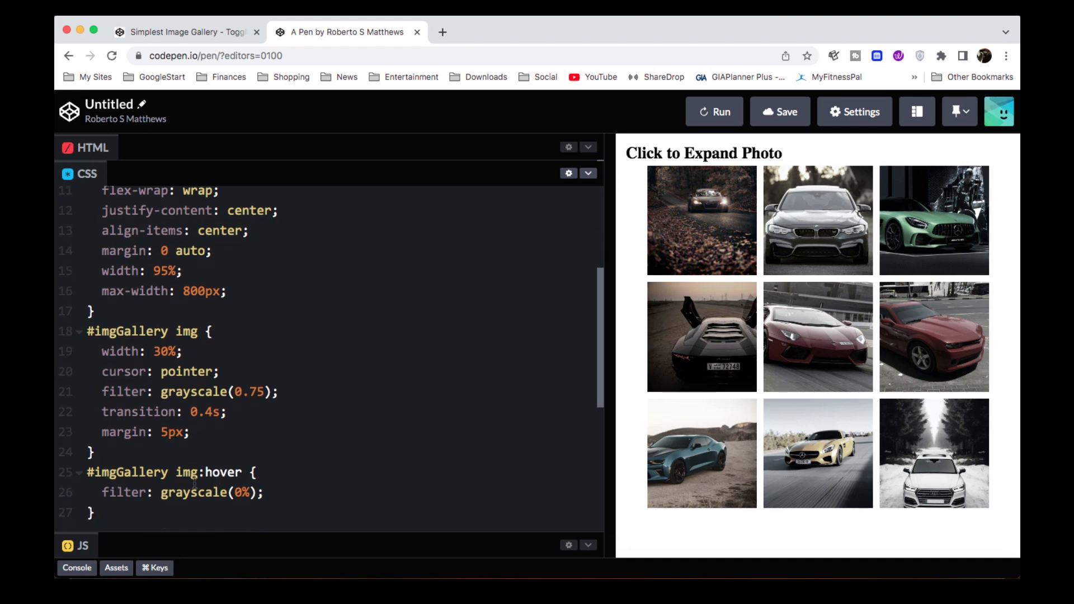
{"action": "mouse_move", "coordinate": [803, 231]}
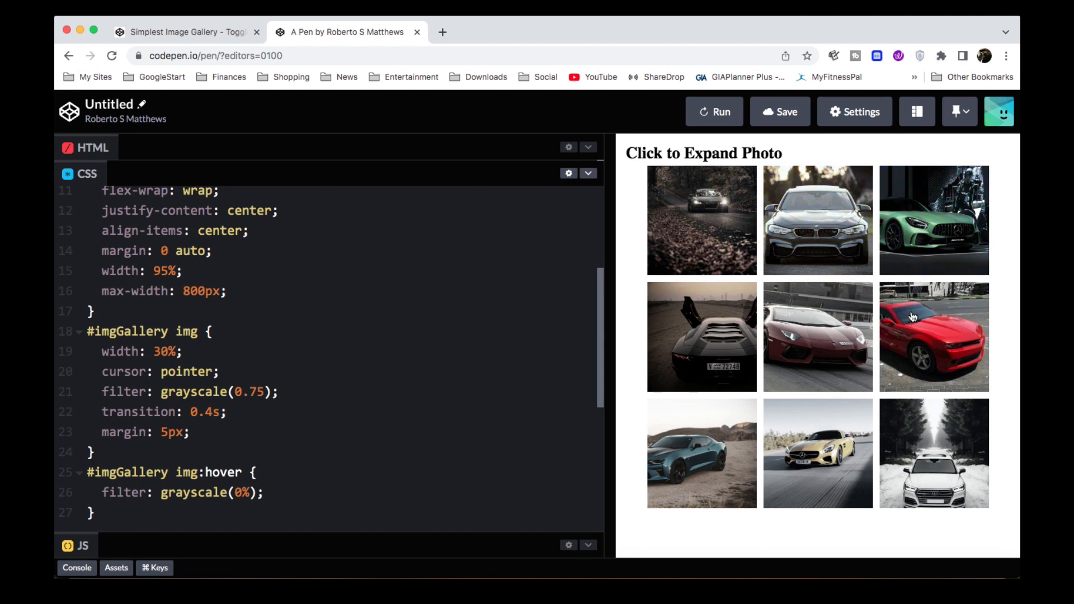
{"action": "mouse_move", "coordinate": [805, 452]}
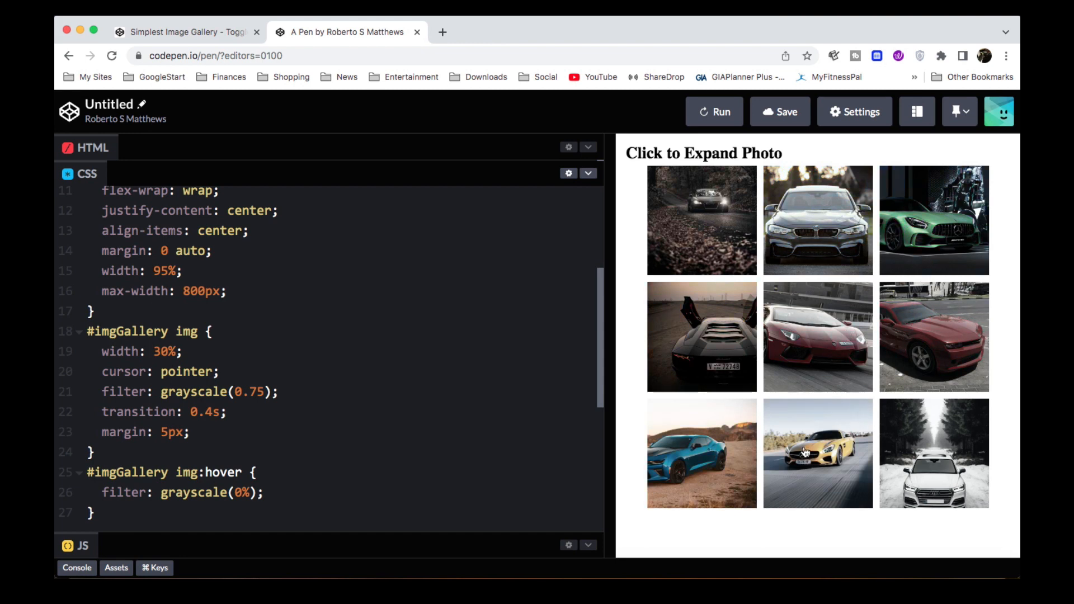
{"action": "mouse_move", "coordinate": [786, 247]}
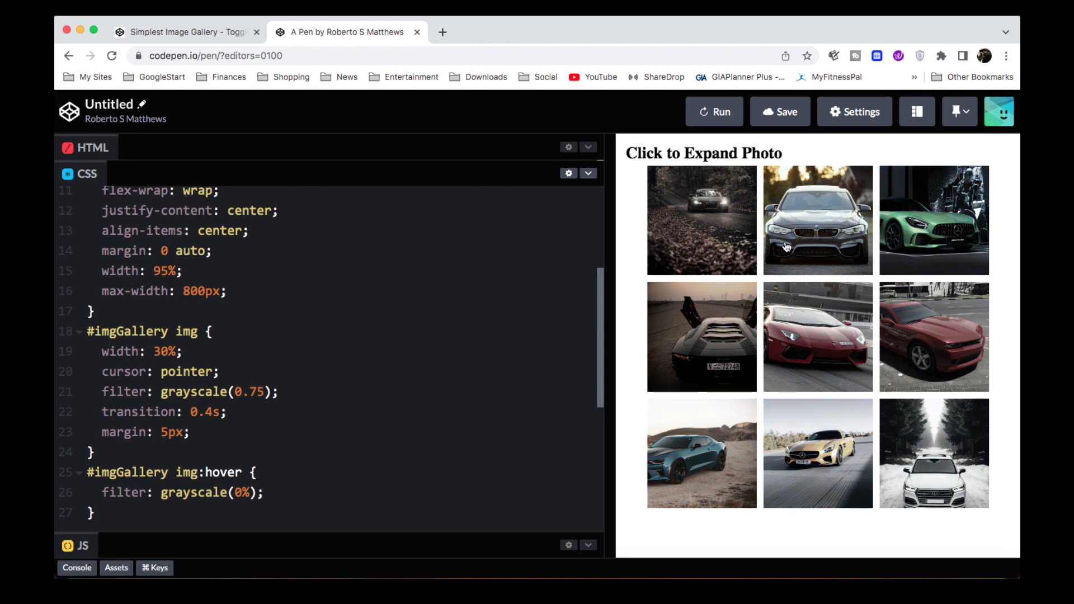
{"action": "mouse_move", "coordinate": [877, 315]}
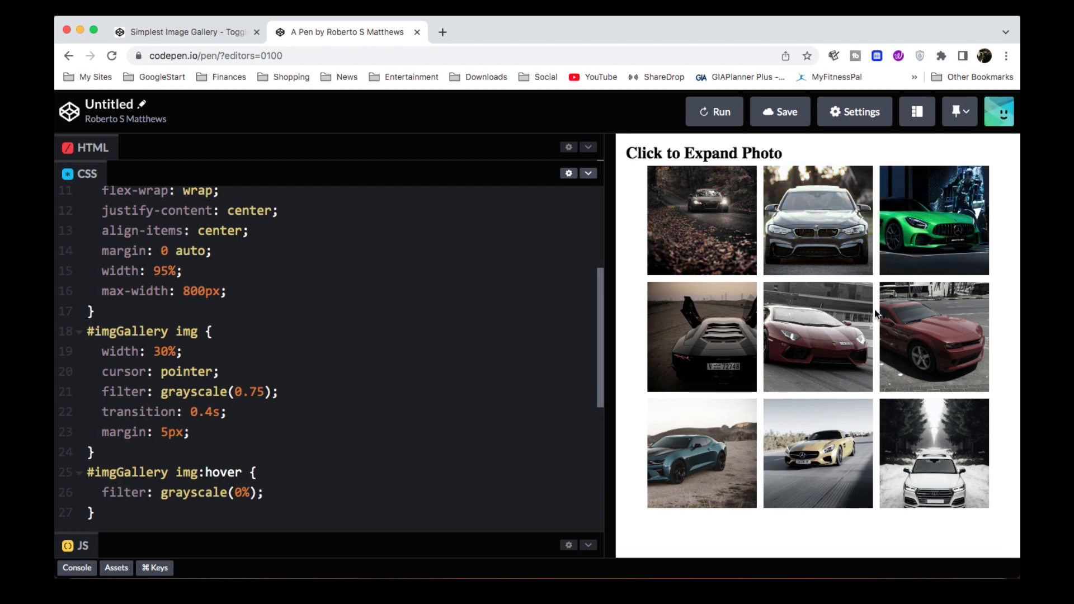
{"action": "mouse_move", "coordinate": [700, 426]}
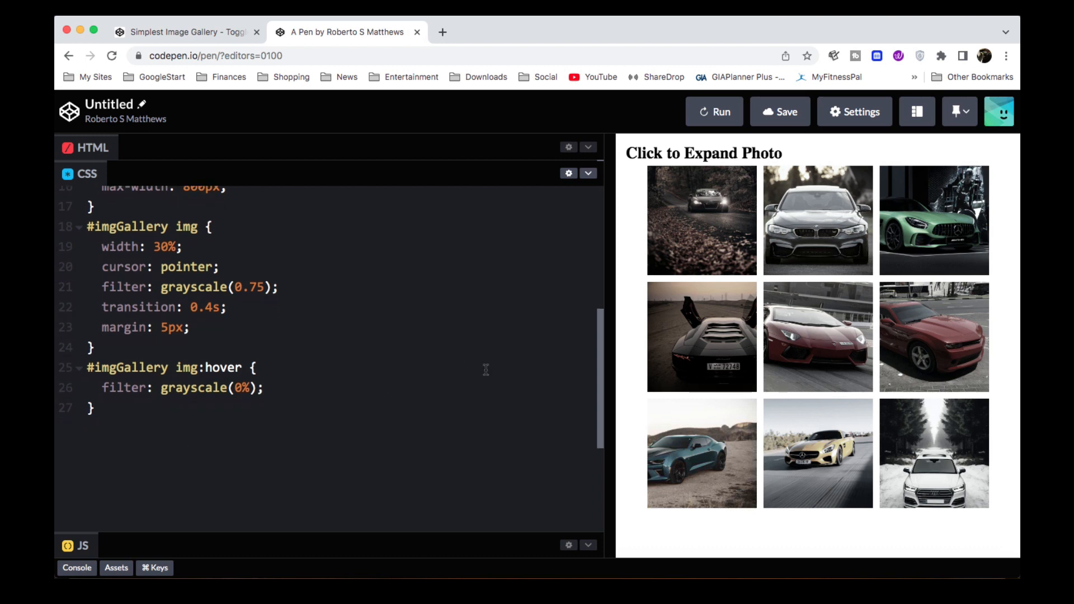
{"action": "mouse_move", "coordinate": [213, 462]}
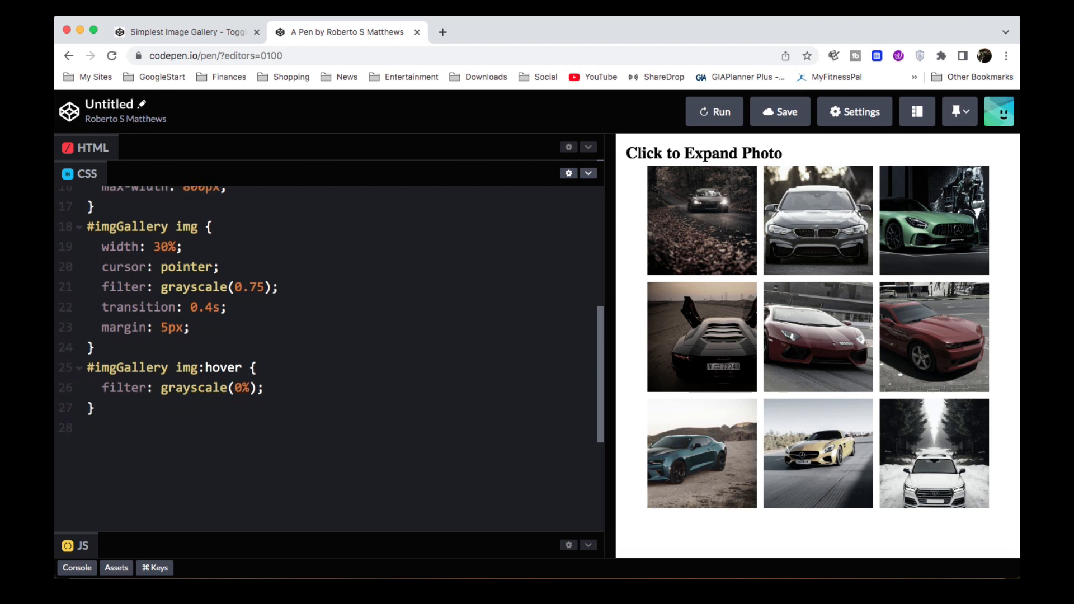
Add empty .grow and .shrink rule blocks below the hover rule.
{"action": "type", "text": ".grow"}
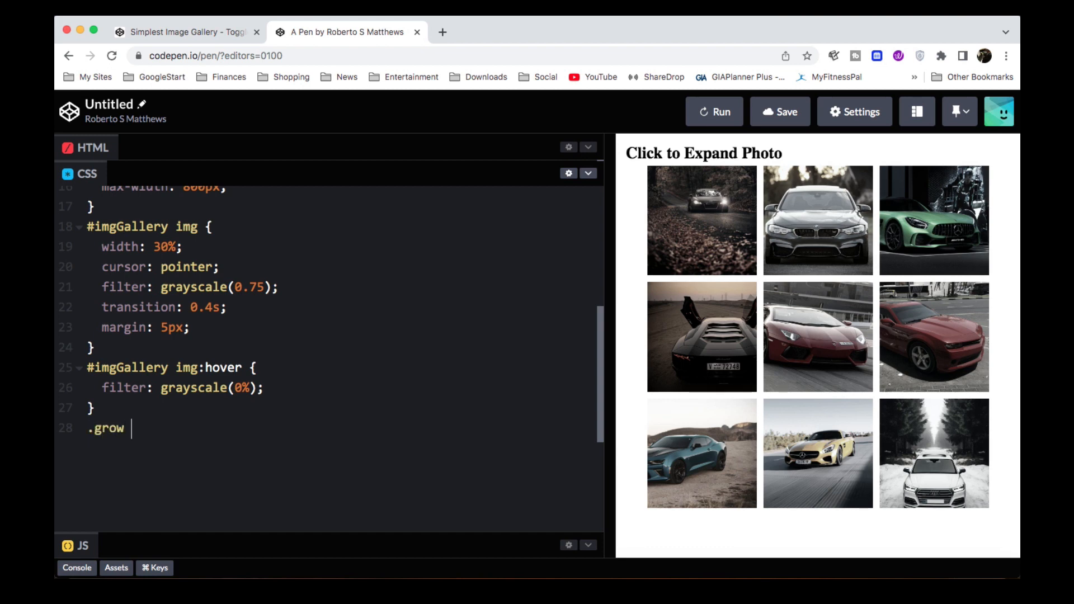
{"action": "type", "text": "{"}
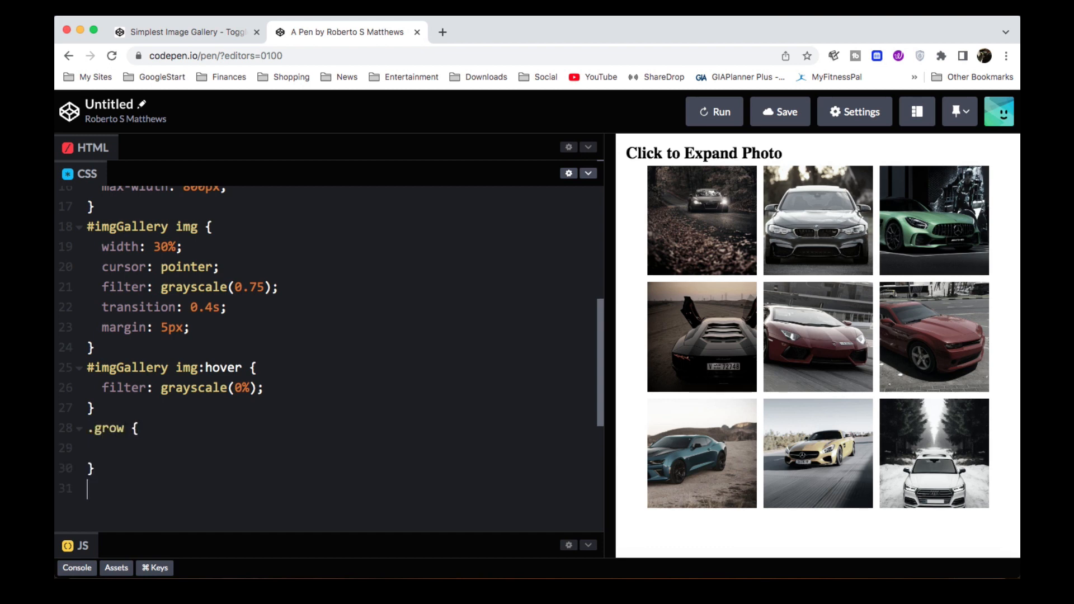
{"action": "type", "text": ".shrink"}
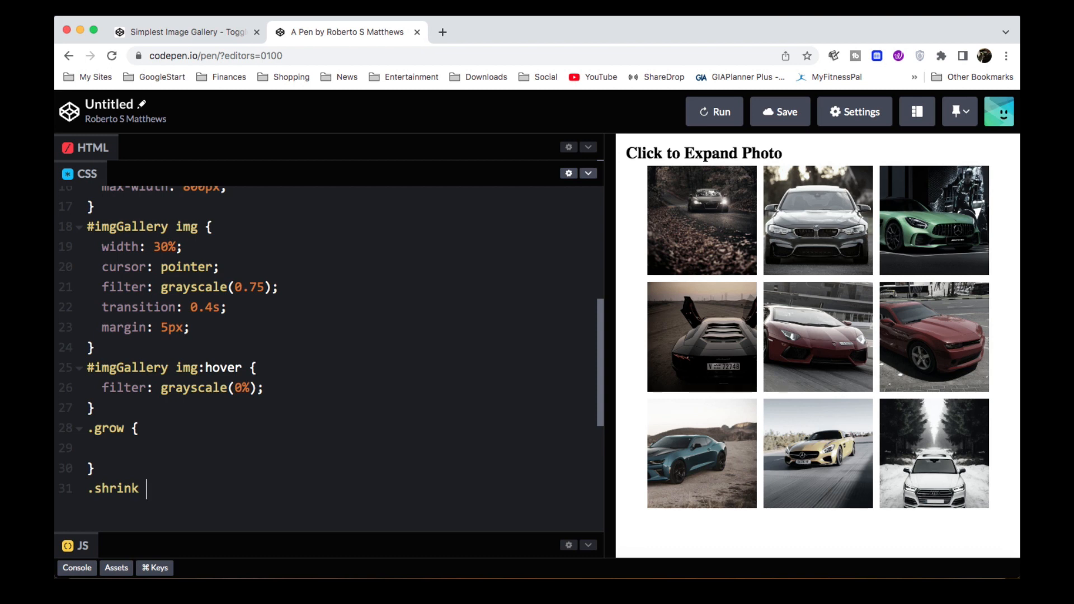
{"action": "type", "text": "{"}
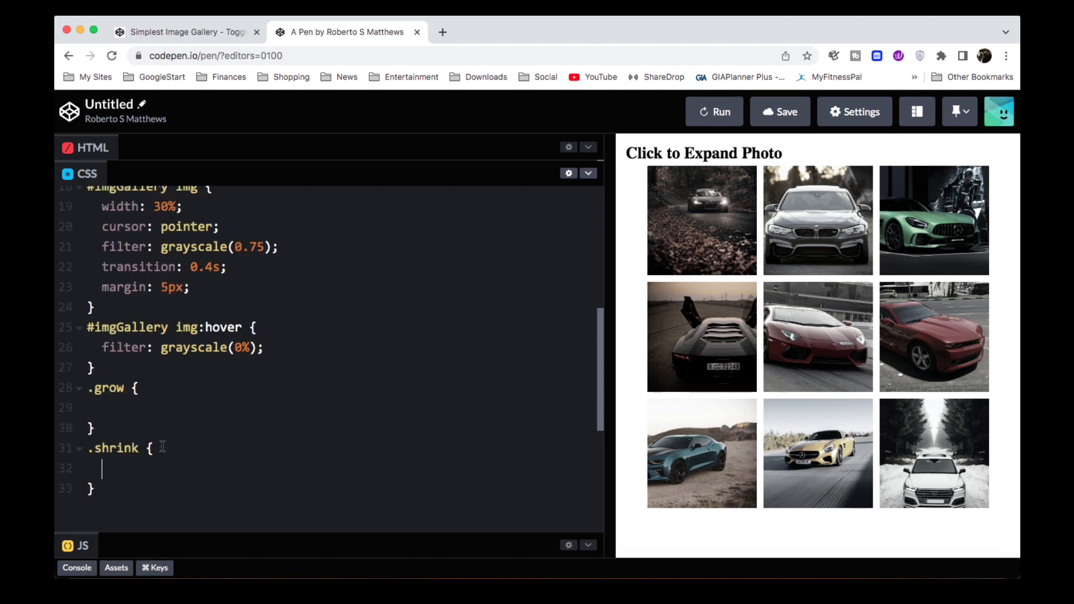
{"action": "mouse_move", "coordinate": [826, 236]}
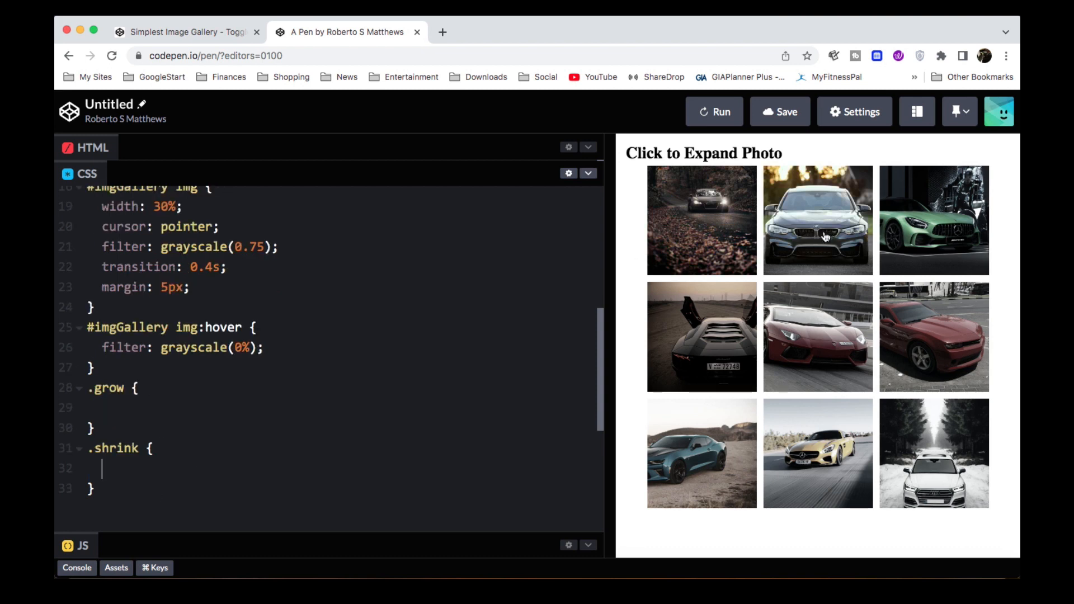
{"action": "mouse_move", "coordinate": [695, 336]}
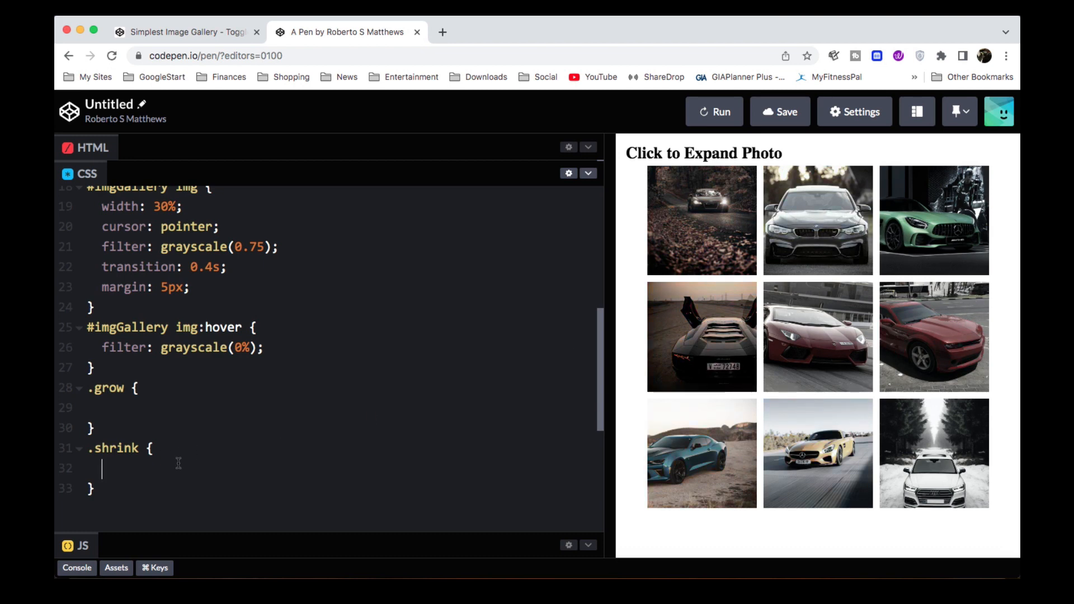
{"action": "mouse_move", "coordinate": [903, 258]}
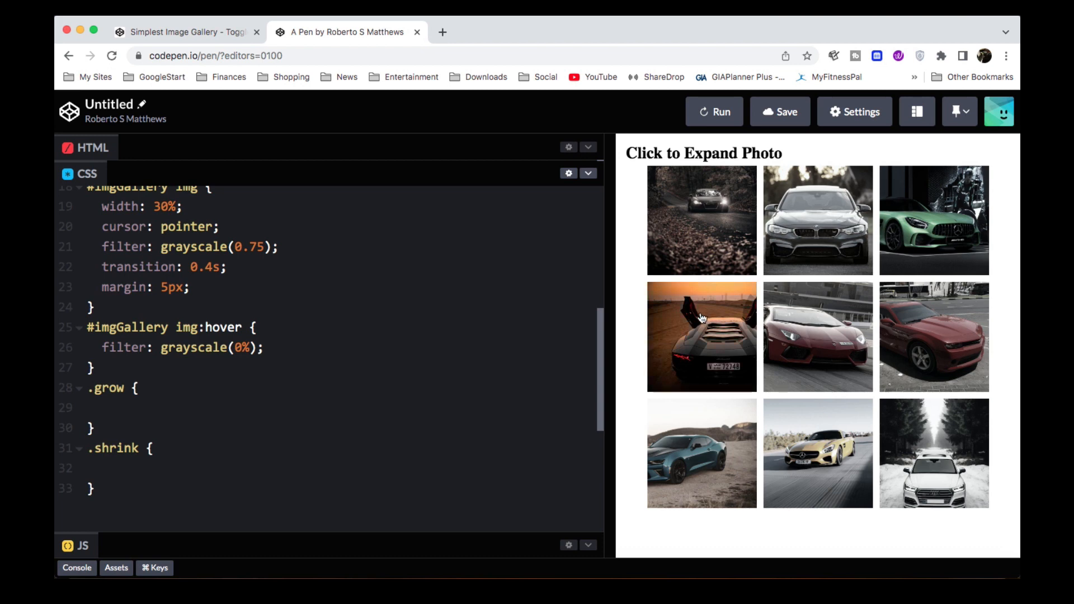
{"action": "left_click", "coordinate": [103, 468]}
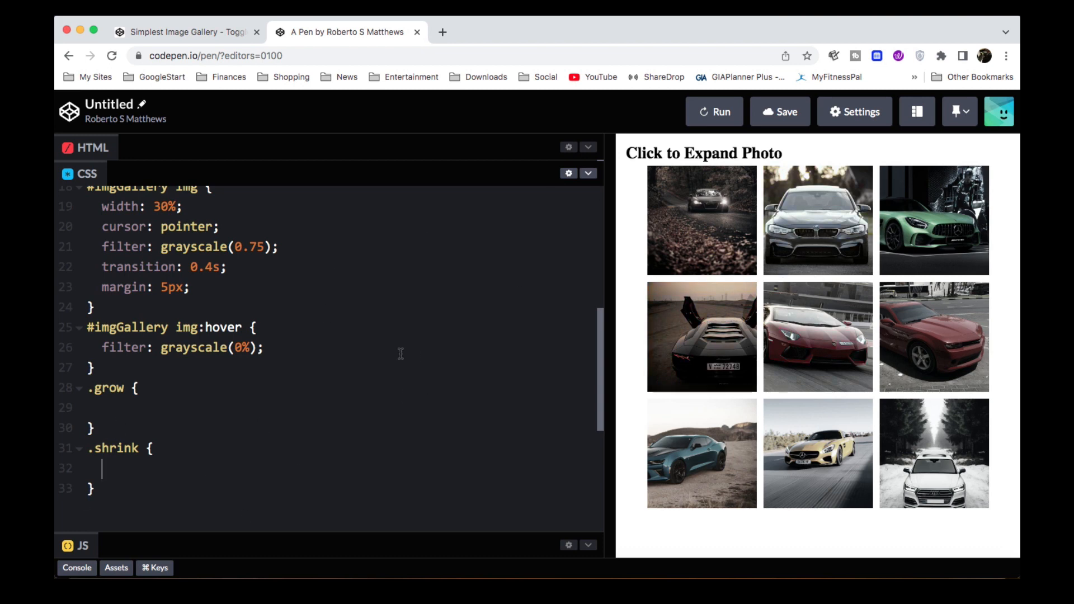
{"action": "mouse_move", "coordinate": [139, 401]}
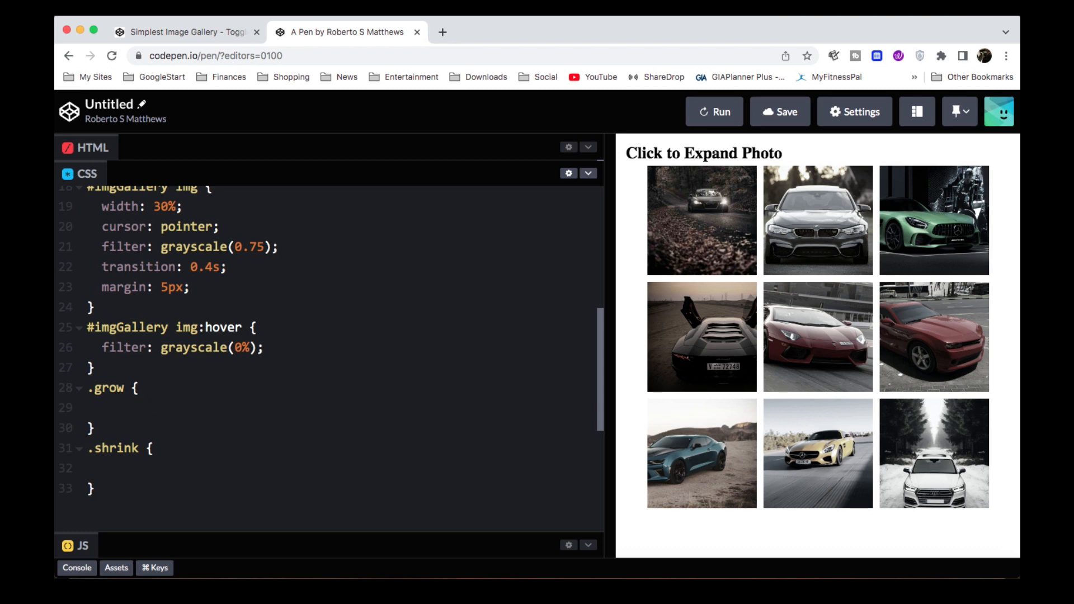
Set .grow to width: 100%, give the first img class="grow", and rerun the preview.
{"action": "type", "text": "width: 100%;"}
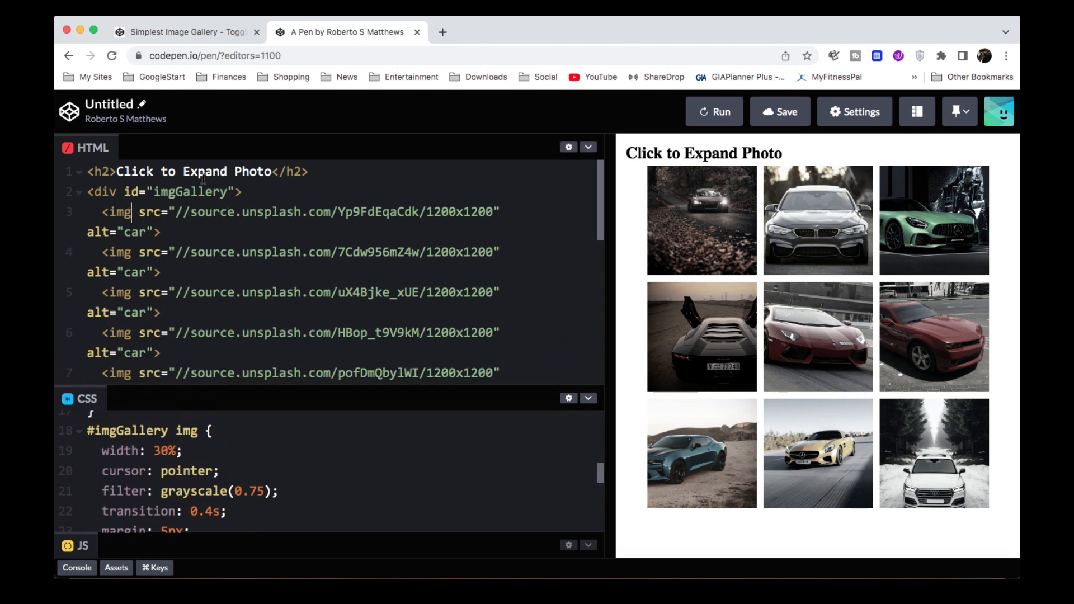
{"action": "type", "text": "class=\"grow"}
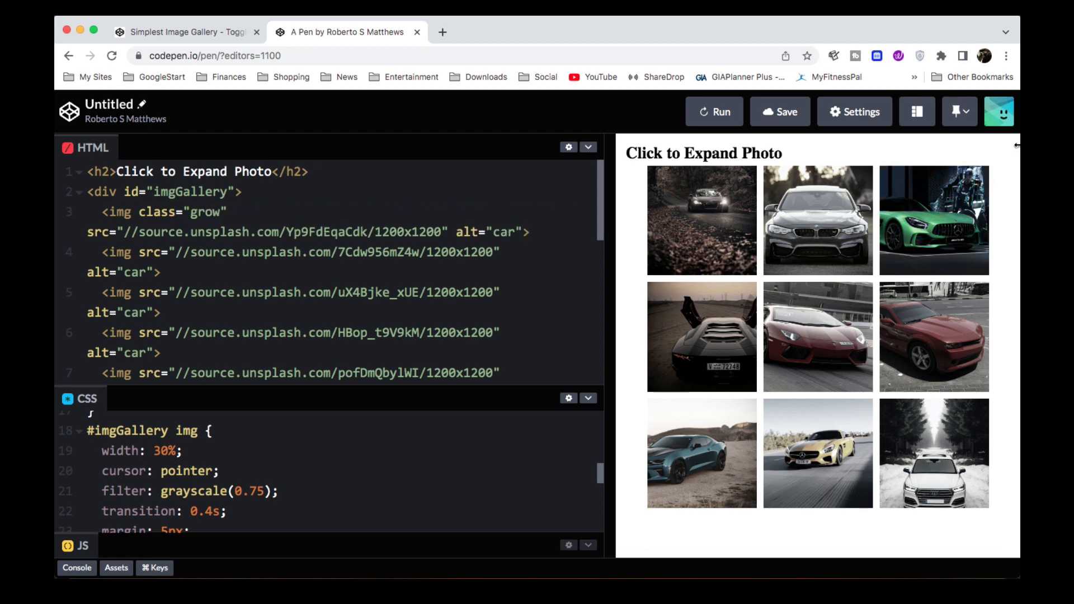
{"action": "left_click", "coordinate": [714, 112]}
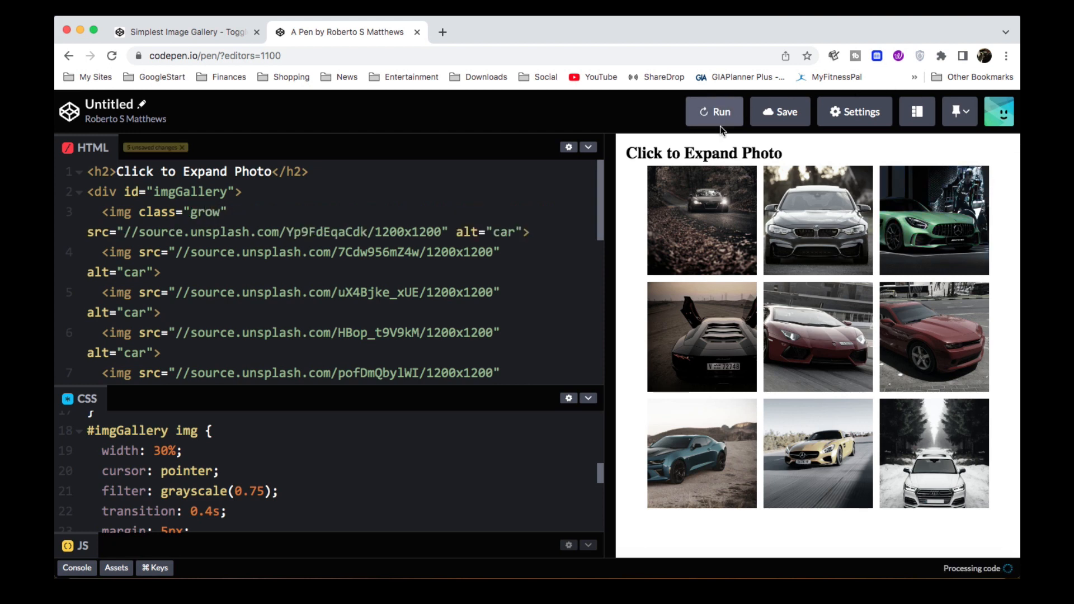
{"action": "left_click", "coordinate": [714, 111]}
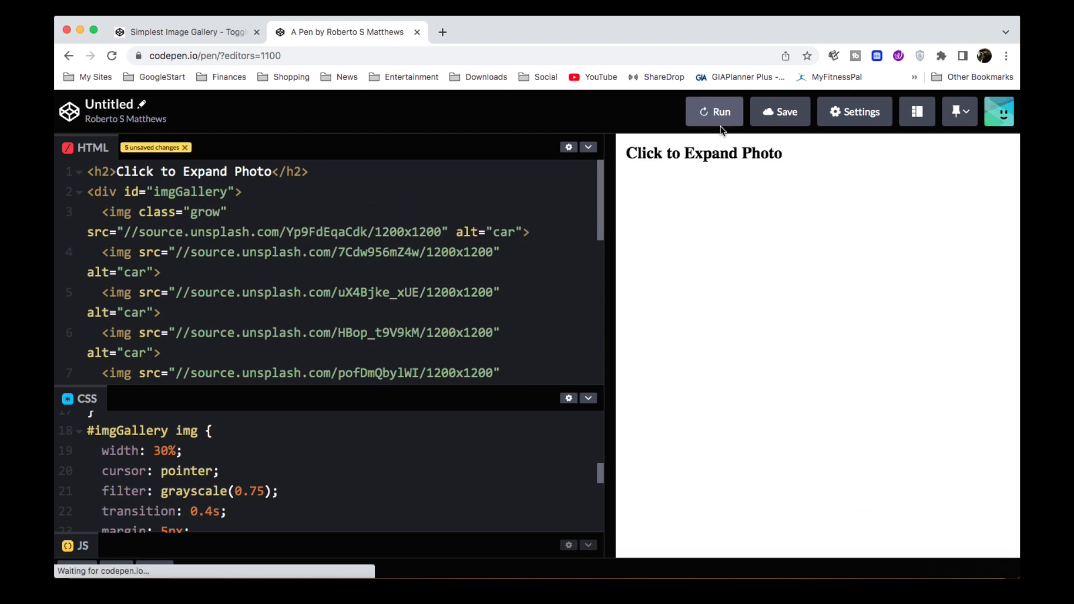
{"action": "left_click", "coordinate": [714, 112]}
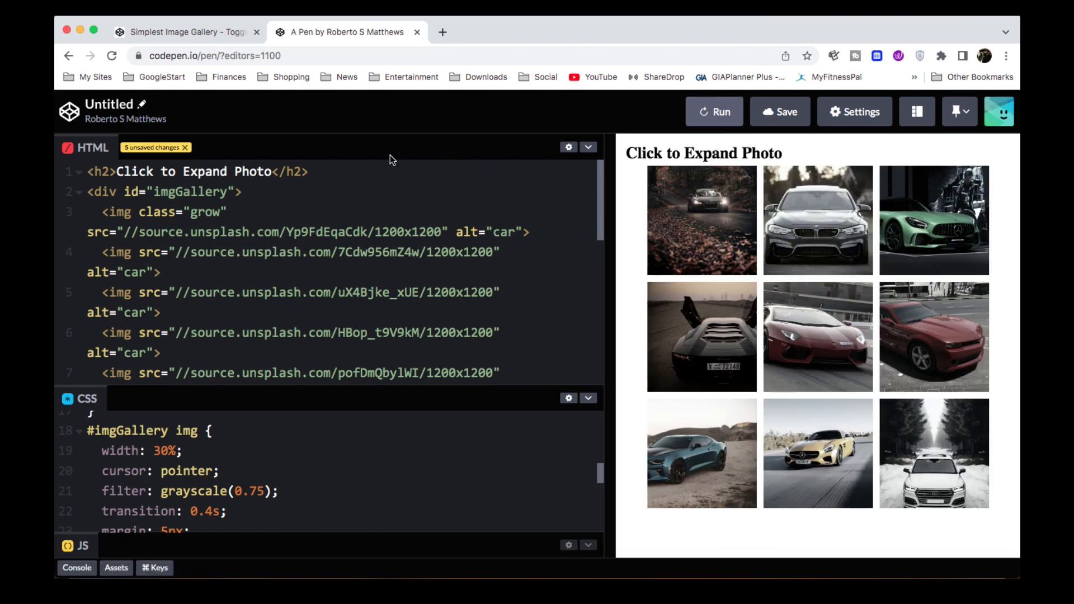
{"action": "mouse_move", "coordinate": [194, 212]}
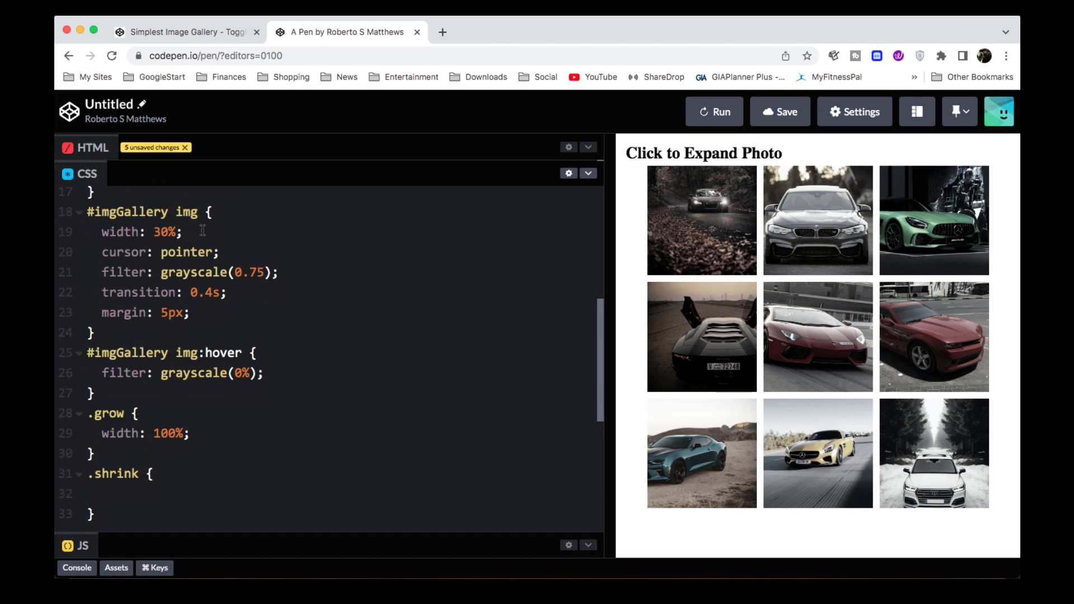
{"action": "mouse_move", "coordinate": [178, 454]}
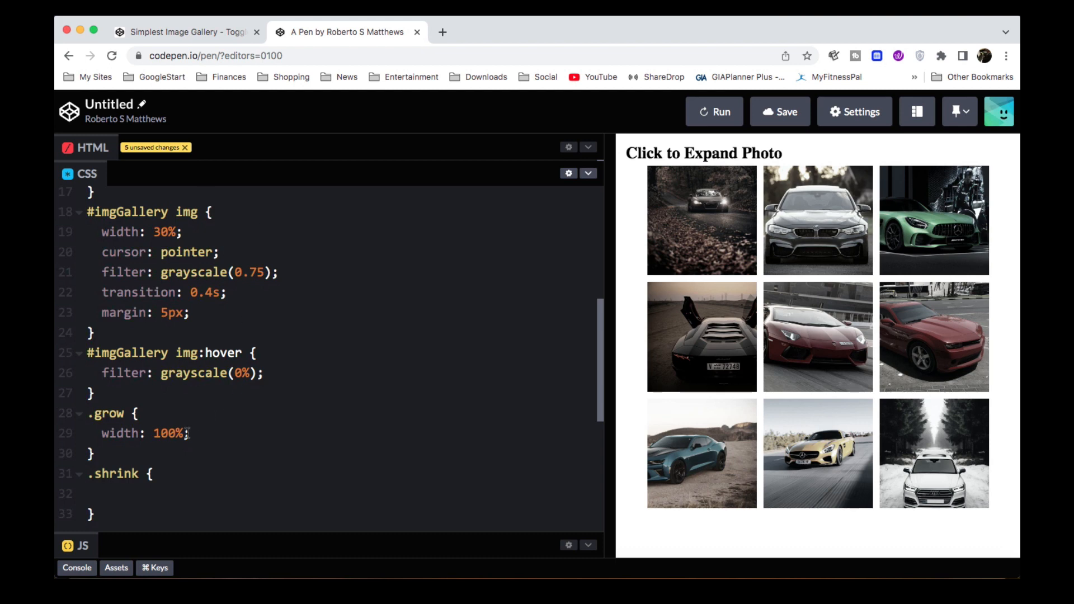
Mark the .grow width as !important and rerun so the first photo spans the full gallery.
{"action": "type", "text": "!important"}
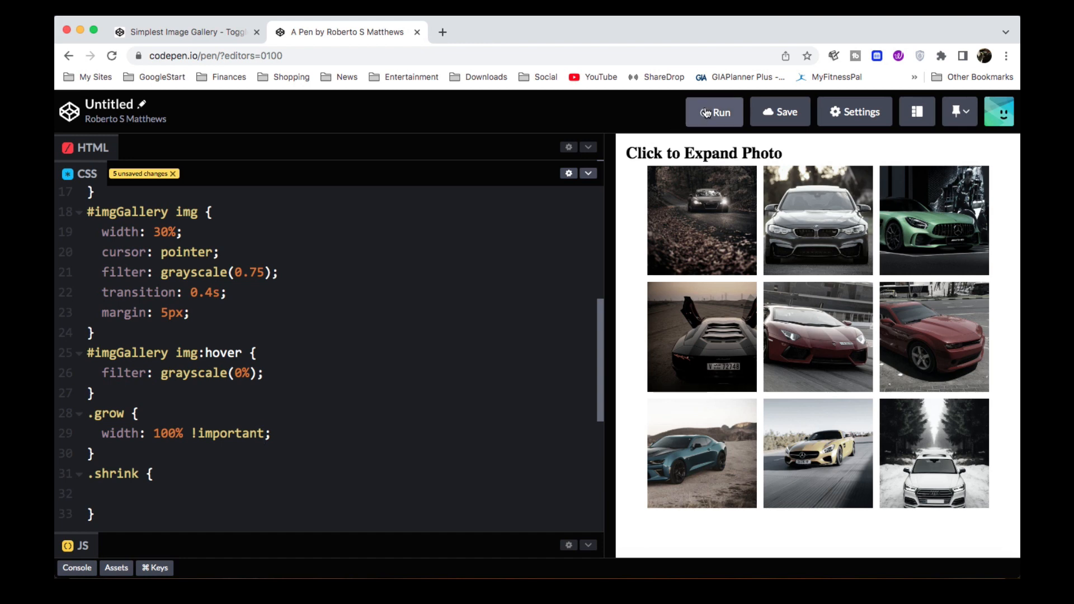
{"action": "left_click", "coordinate": [713, 112]}
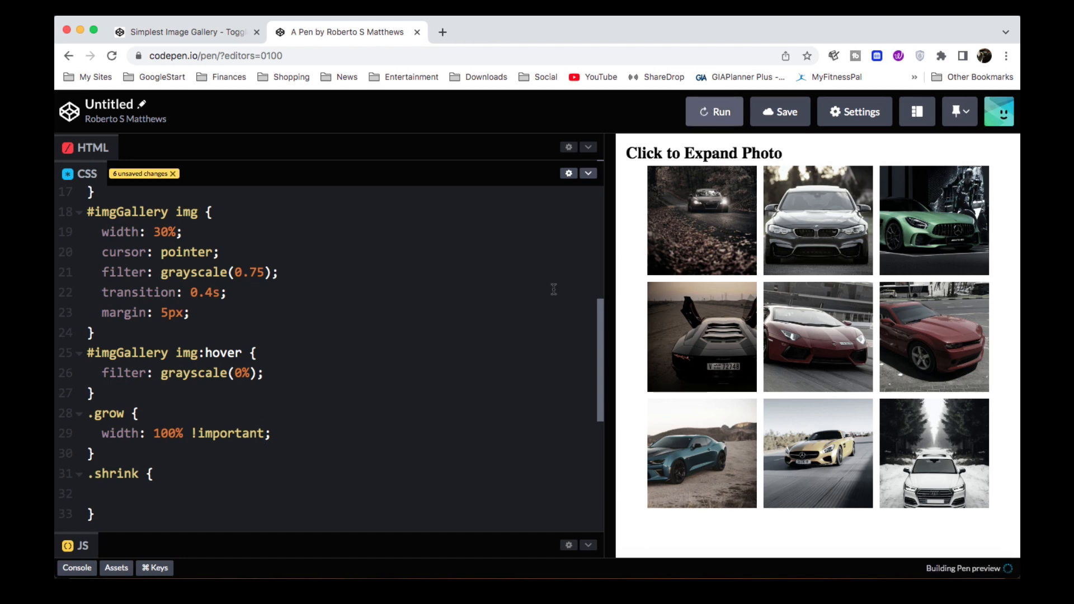
{"action": "left_click", "coordinate": [701, 221]}
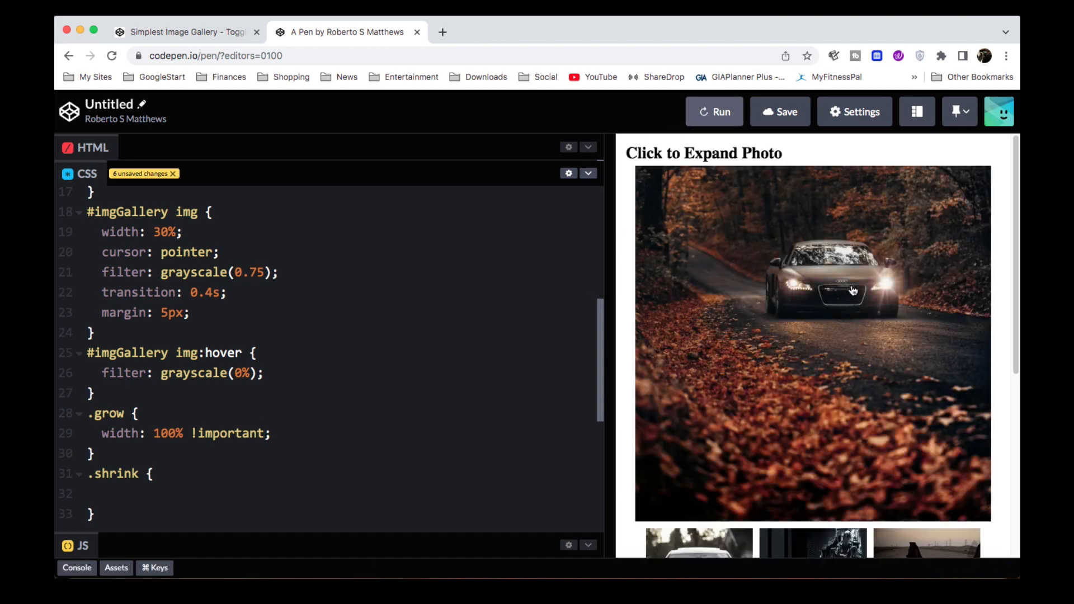
{"action": "scroll", "scroll_direction": "down", "scroll_amount": 3}
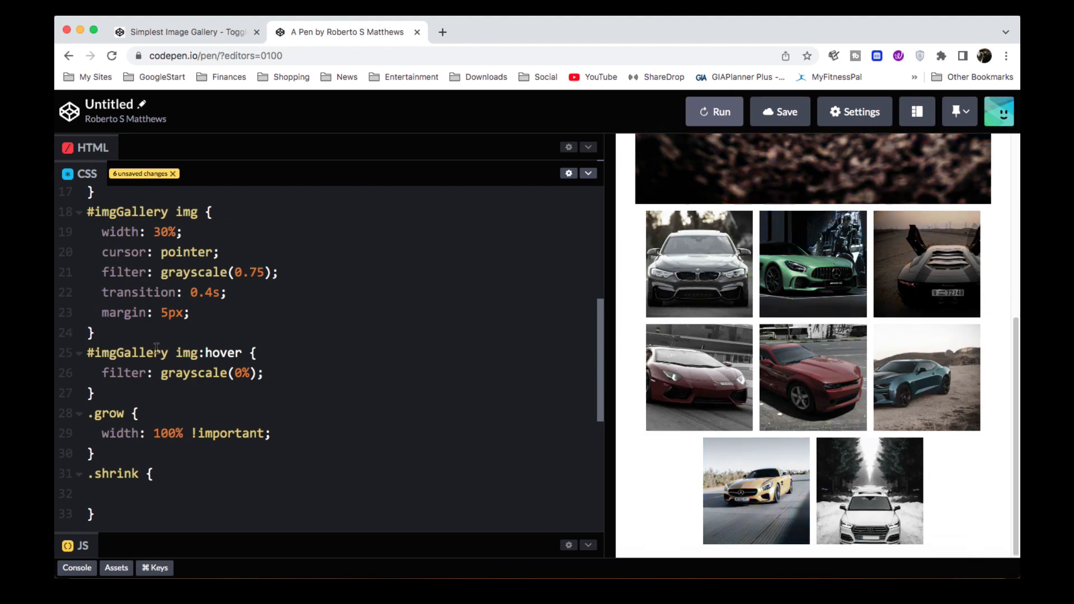
{"action": "mouse_move", "coordinate": [740, 257]}
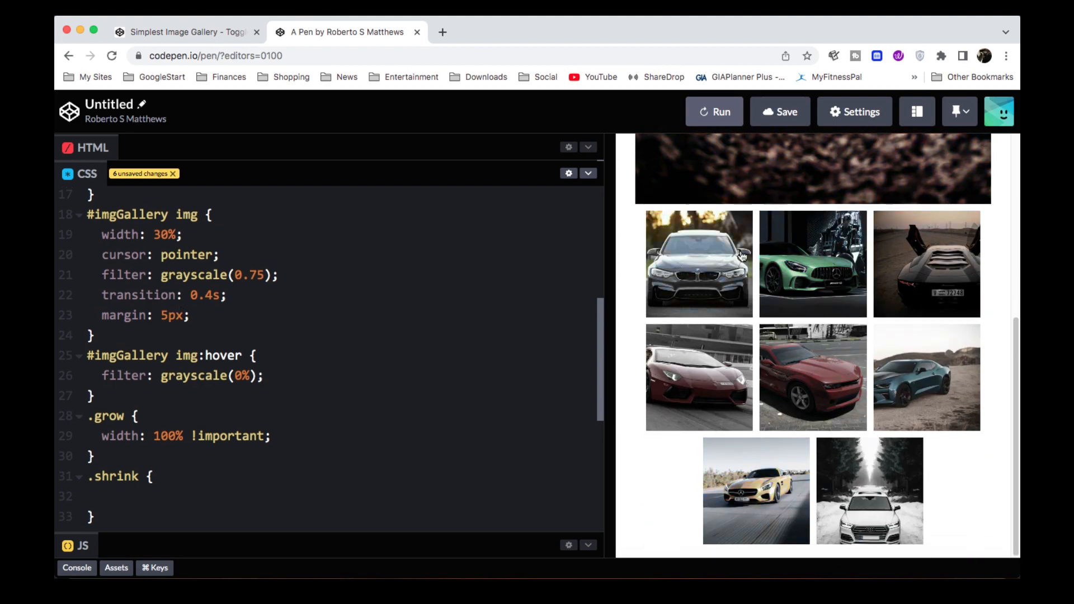
{"action": "mouse_move", "coordinate": [172, 458]}
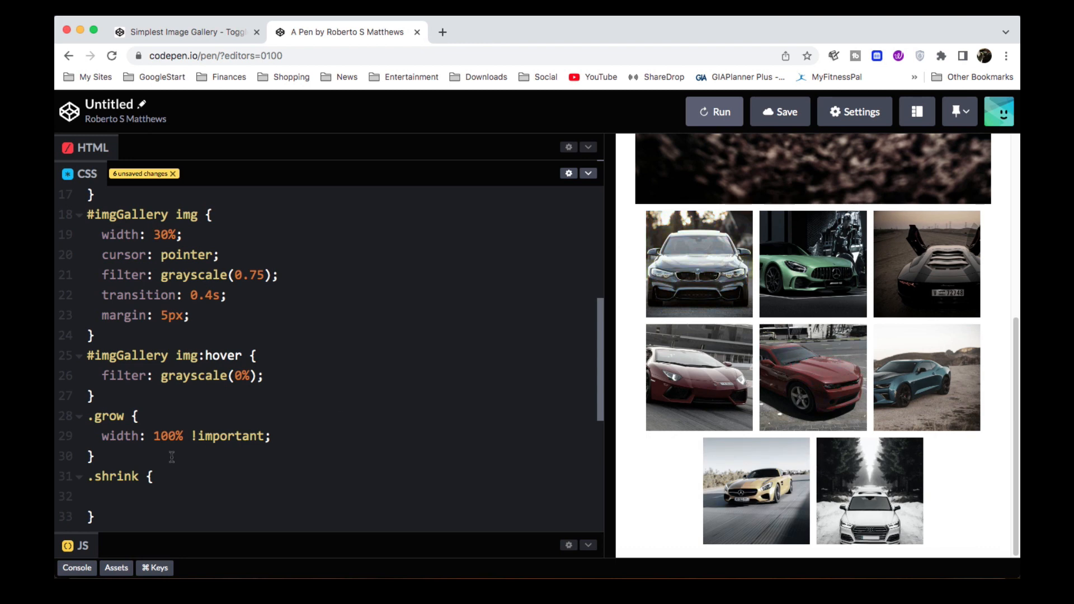
Set .shrink to width: 0% !important, fixing a mistyped property first.
{"action": "type", "text": "w0p"}
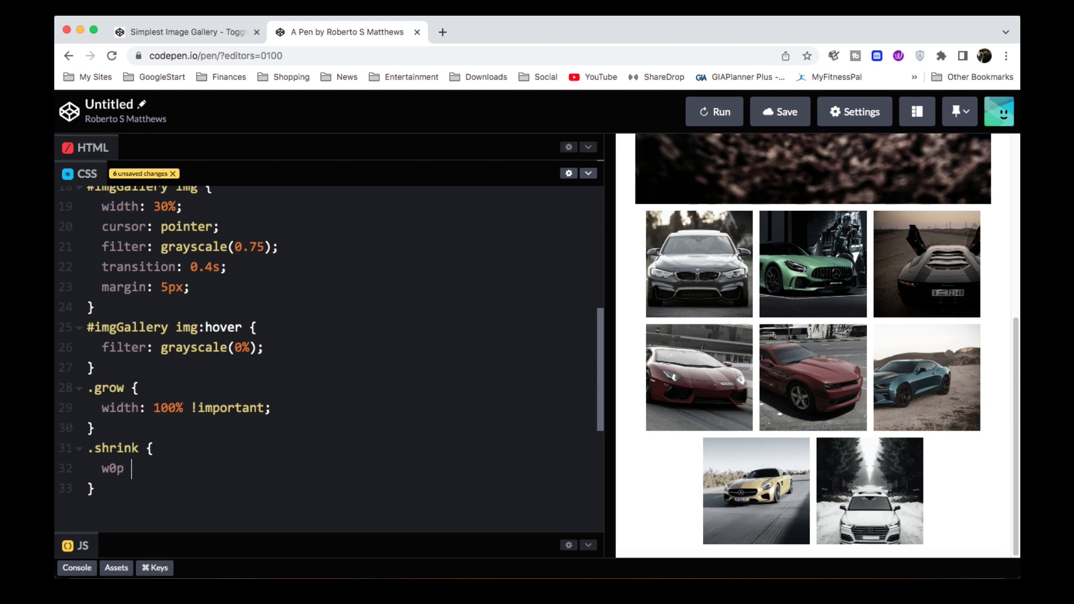
{"action": "key", "text": "Backspace"}
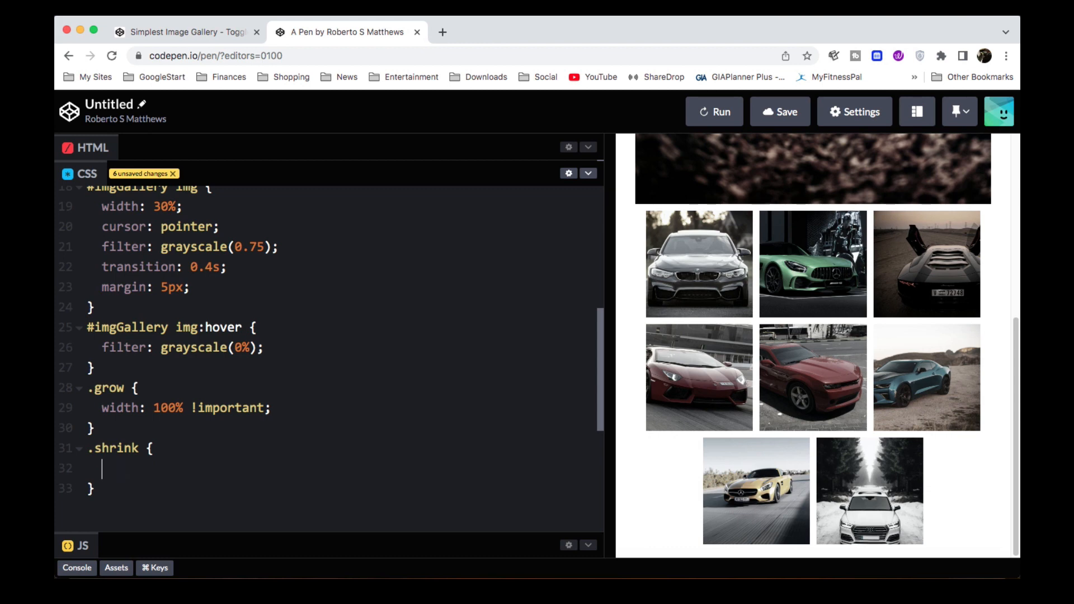
{"action": "type", "text": "width: 0%"}
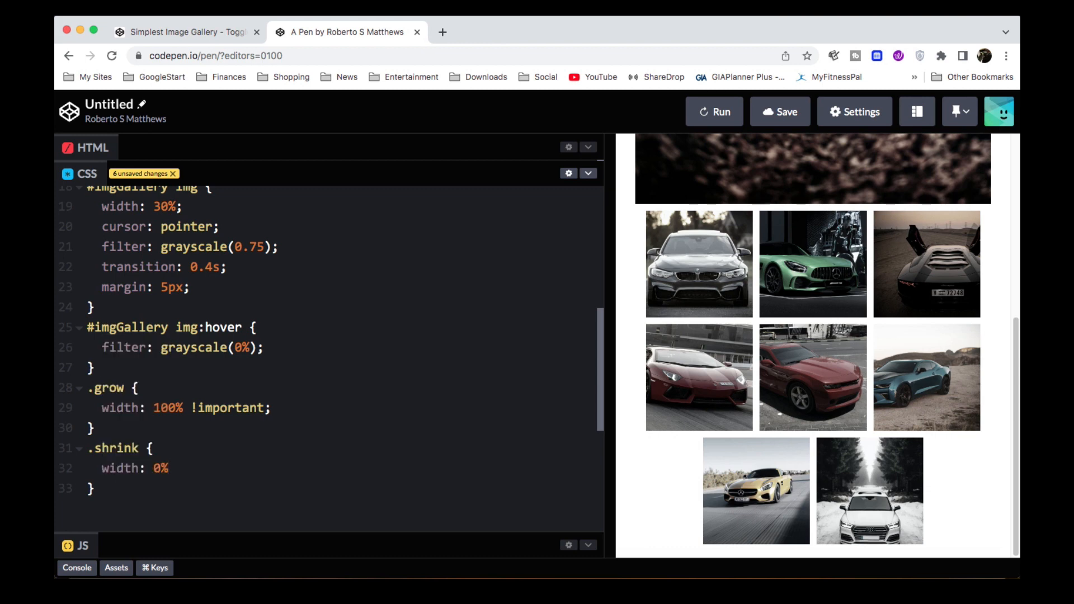
{"action": "type", "text": "!important;"}
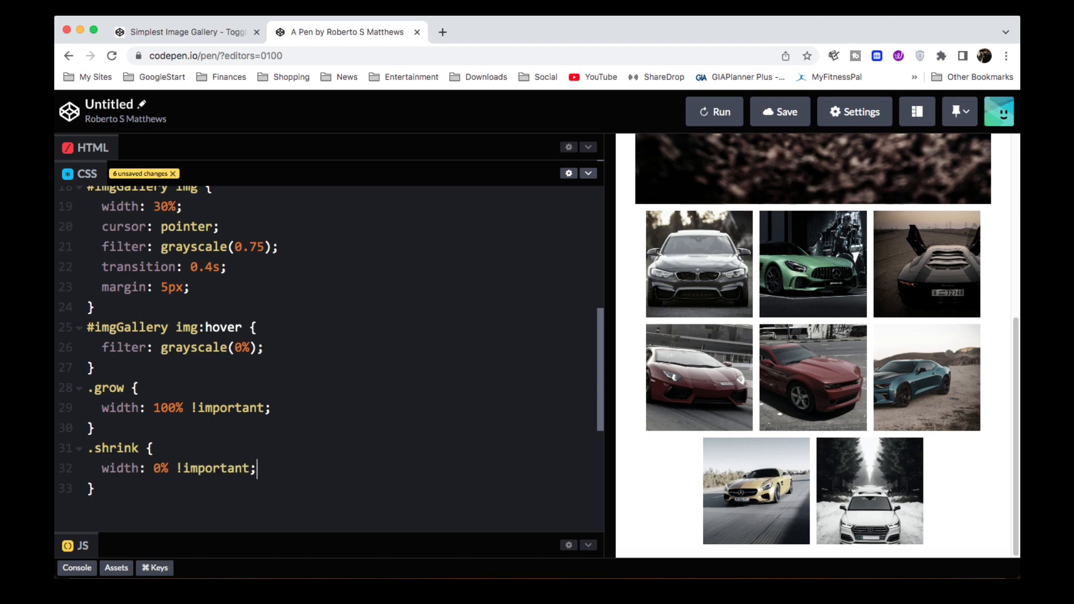
{"action": "mouse_move", "coordinate": [683, 287]}
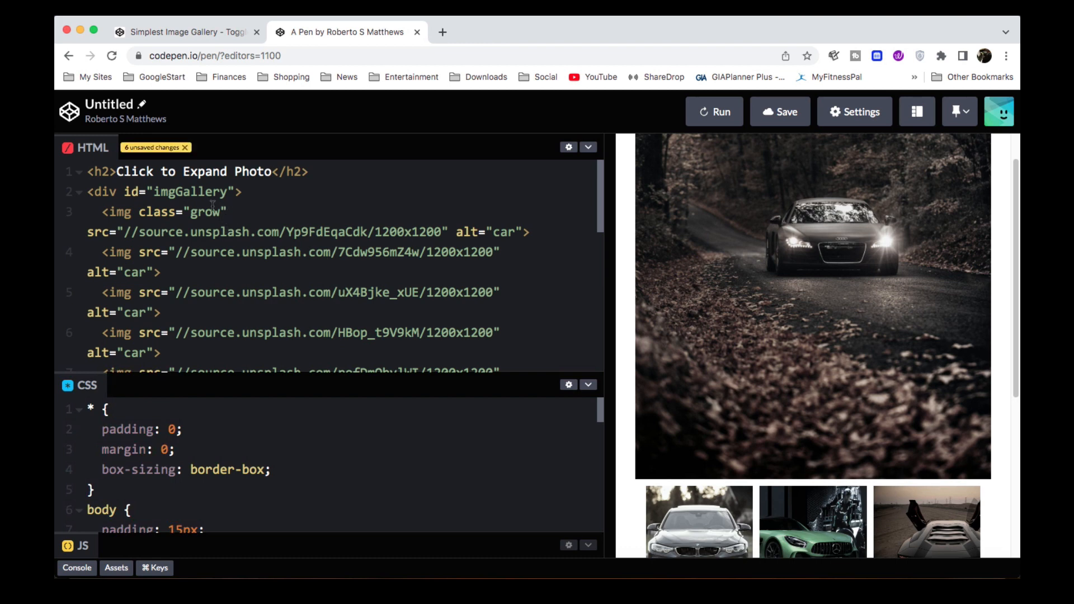
Remove the grow class from the first image before moving to the JavaScript editor.
{"action": "double_click", "coordinate": [203, 212]}
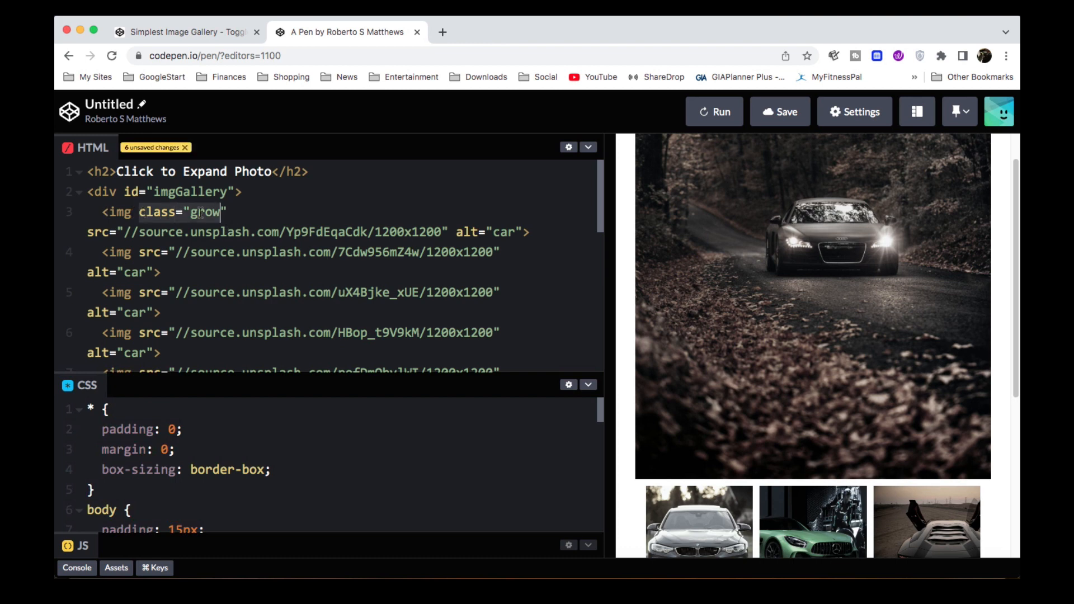
{"action": "key", "text": "Backspace"}
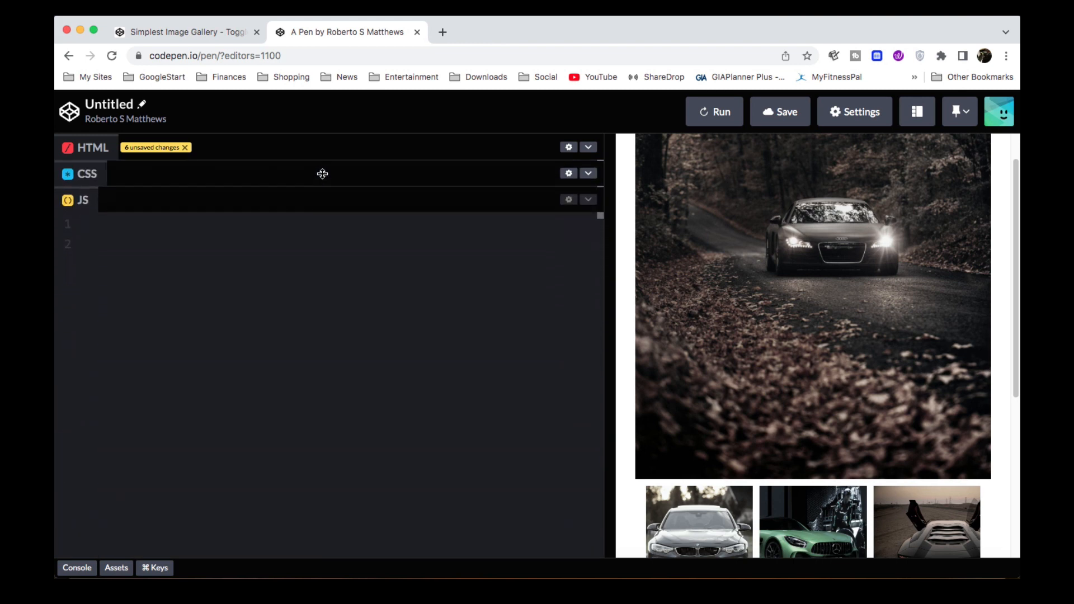
{"action": "left_click", "coordinate": [854, 112]}
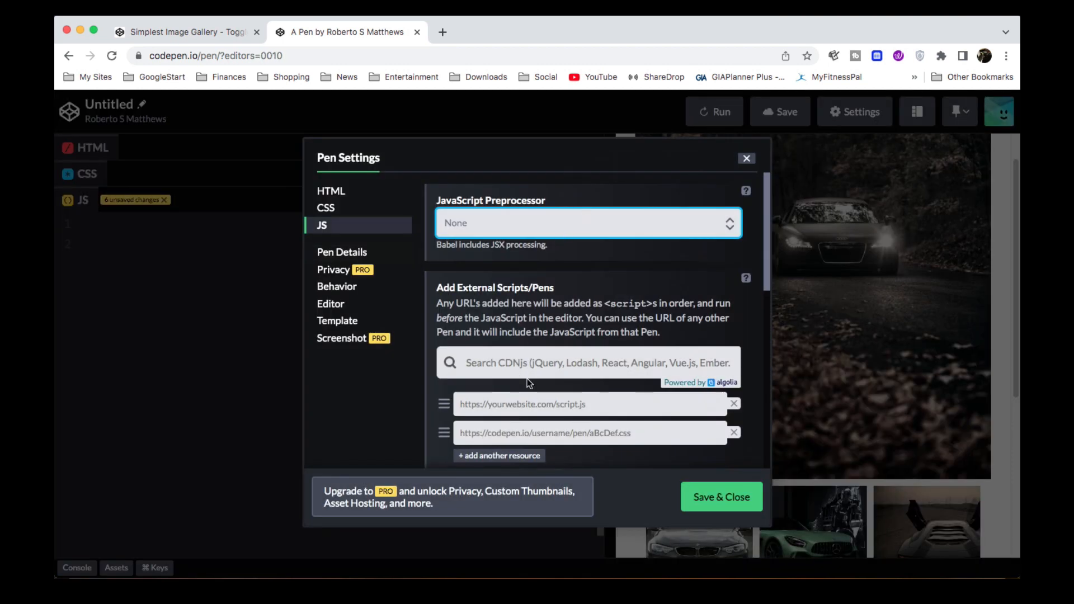
{"action": "type", "text": "jqu"}
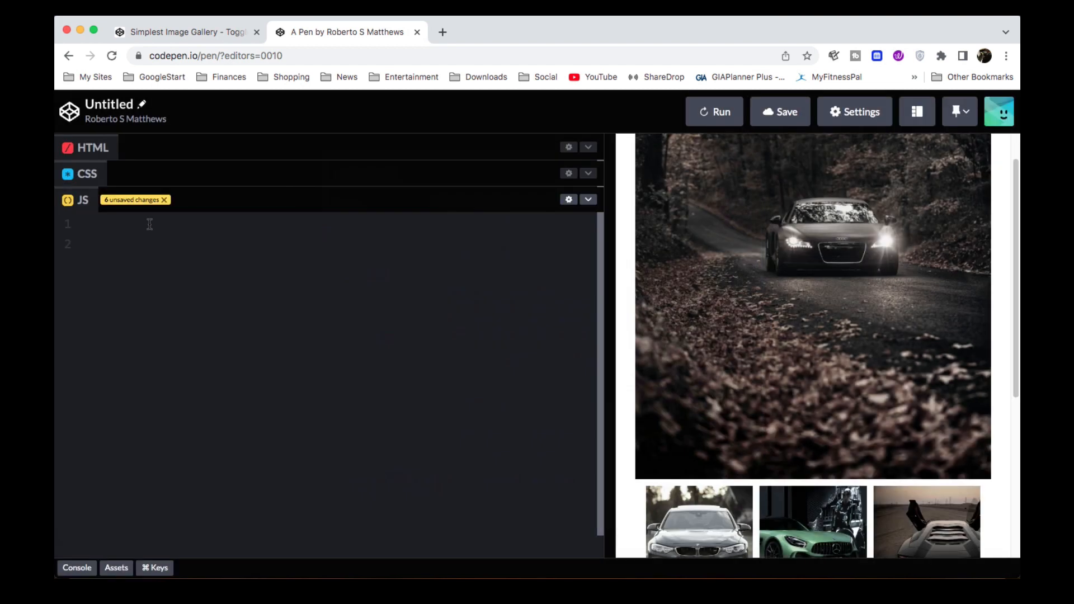
{"action": "mouse_move", "coordinate": [284, 254]}
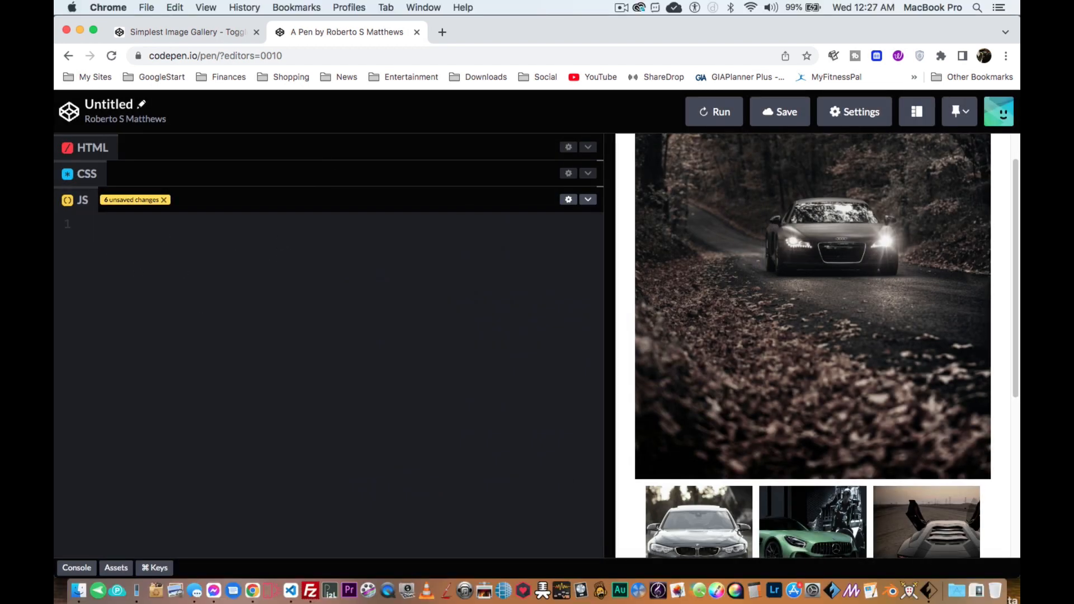
Start a jQuery ready function and select the gallery images, checking the gallery id in the HTML.
{"action": "type", "text": "$(fucnti"}
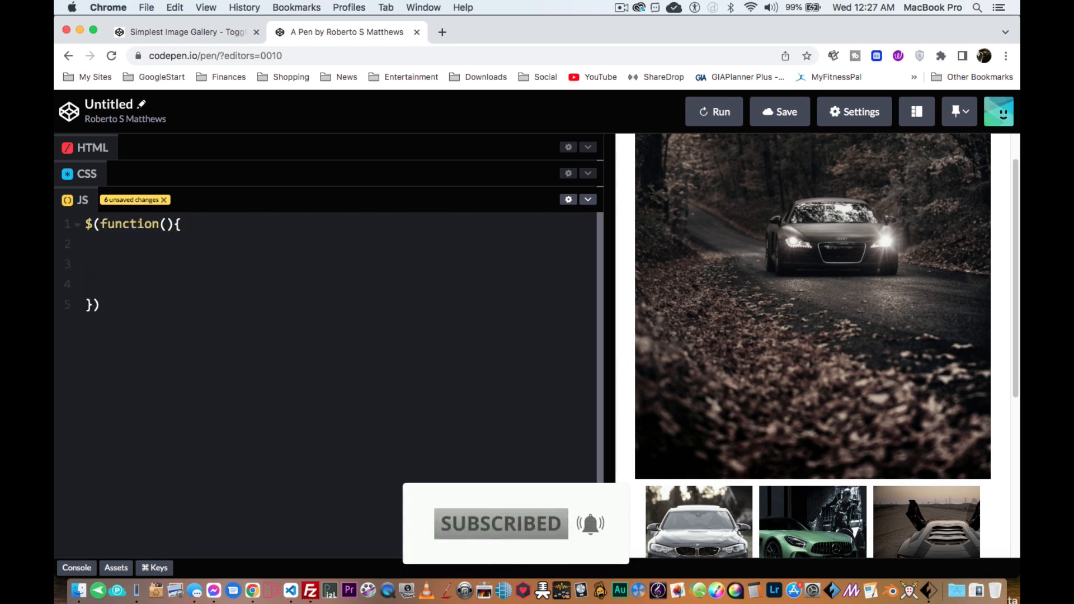
{"action": "left_click", "coordinate": [130, 261]}
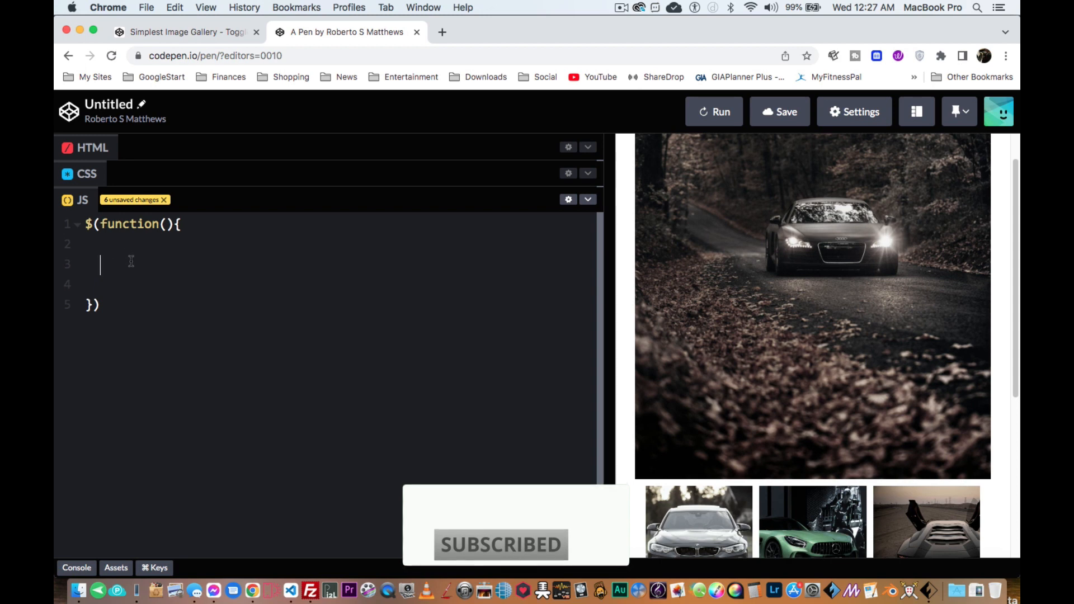
{"action": "type", "text": "$()"}
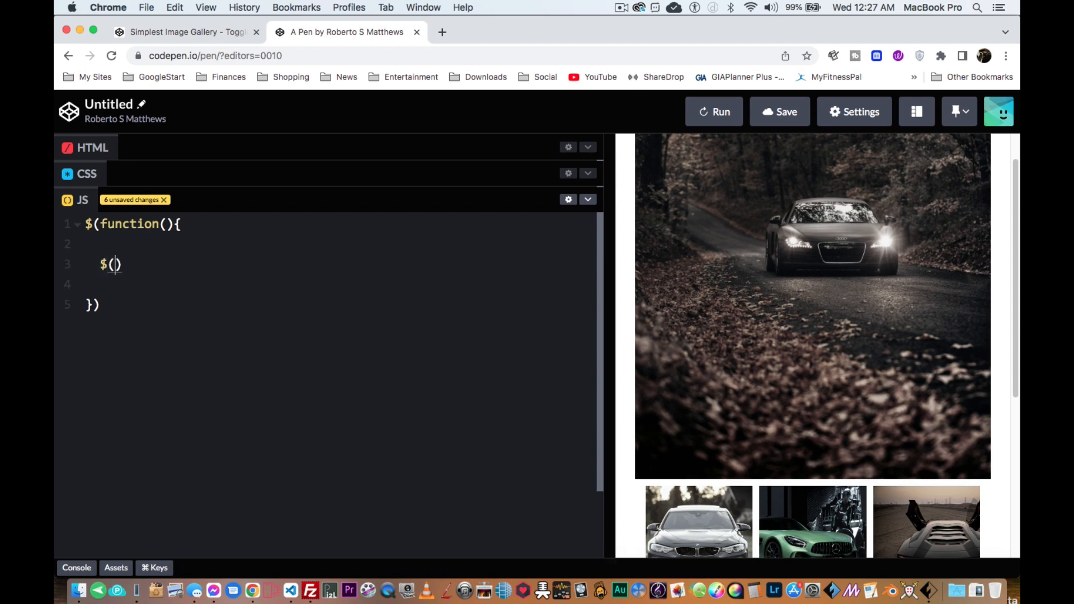
{"action": "left_click", "coordinate": [93, 148]}
{"action": "type", "text": "\"#im"}
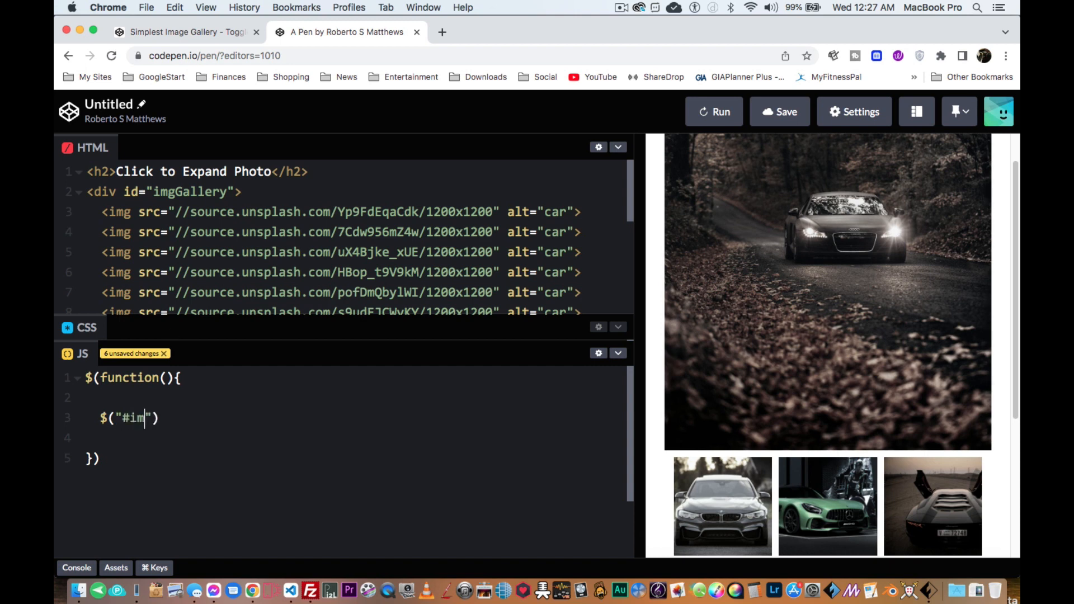
{"action": "type", "text": "ageGallery"}
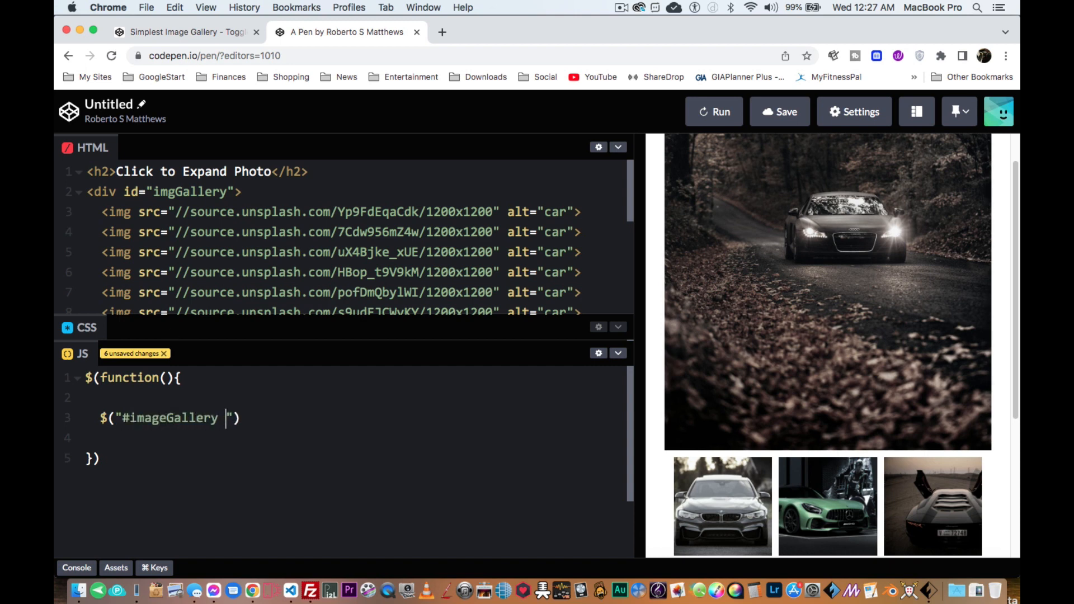
{"action": "type", "text": "img"}
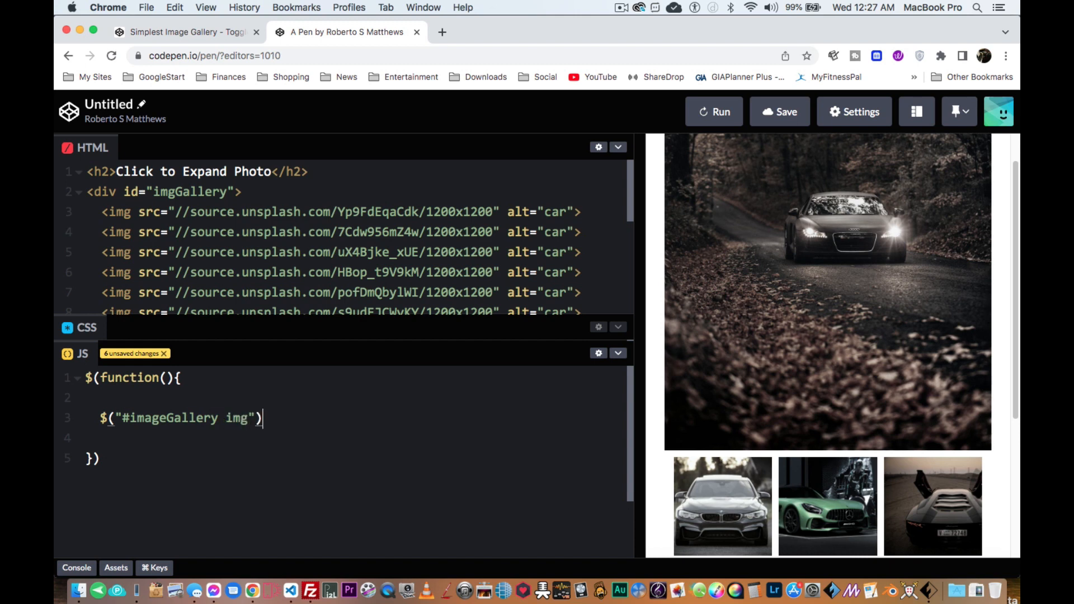
Attach a click handler that calls $(this).toggleClass("grow") on the clicked image.
{"action": "type", "text": ".click"}
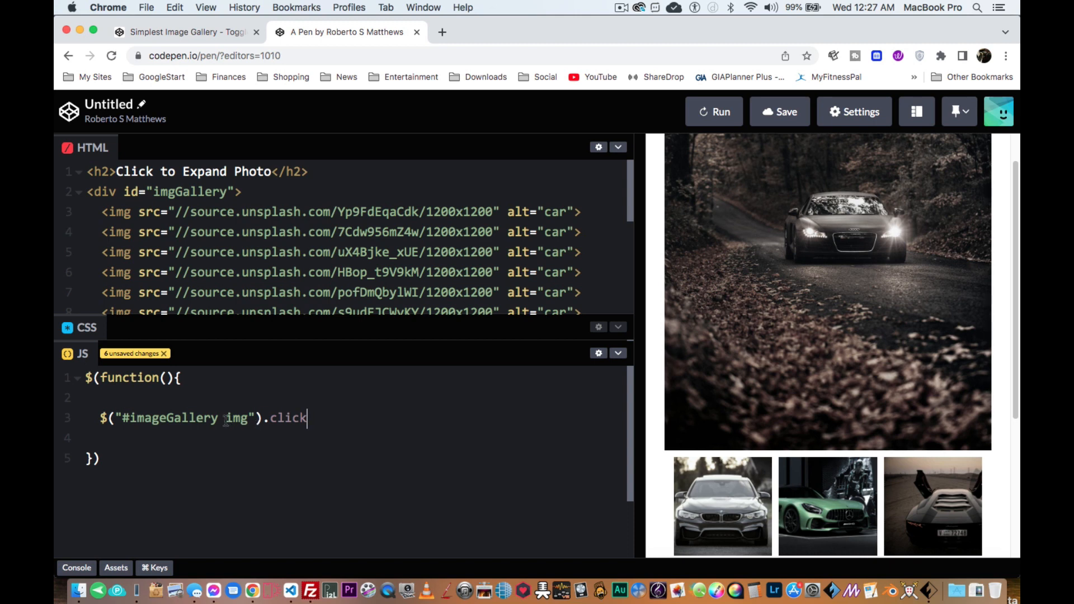
{"action": "type", "text": "()"}
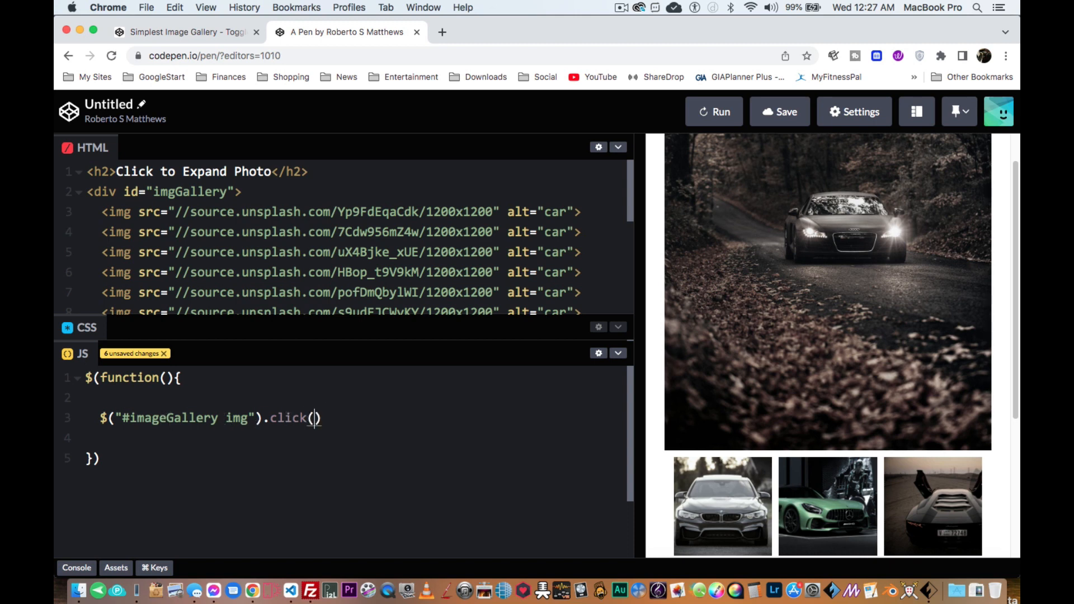
{"action": "type", "text": "function(){}"}
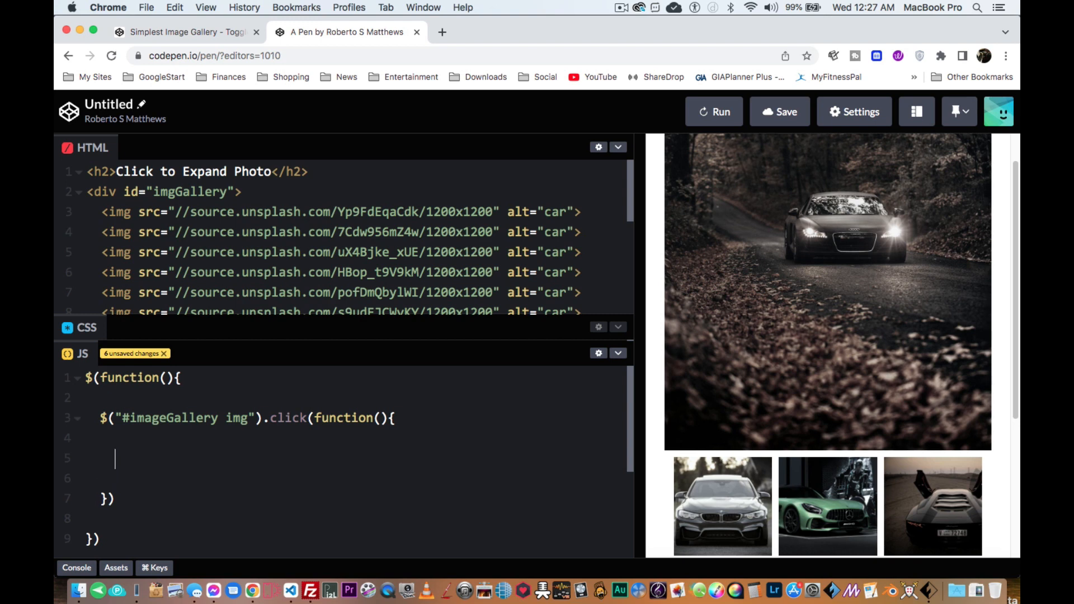
{"action": "type", "text": "$()"}
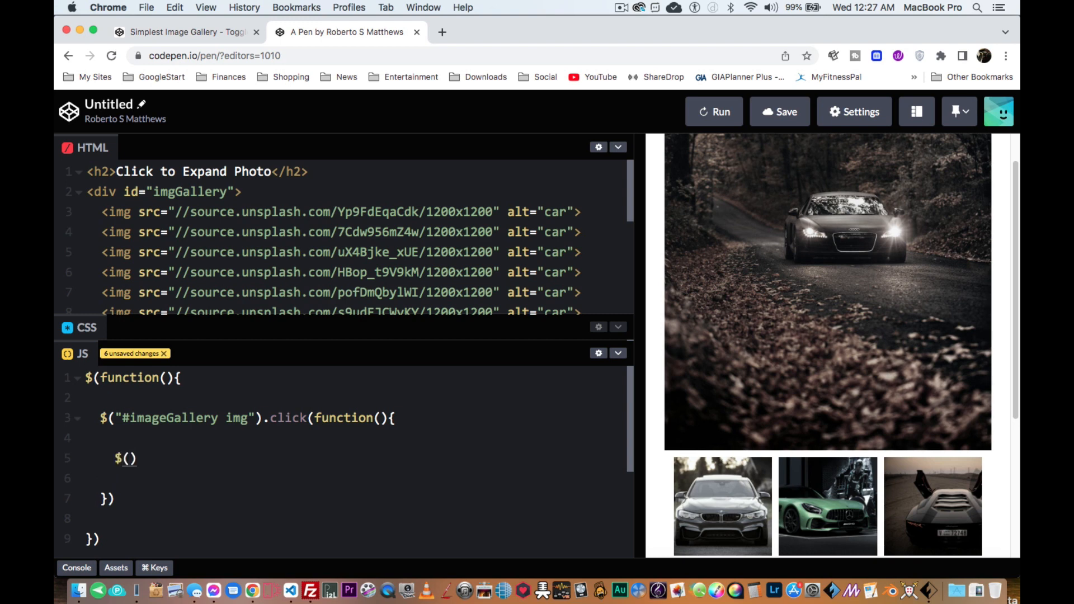
{"action": "type", "text": "this"}
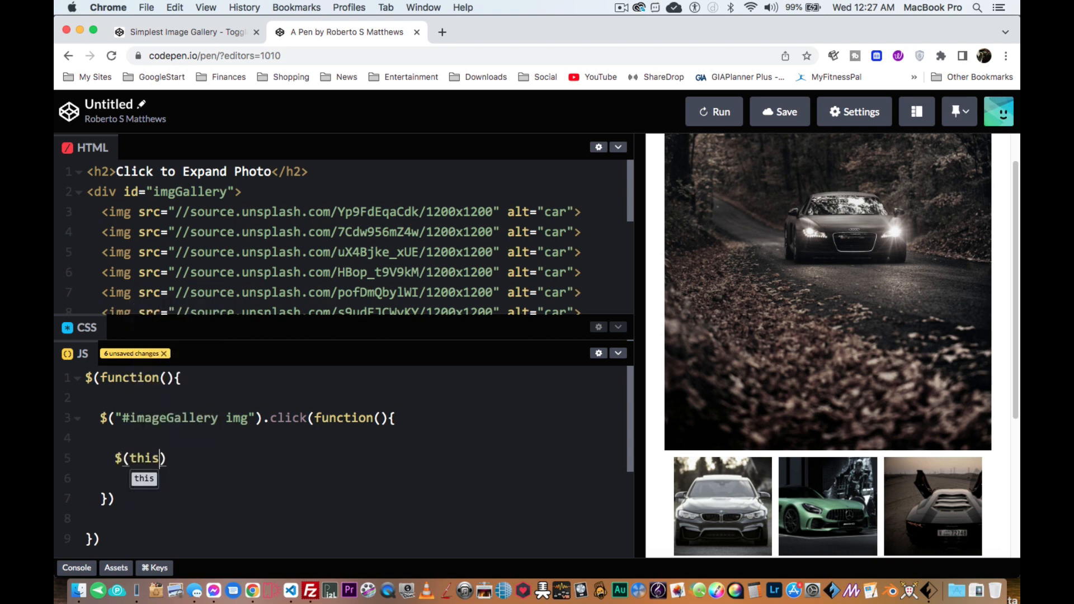
{"action": "type", "text": "."}
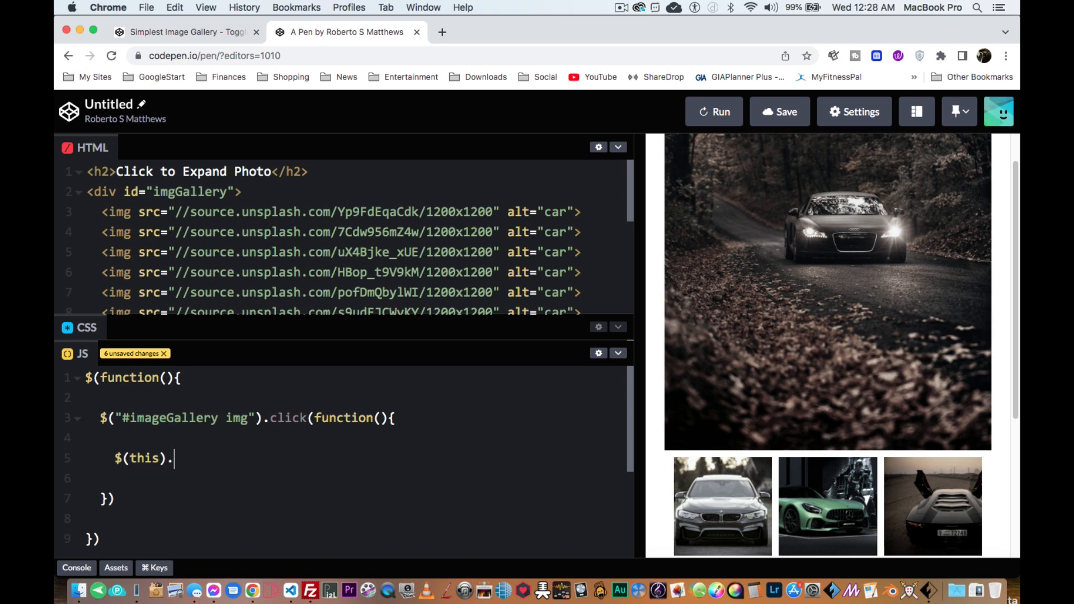
{"action": "type", "text": "toggleClass("}
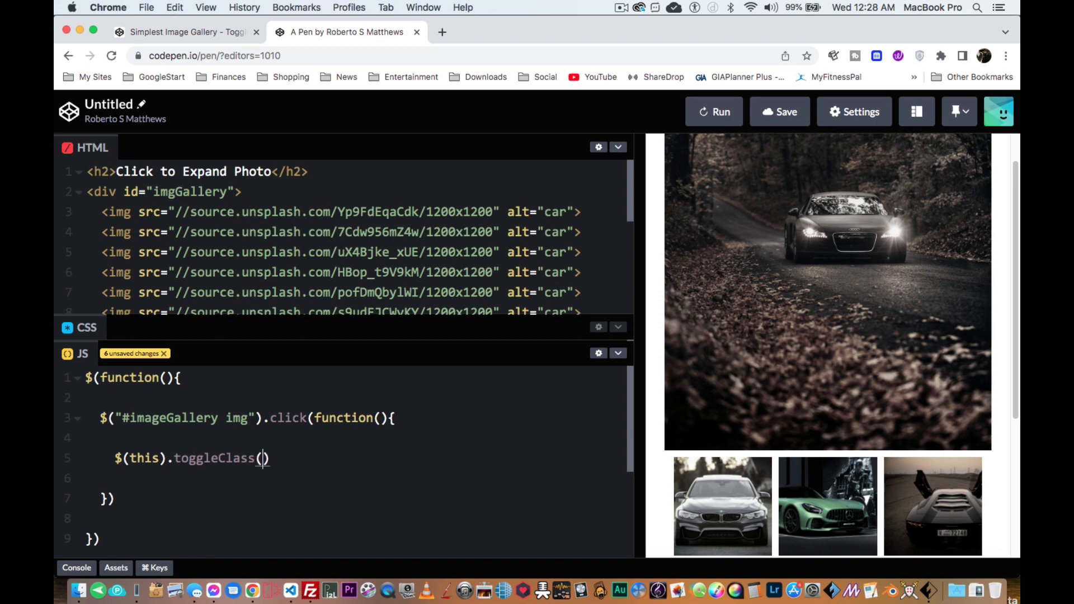
{"action": "type", "text": "\"grow\""}
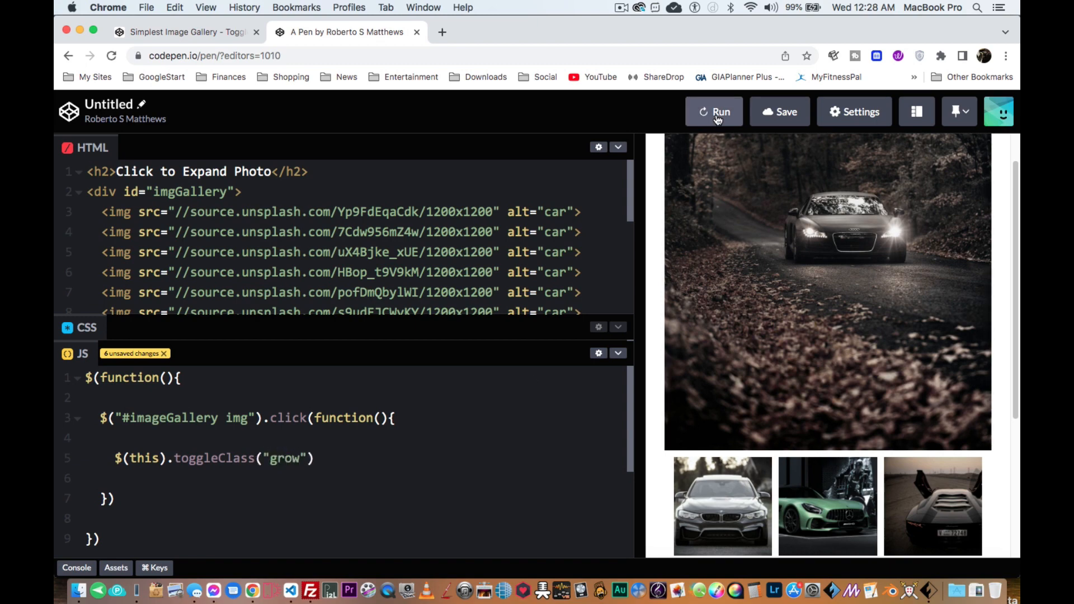
Run with the selector fixed to #imgGallery and test that clicked car photos enlarge and toggle back.
{"action": "left_click", "coordinate": [715, 111]}
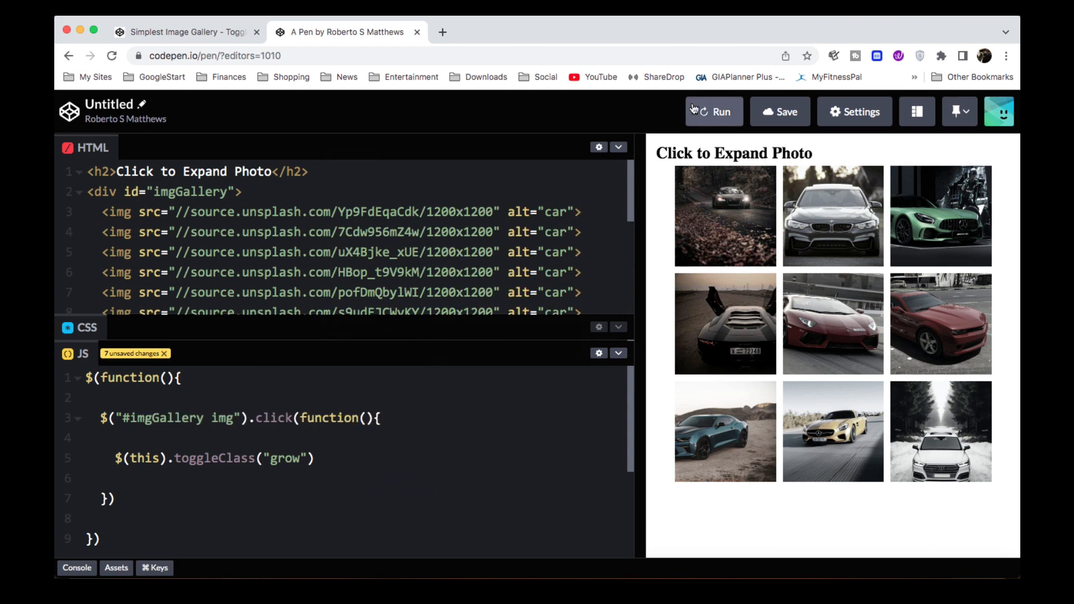
{"action": "left_click", "coordinate": [714, 112]}
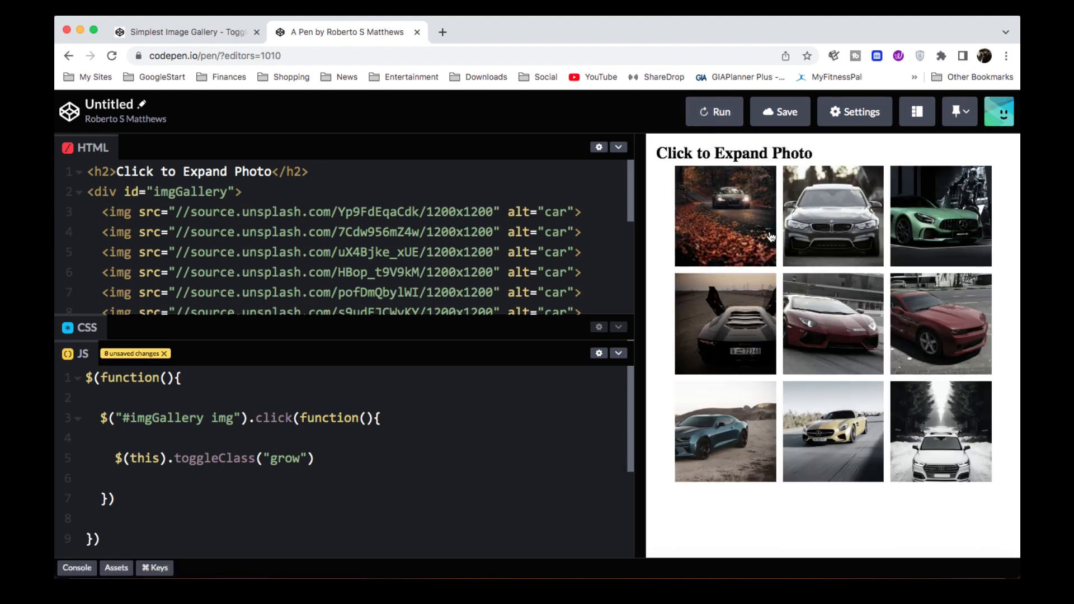
{"action": "left_click", "coordinate": [725, 216]}
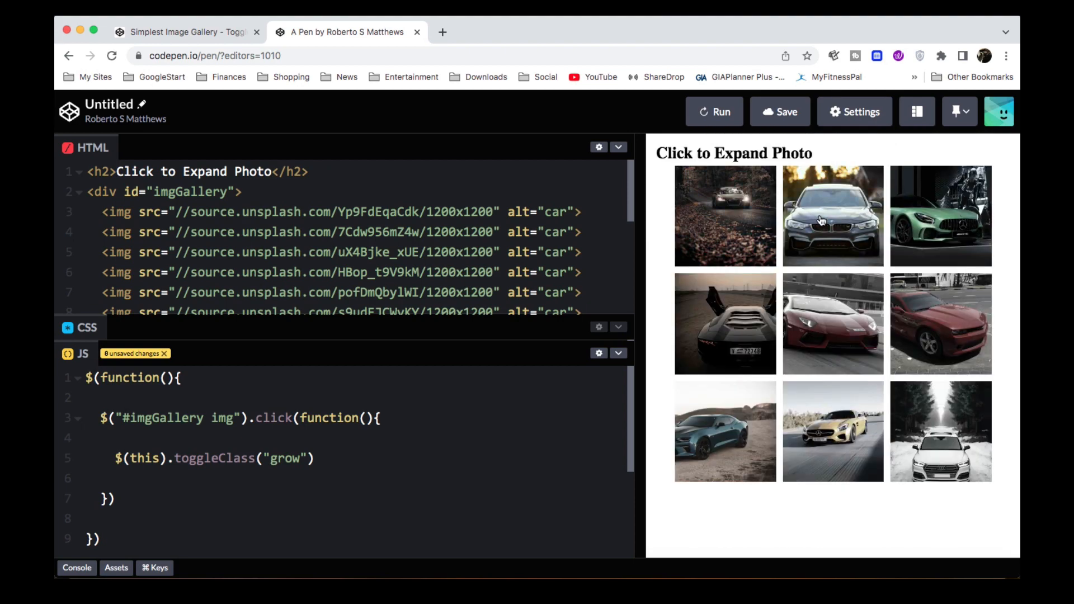
{"action": "scroll", "scroll_direction": "down", "scroll_amount": 3}
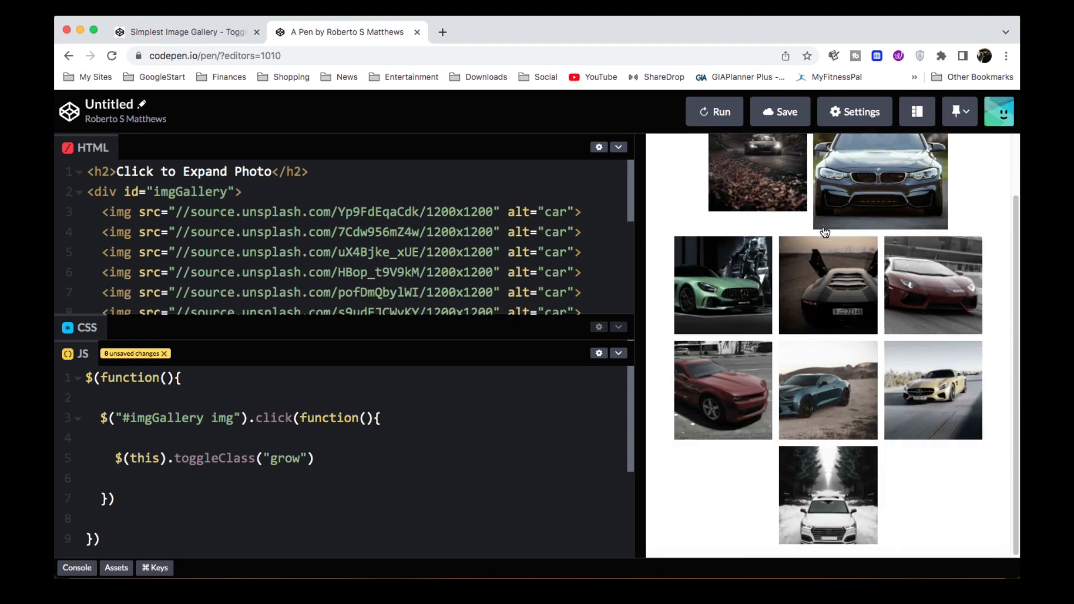
{"action": "left_click", "coordinate": [722, 284]}
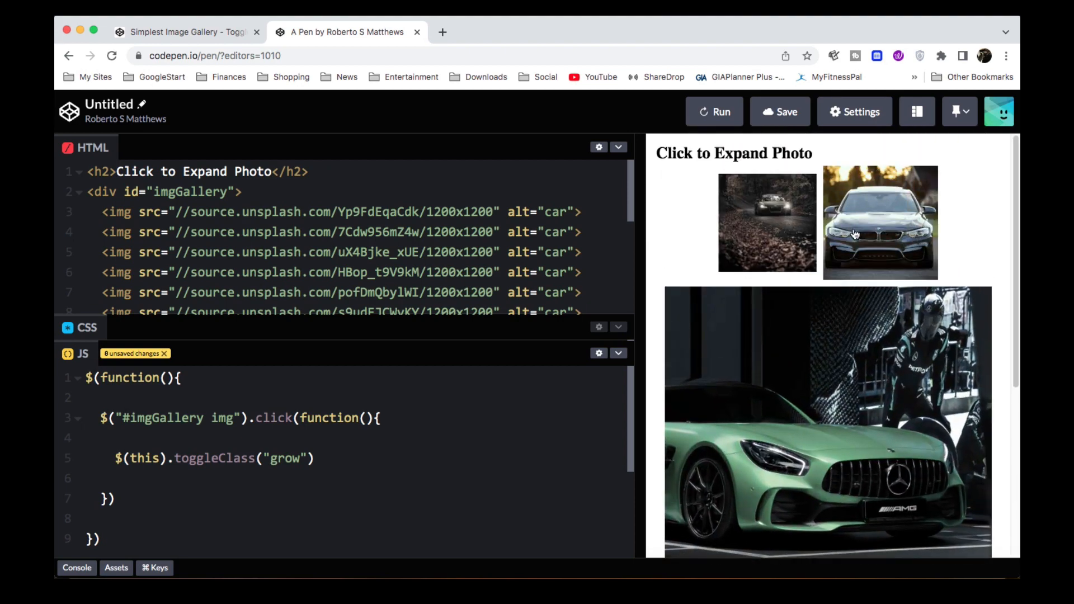
{"action": "scroll", "scroll_direction": "down", "scroll_amount": 3}
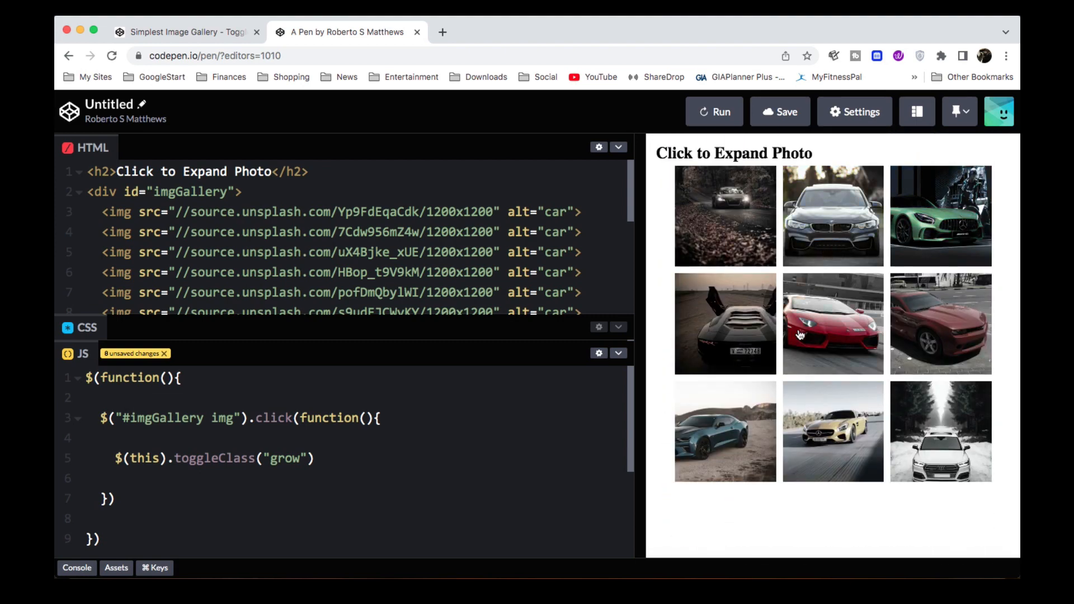
{"action": "mouse_move", "coordinate": [880, 366]}
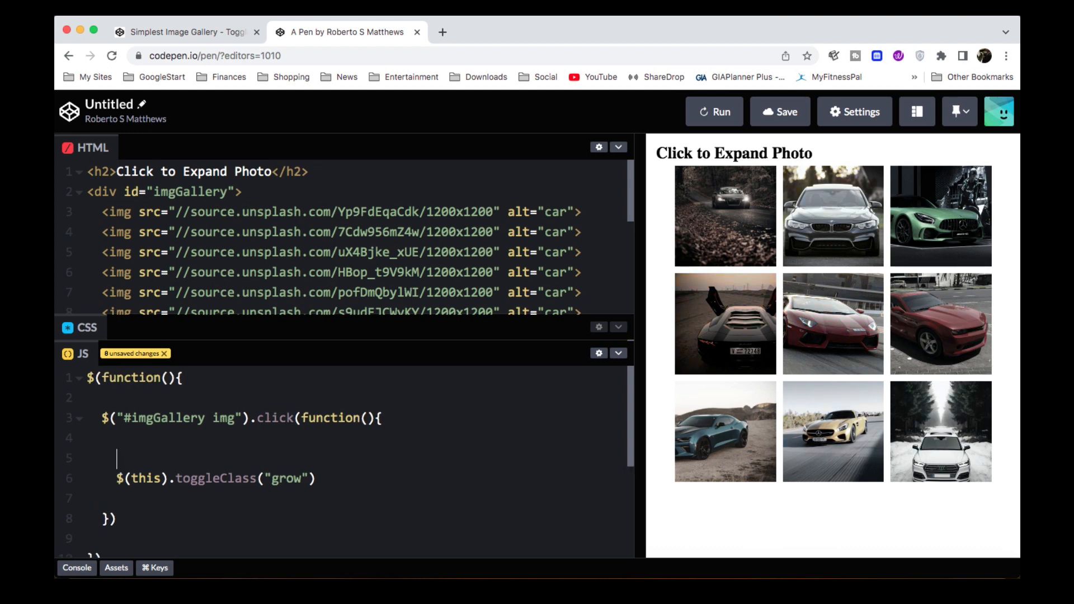
Add $("#imgGallery img").not(this).toggleClass("shrink"); above the grow line in the handler.
{"action": "type", "text": "$(\"\")"}
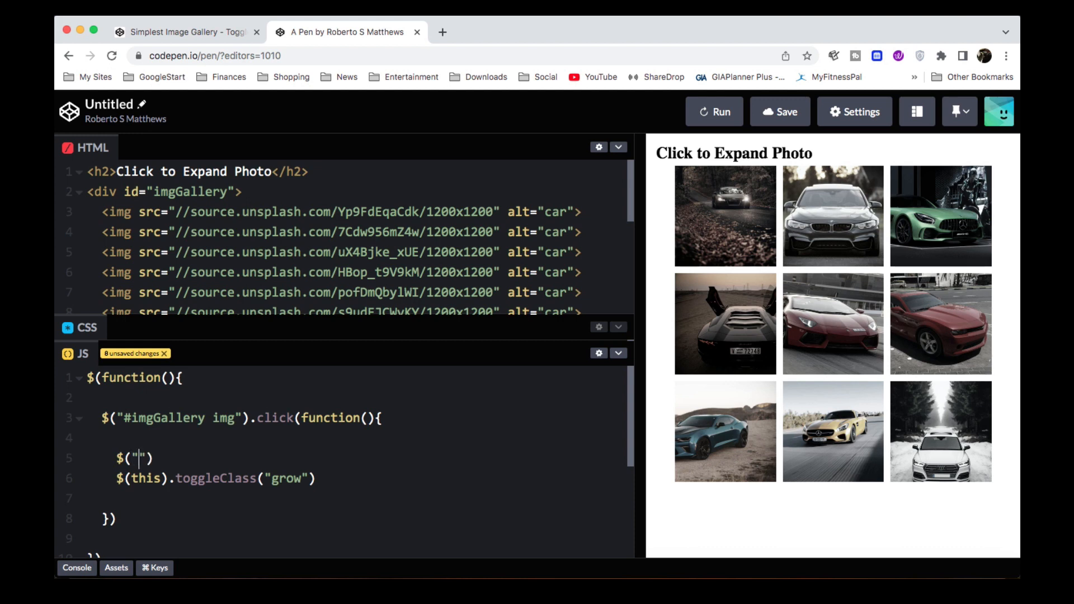
{"action": "type", "text": "#img"}
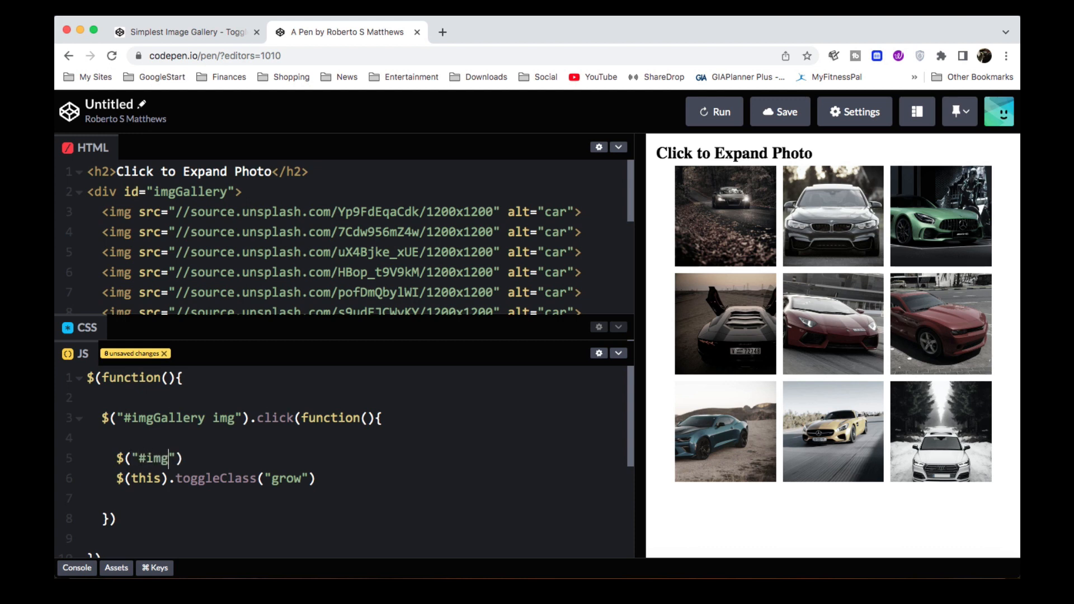
{"action": "type", "text": "G"}
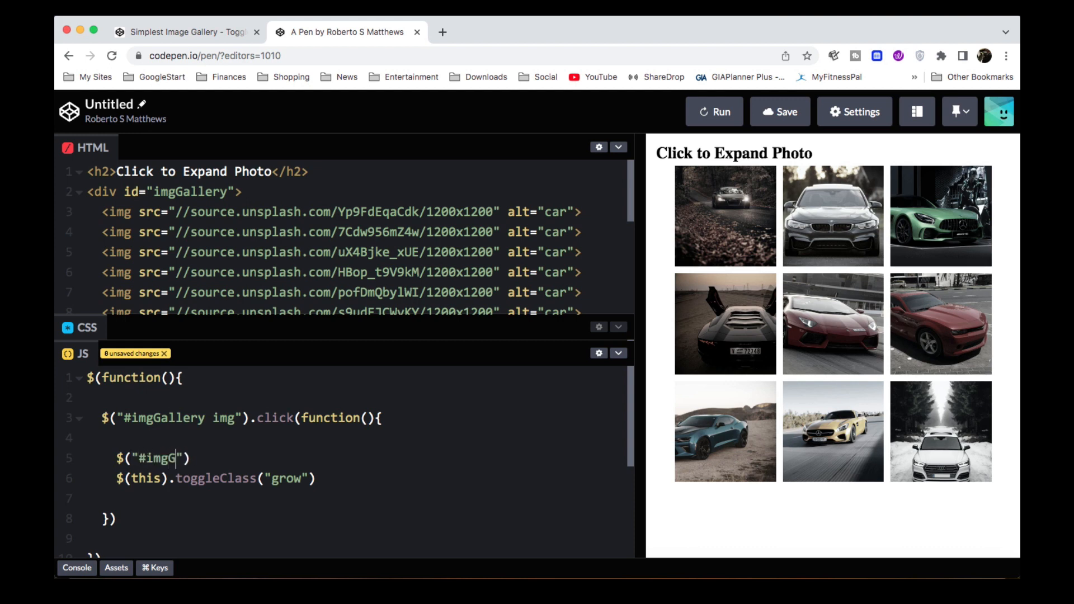
{"action": "type", "text": "allery img\")"}
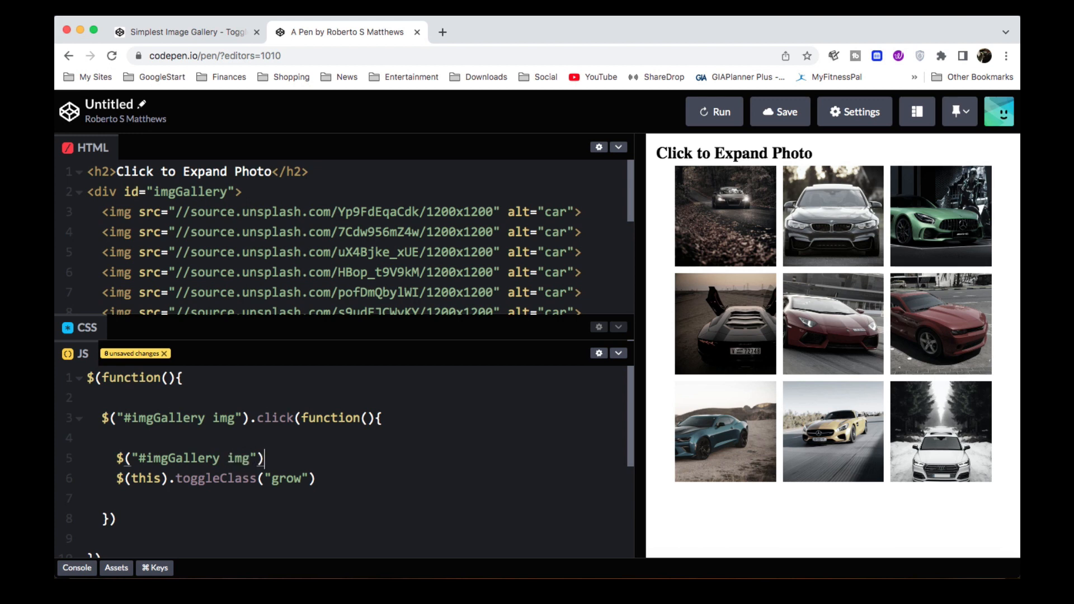
{"action": "type", "text": ".not()"}
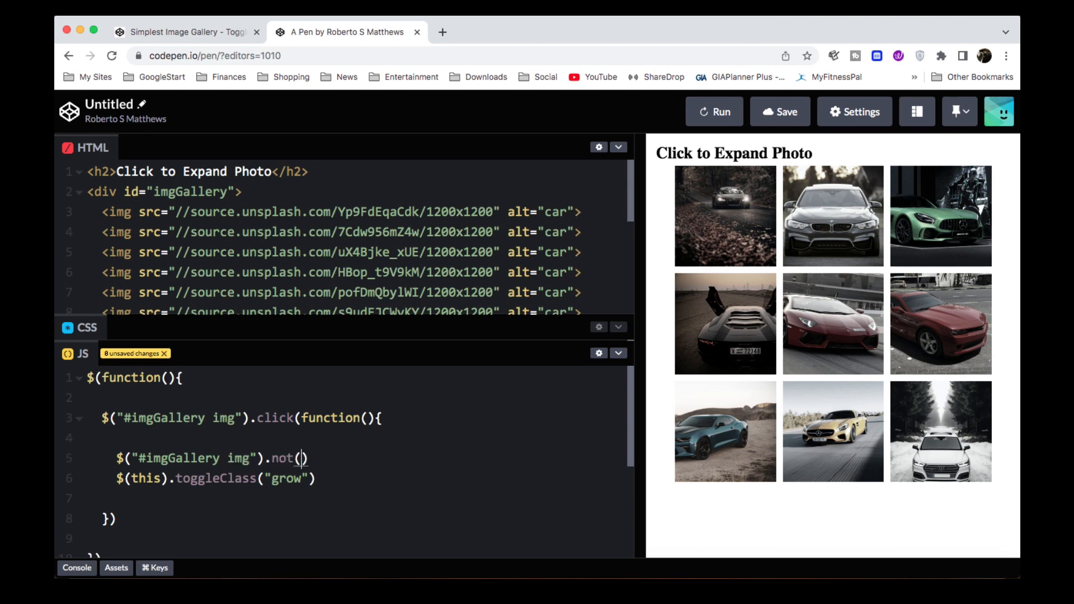
{"action": "type", "text": "this)."}
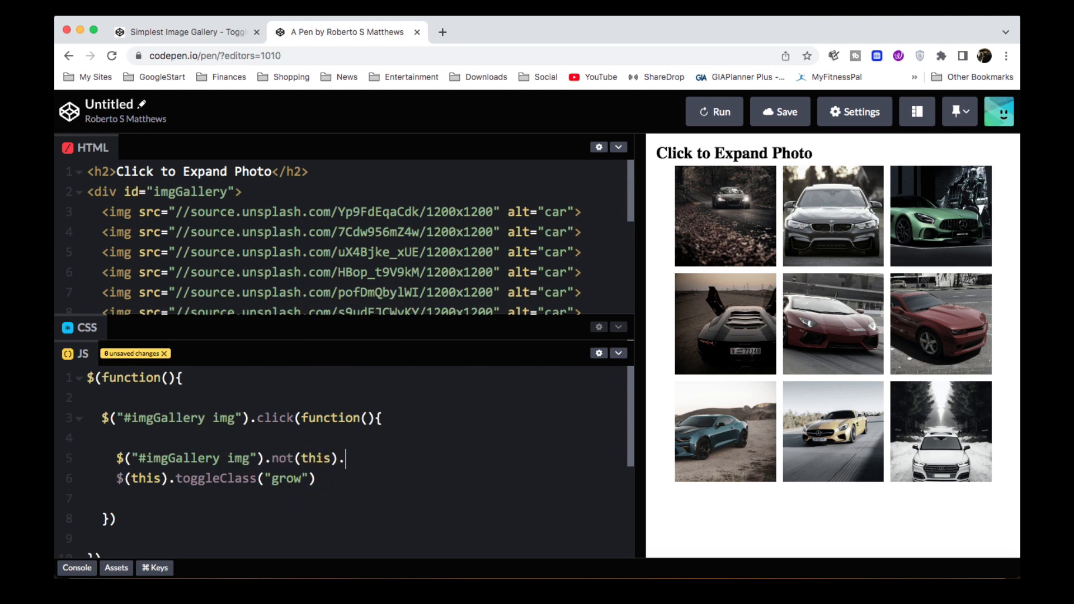
{"action": "type", "text": "toggleClass(\"shr\")"}
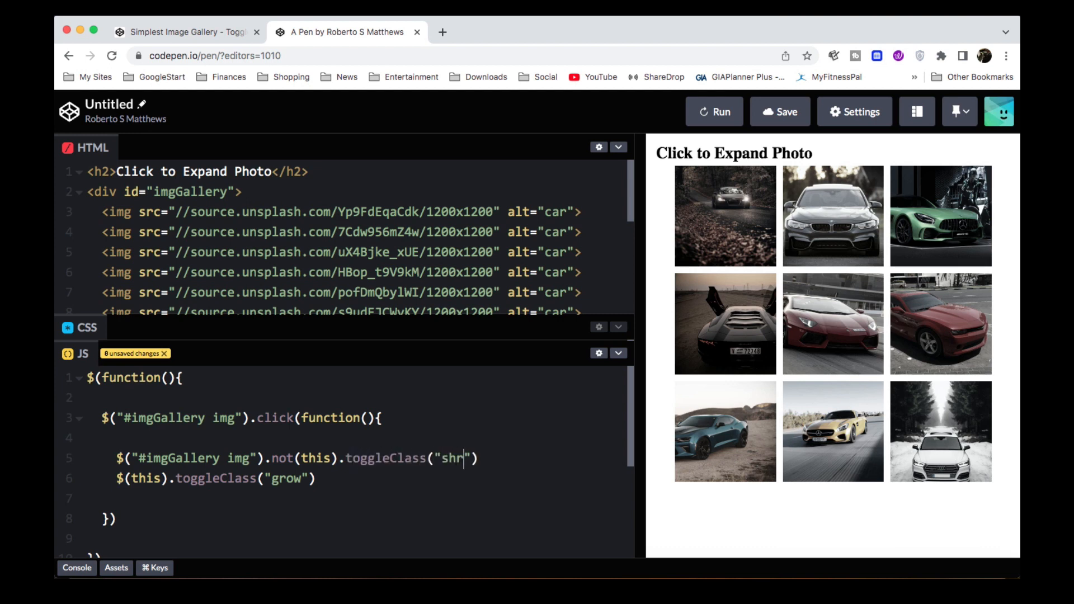
{"action": "type", "text": "ink"}
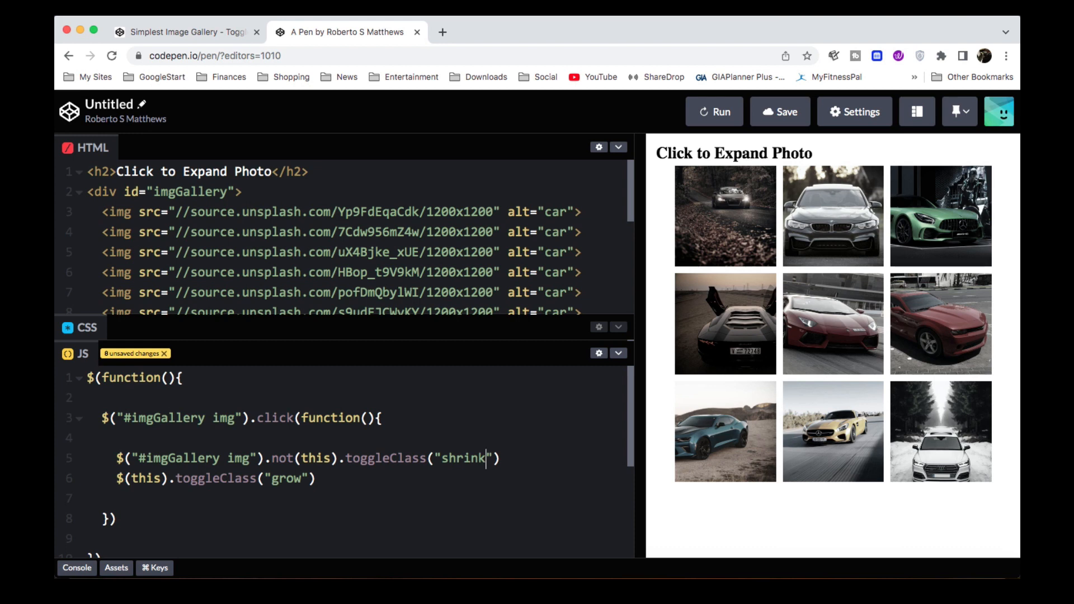
{"action": "type", "text": ";"}
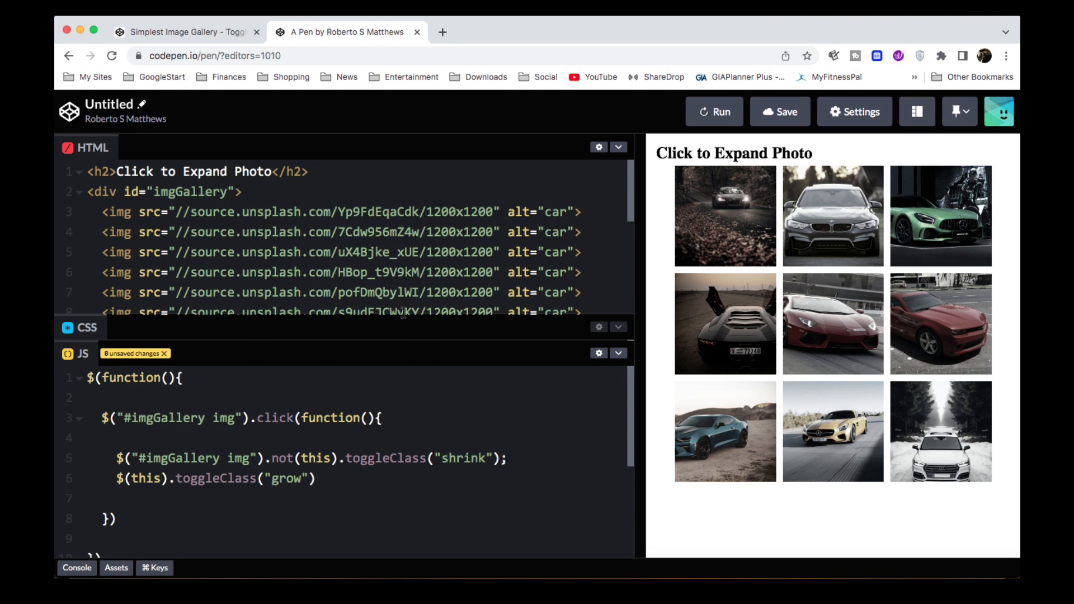
Rerun the pen and expand then collapse several car photos to confirm the others hide, ending in the gallery CSS.
{"action": "left_click", "coordinate": [715, 112]}
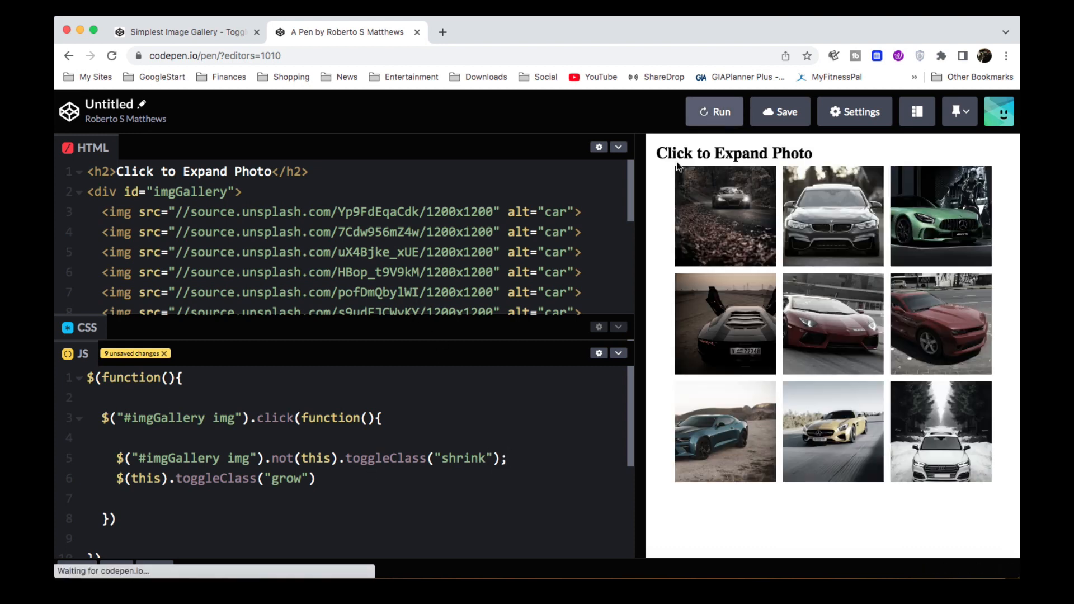
{"action": "left_click", "coordinate": [725, 216]}
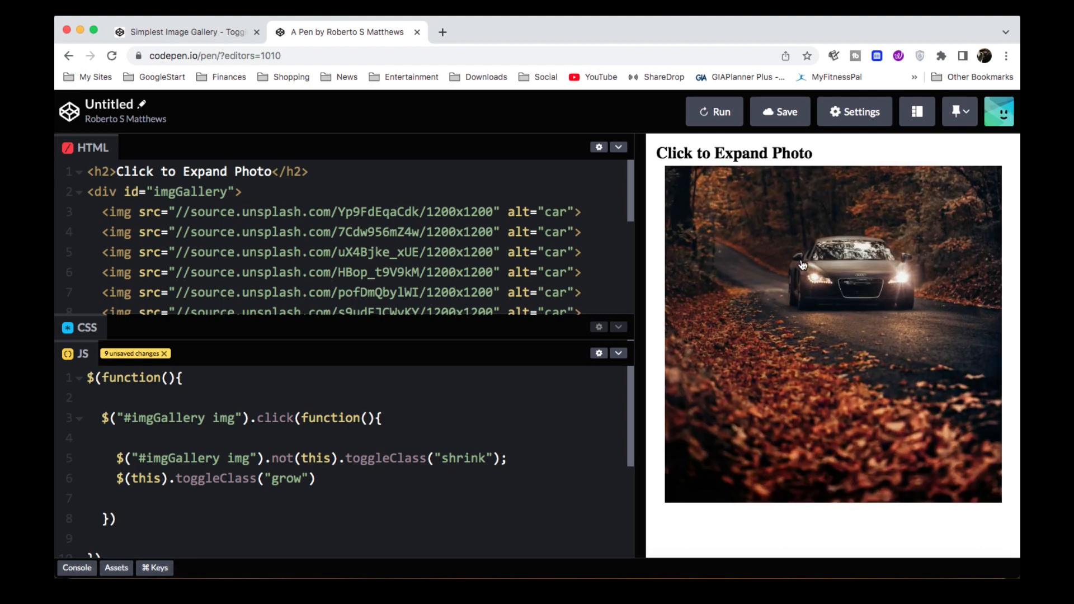
{"action": "left_click", "coordinate": [802, 264]}
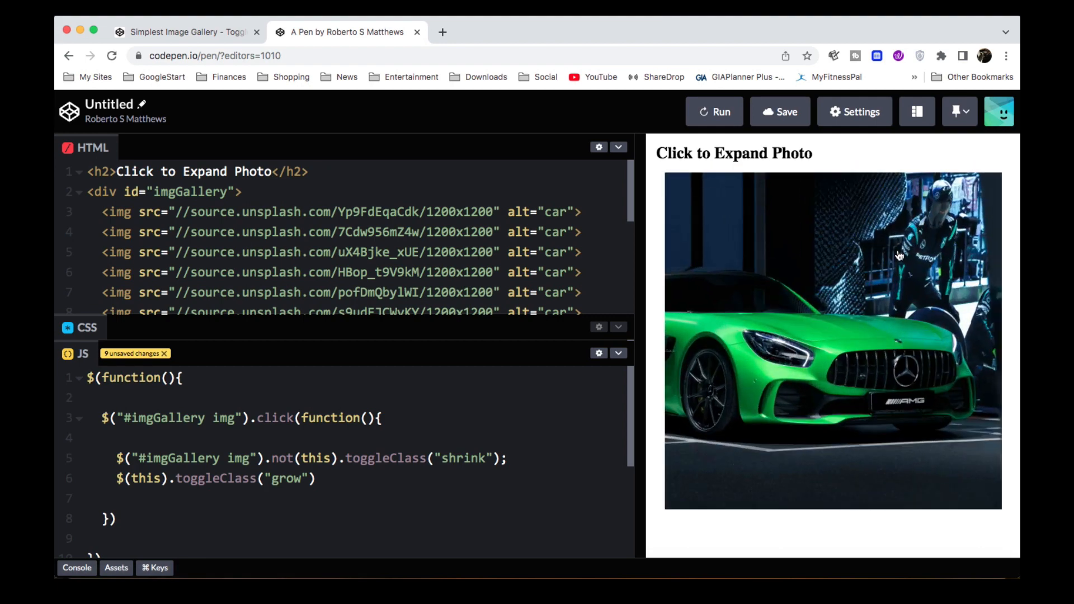
{"action": "left_click", "coordinate": [832, 339]}
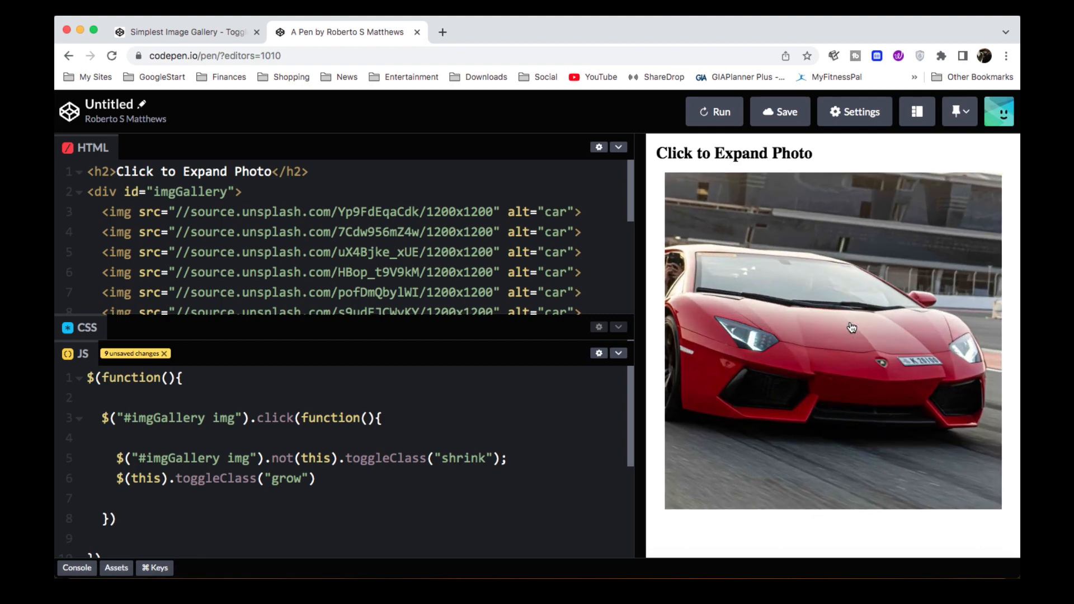
{"action": "left_click", "coordinate": [852, 328]}
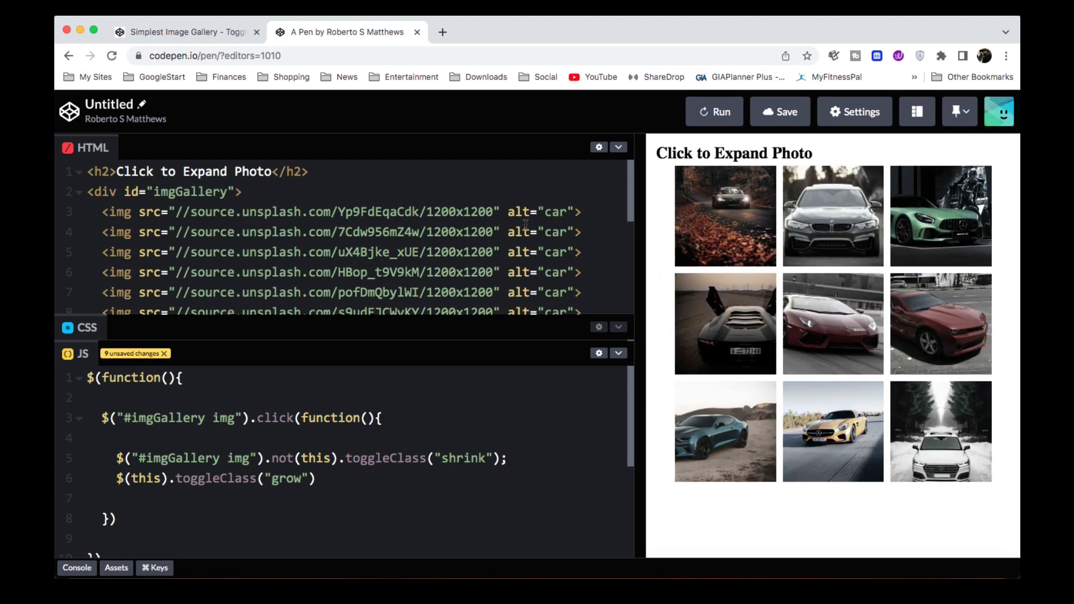
{"action": "left_click", "coordinate": [251, 459]}
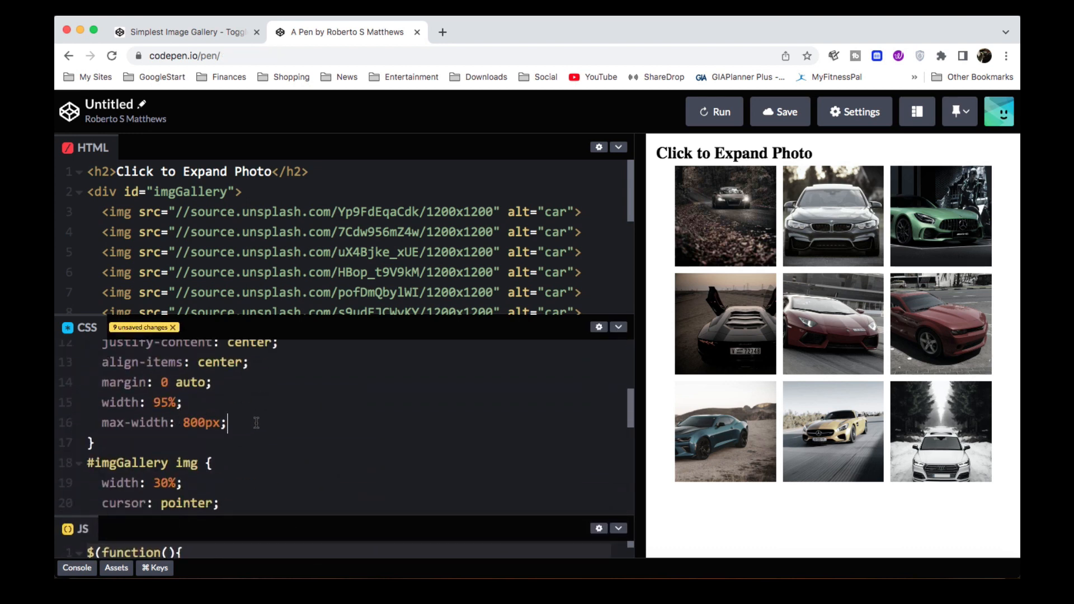
Add 'border: green solid;' to #imgGallery and confirm a clicked photo still expands and collapses inside it.
{"action": "type", "text": "border: green solid;"}
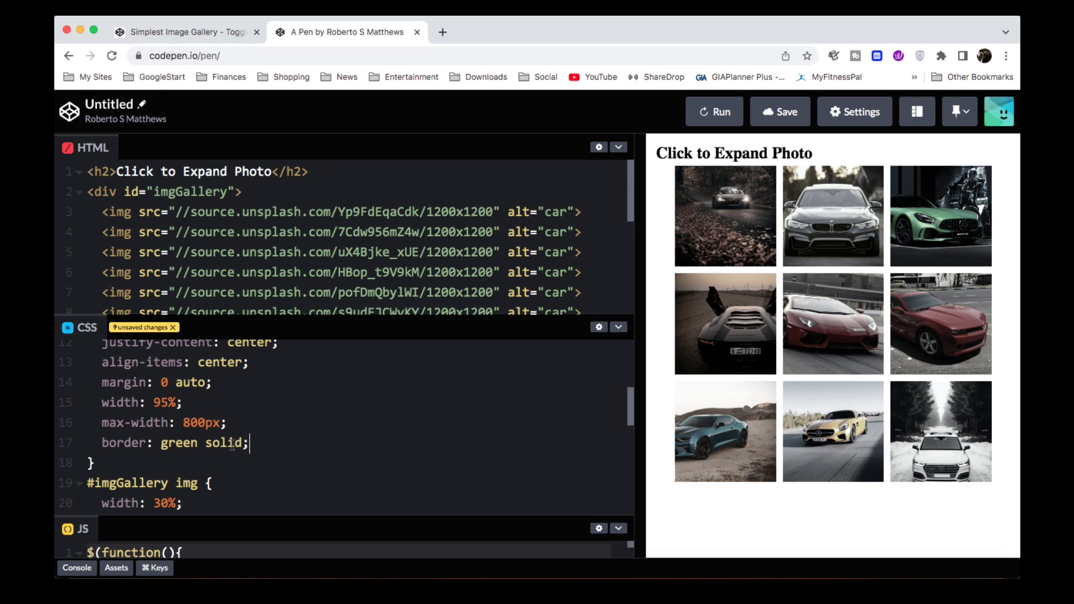
{"action": "mouse_move", "coordinate": [639, 216]}
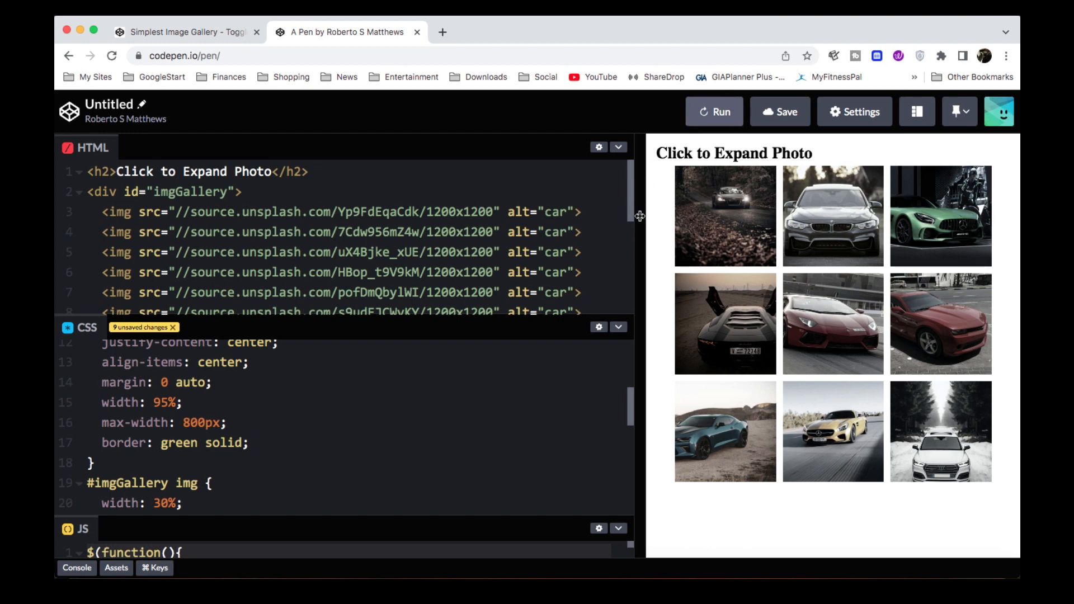
{"action": "left_click", "coordinate": [714, 112]}
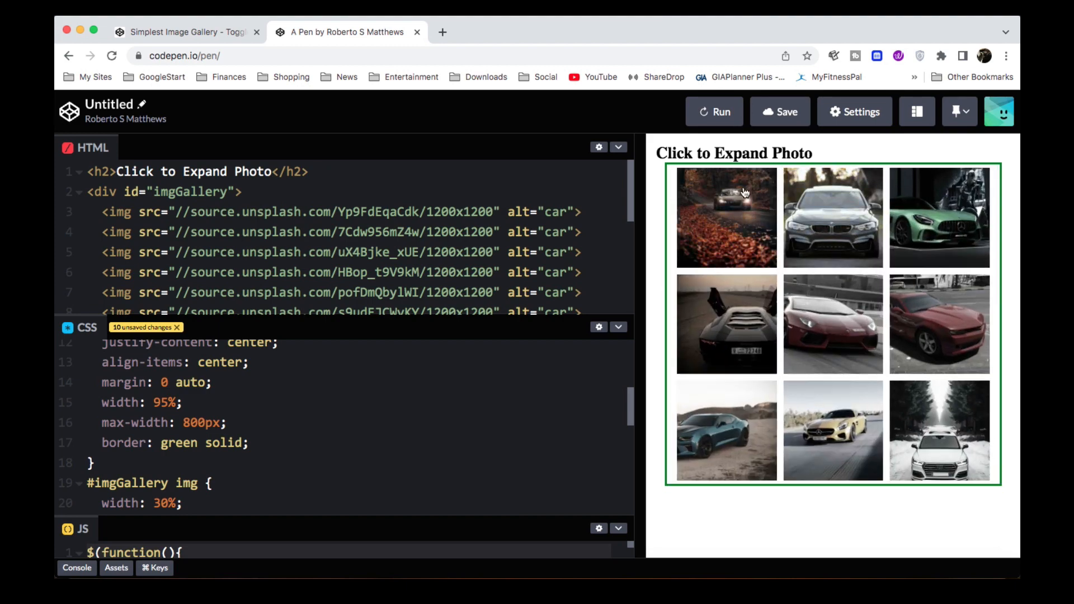
{"action": "left_click", "coordinate": [726, 218]}
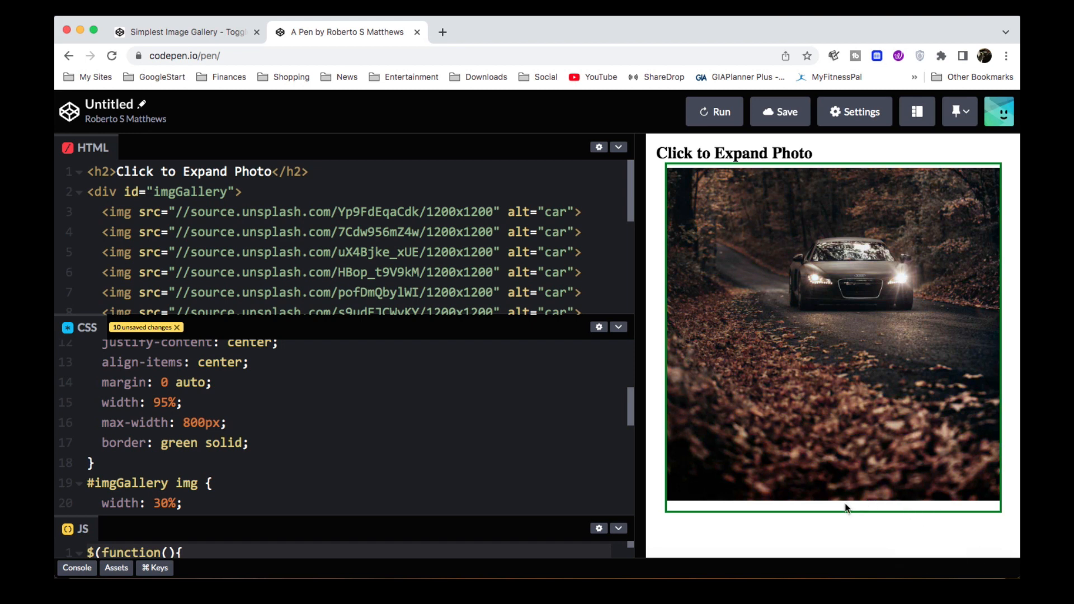
{"action": "left_click", "coordinate": [829, 336]}
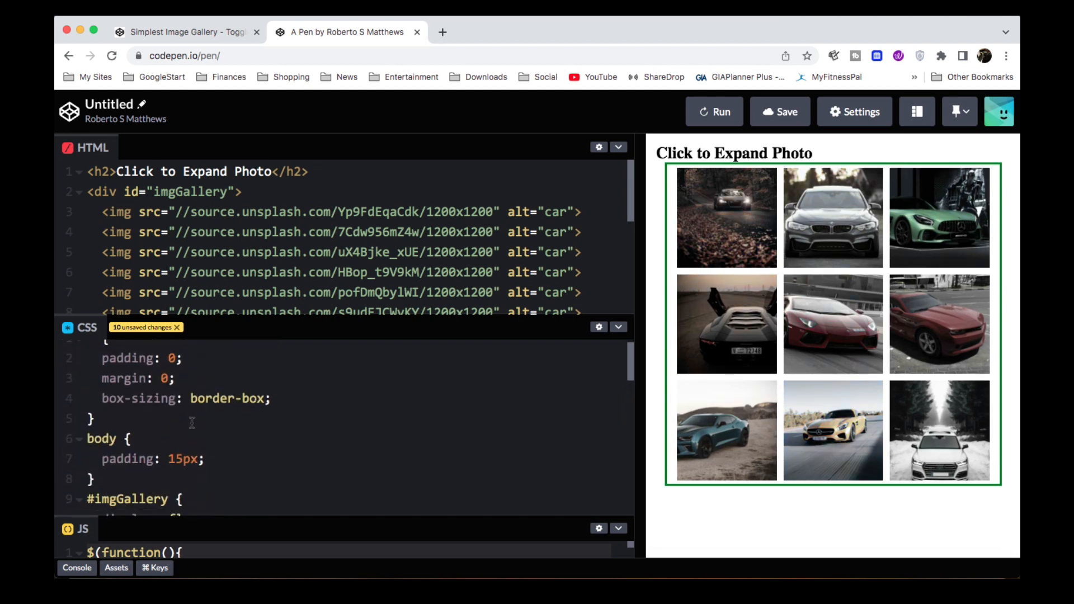
Add 'display: none;' to the .shrink rule so a clicked BMW photo shows alone, then restore the grid.
{"action": "scroll", "scroll_direction": "down", "scroll_amount": 3}
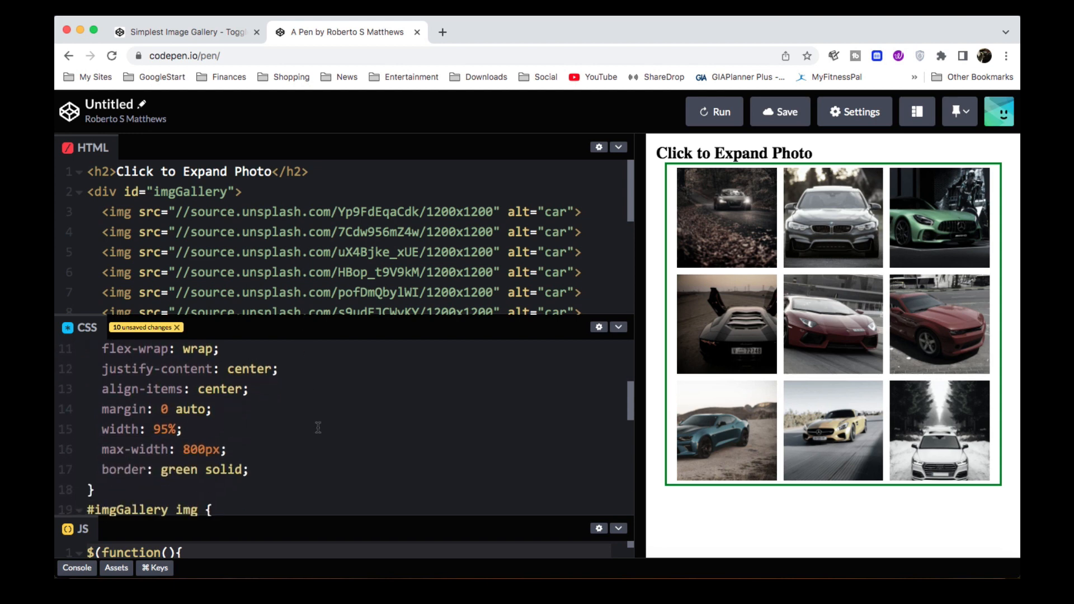
{"action": "scroll", "scroll_direction": "down", "scroll_amount": 3}
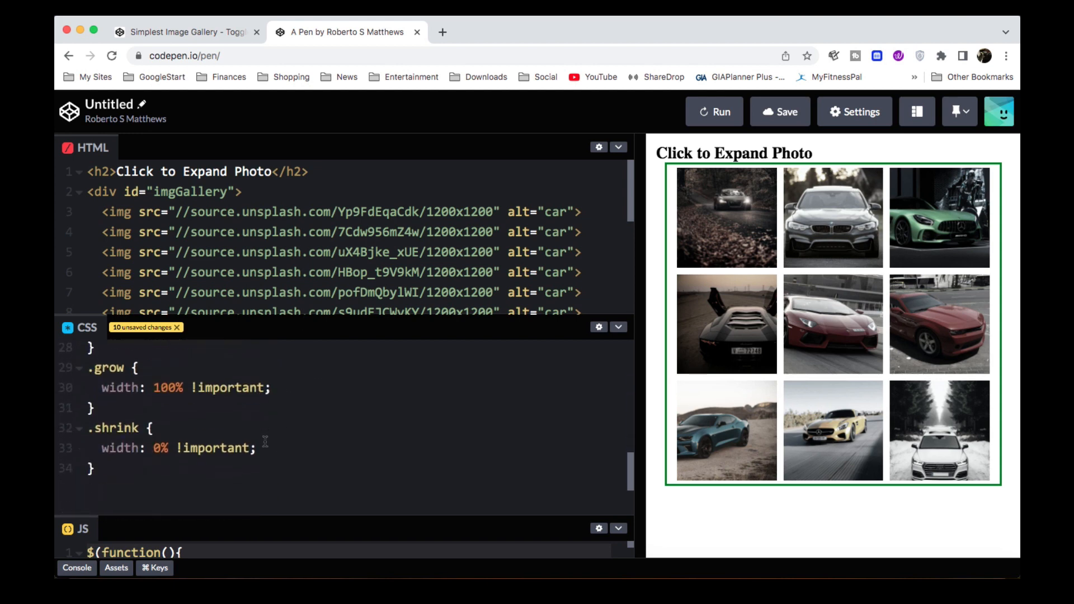
{"action": "type", "text": "display: none;"}
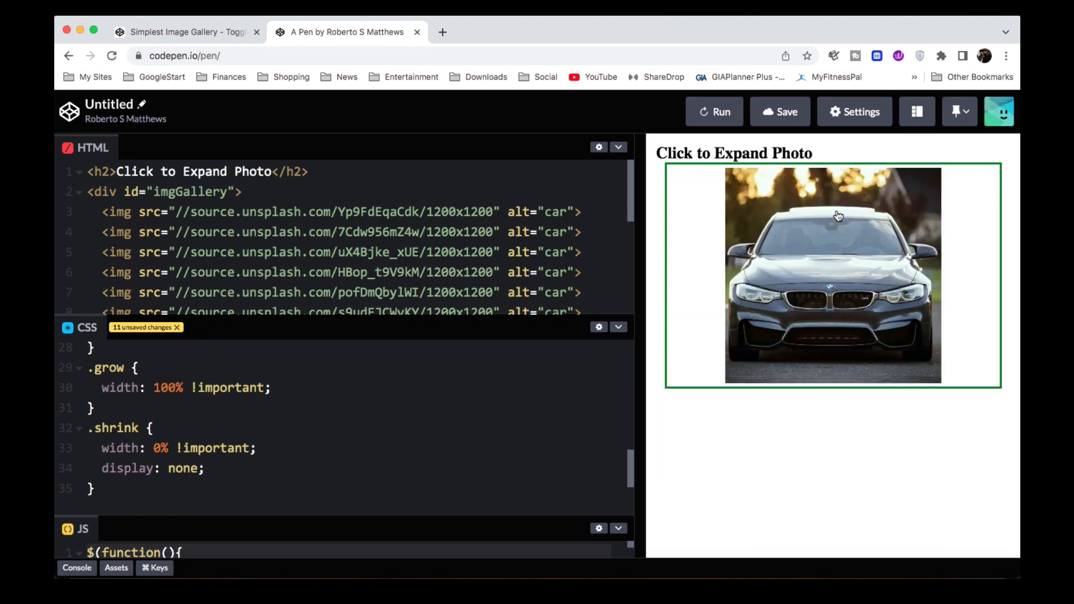
{"action": "left_click", "coordinate": [833, 274]}
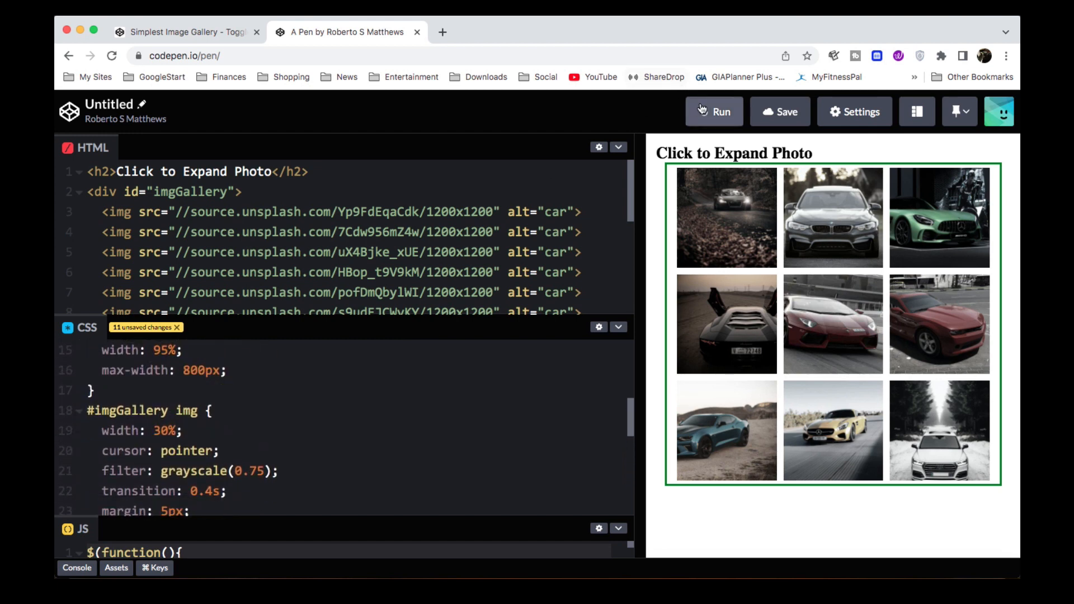
Rerun the pen, review the click-handler JavaScript in full view, then bring up the HTML markup.
{"action": "left_click", "coordinate": [714, 112]}
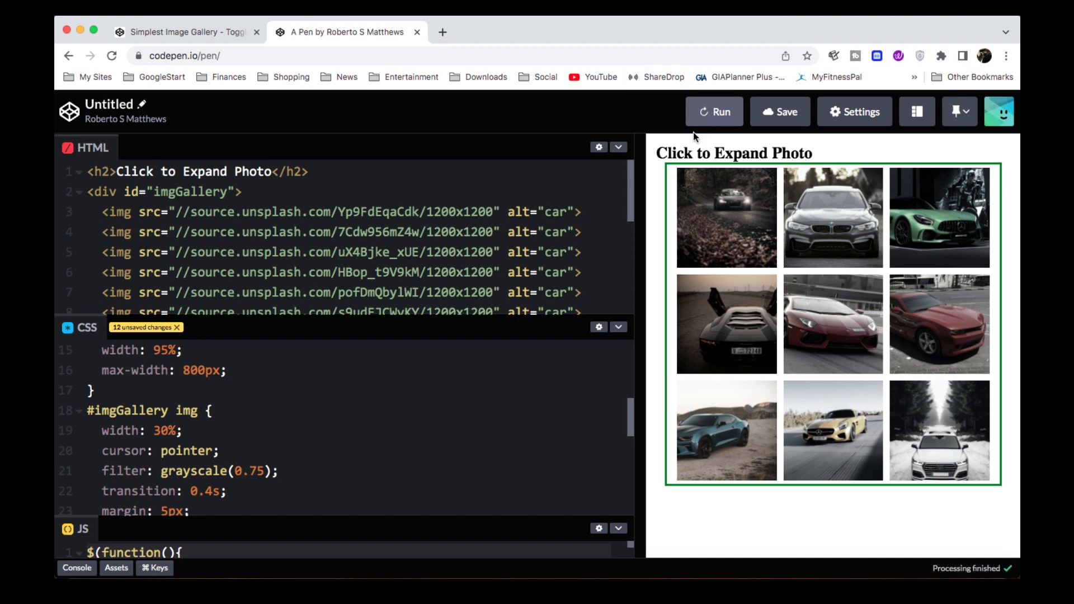
{"action": "left_click", "coordinate": [832, 217]}
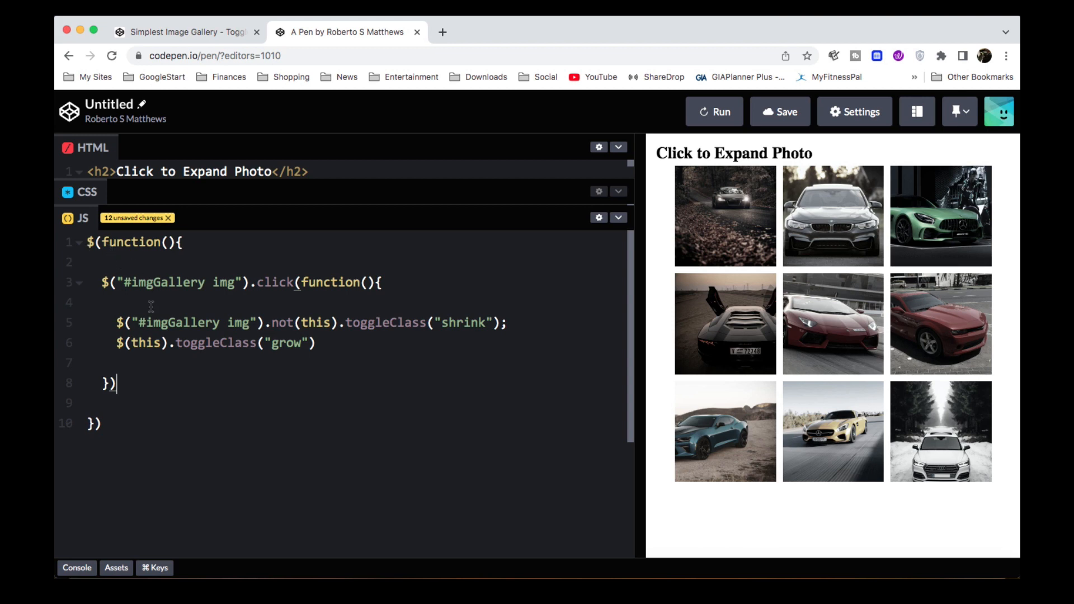
{"action": "mouse_move", "coordinate": [176, 355]}
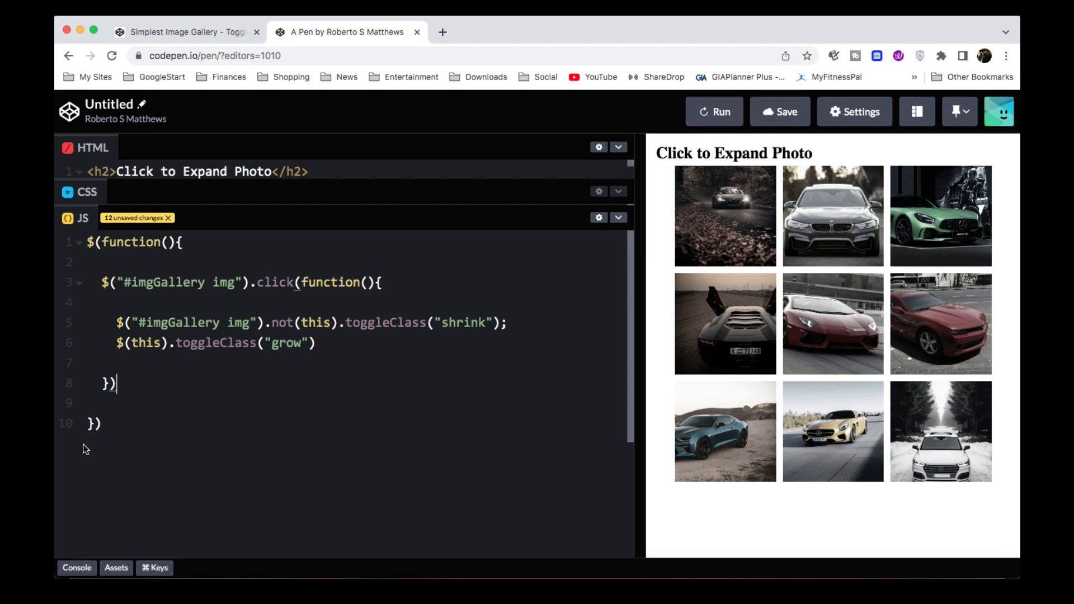
{"action": "left_click", "coordinate": [833, 216]}
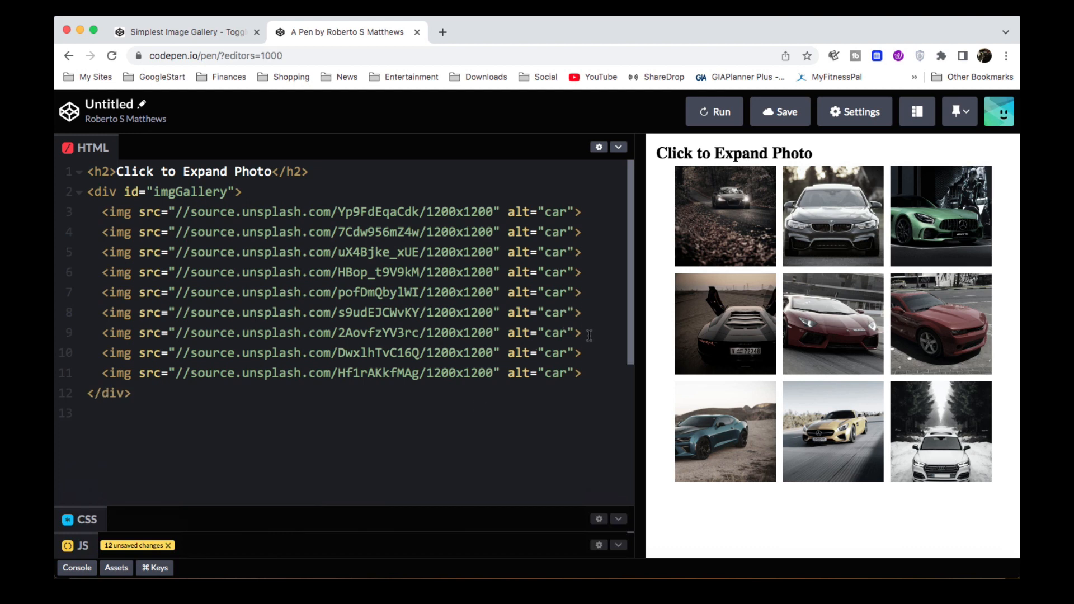
Delete several img lines so the gallery holds four car photos and rerun to see three above a centered fourth.
{"action": "left_click_drag", "start_coordinate": [588, 273], "coordinate": [588, 334]}
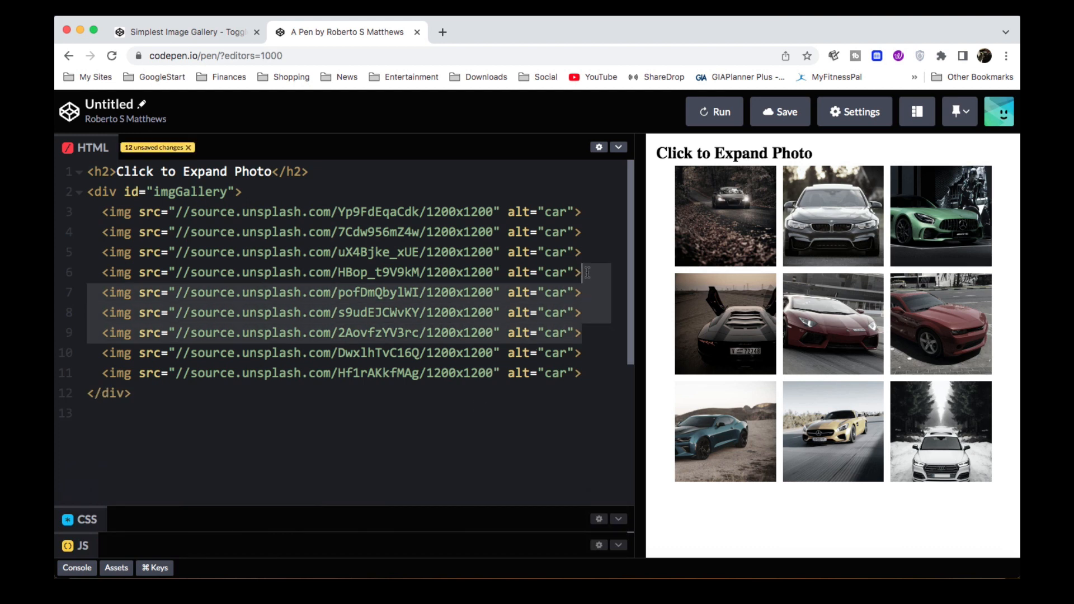
{"action": "key", "text": "Delete"}
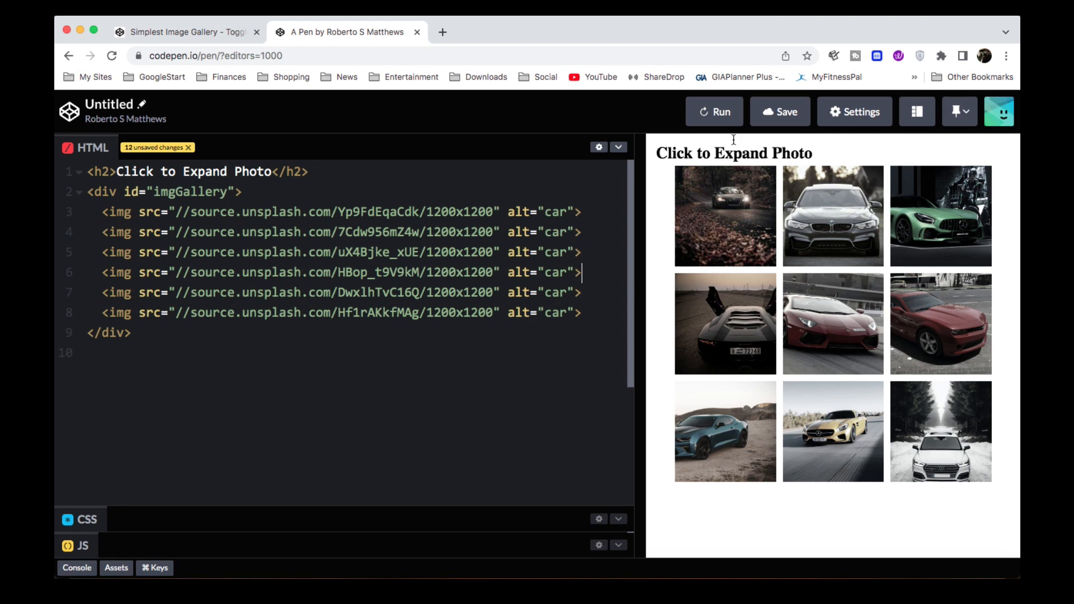
{"action": "left_click", "coordinate": [713, 112]}
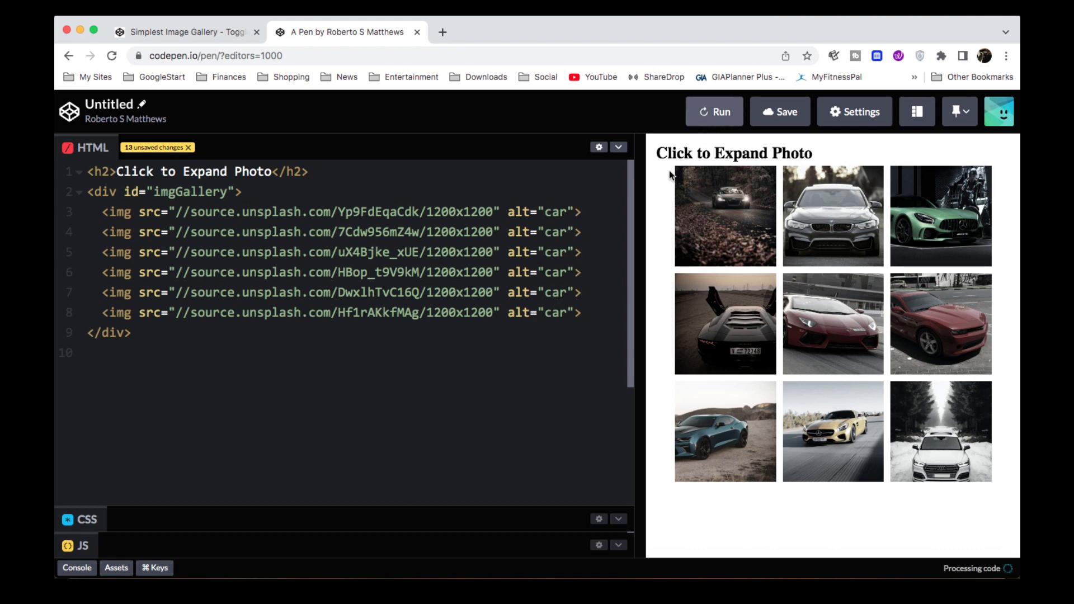
{"action": "left_click", "coordinate": [832, 216]}
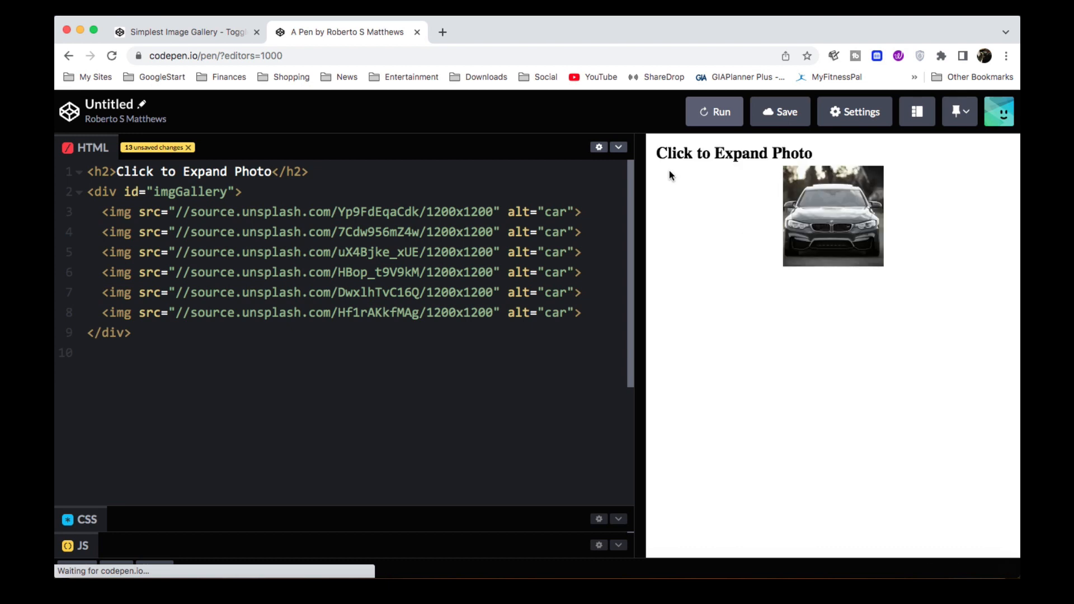
{"action": "left_click", "coordinate": [832, 216]}
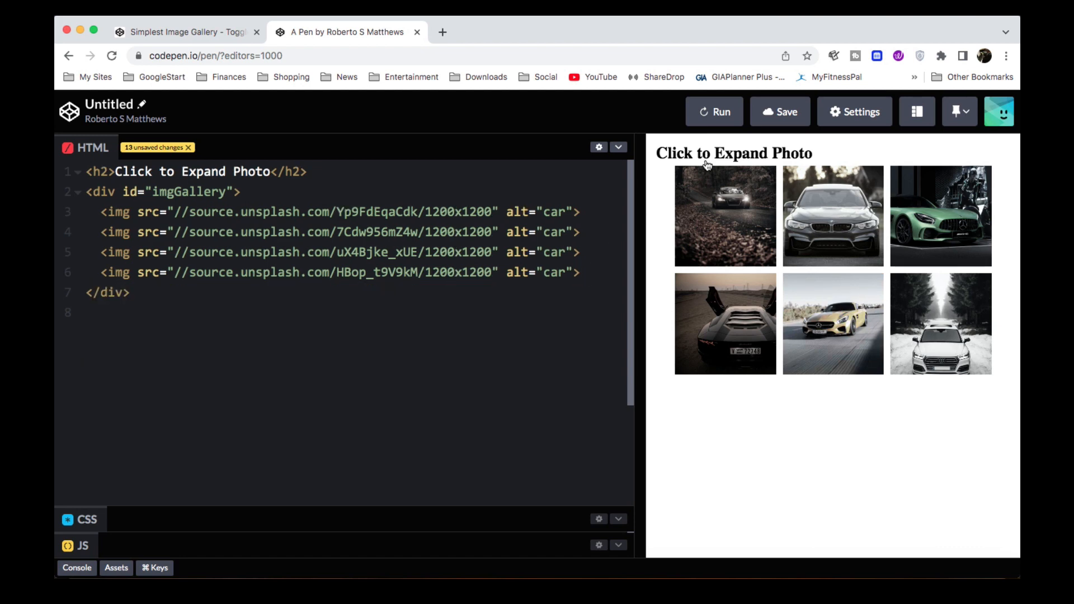
{"action": "left_click", "coordinate": [714, 112]}
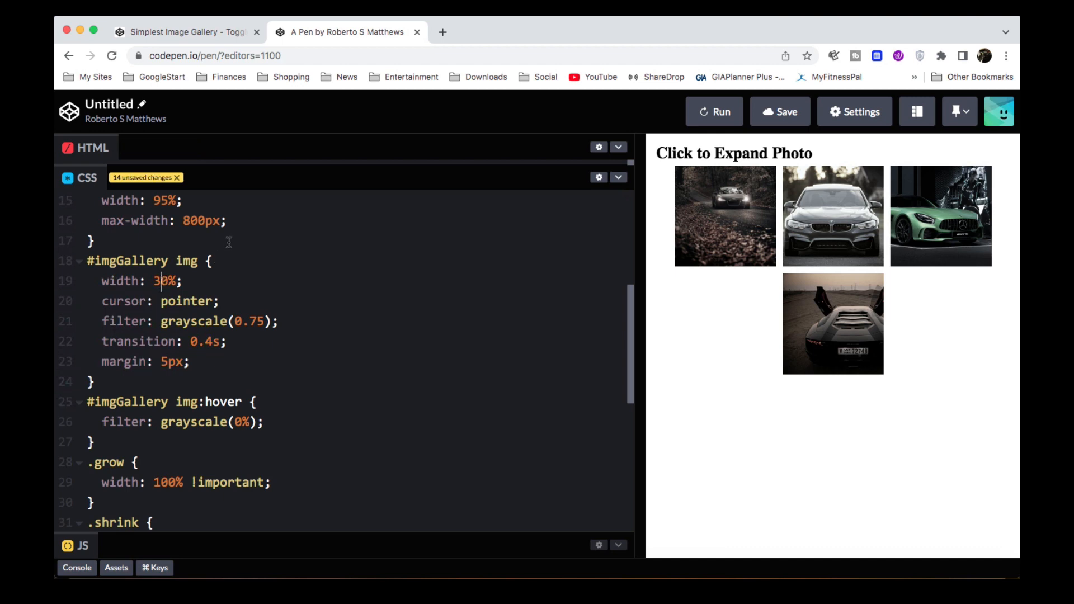
Change the #imgGallery img width from 30% to 40% for a 2×2 grid and confirm the BMW photo expands and collapses.
{"action": "type", "text": "4"}
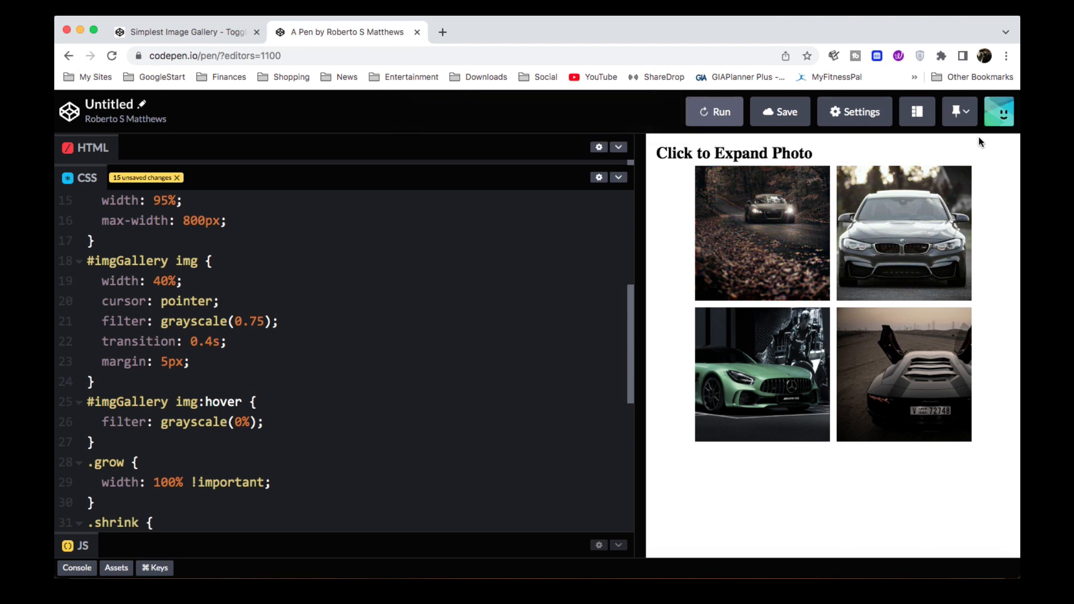
{"action": "mouse_move", "coordinate": [779, 288]}
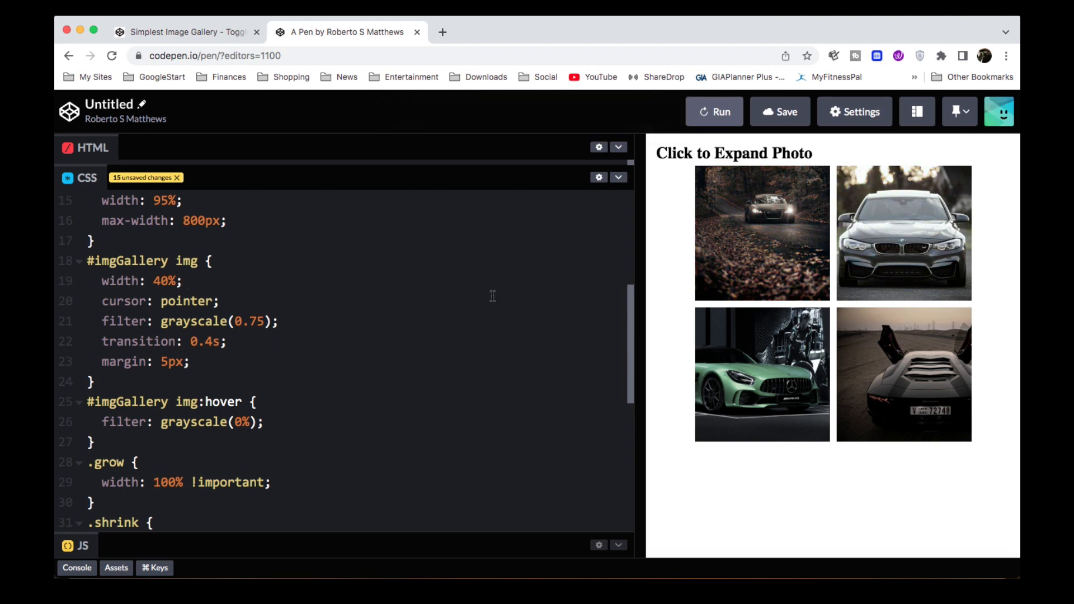
{"action": "left_click", "coordinate": [903, 233]}
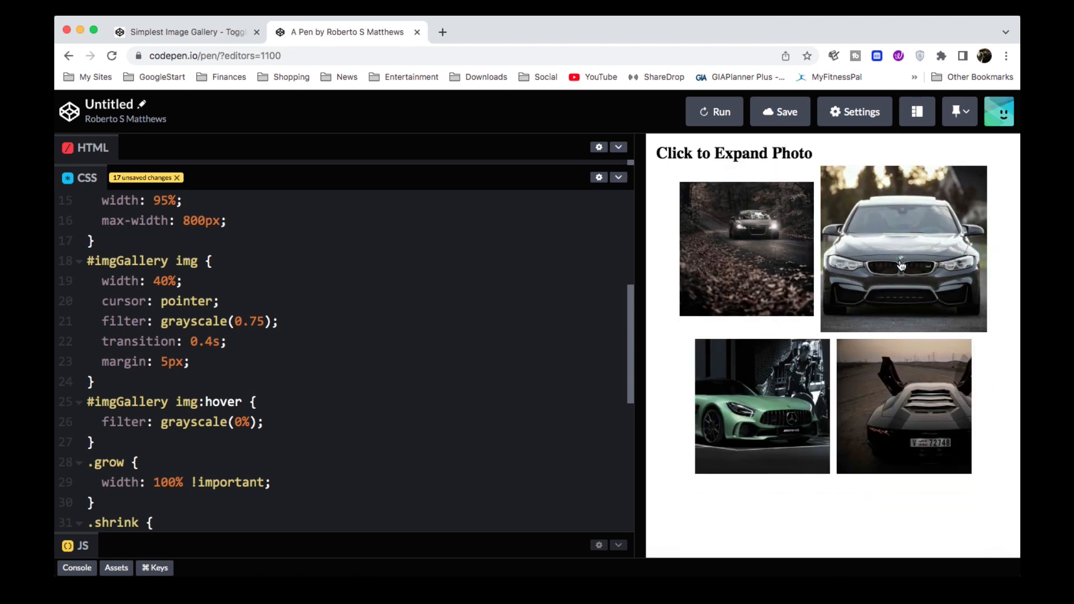
{"action": "left_click", "coordinate": [902, 405]}
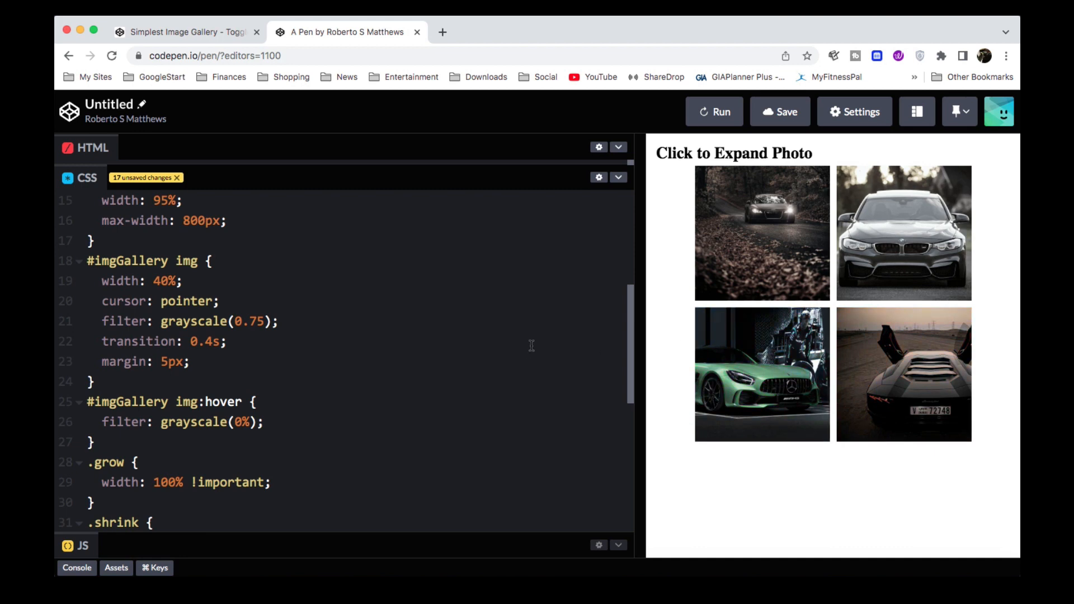
{"action": "mouse_move", "coordinate": [599, 374]}
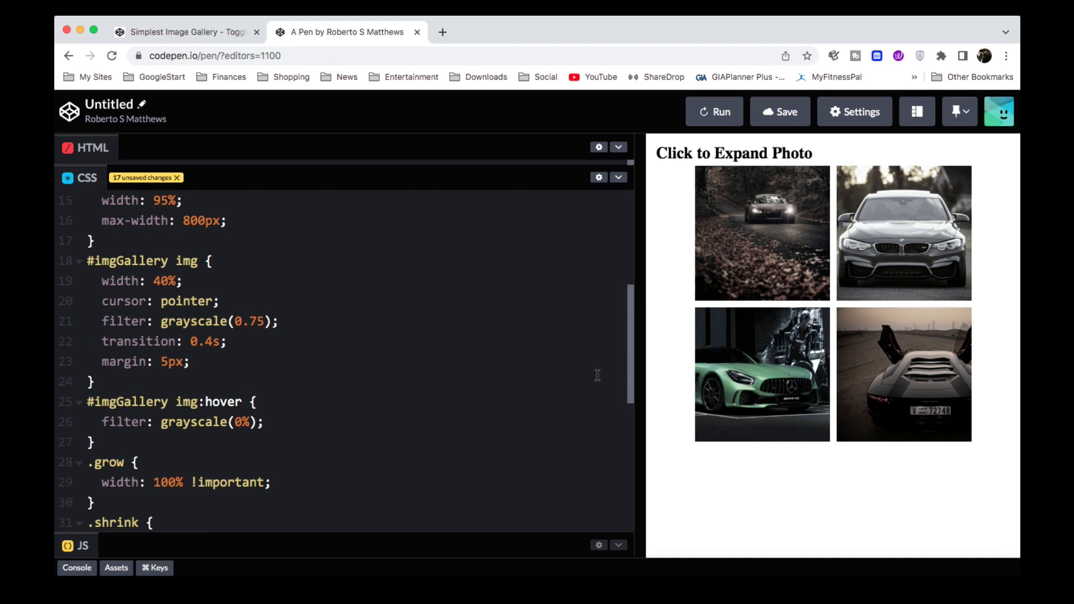
{"action": "mouse_move", "coordinate": [573, 340]}
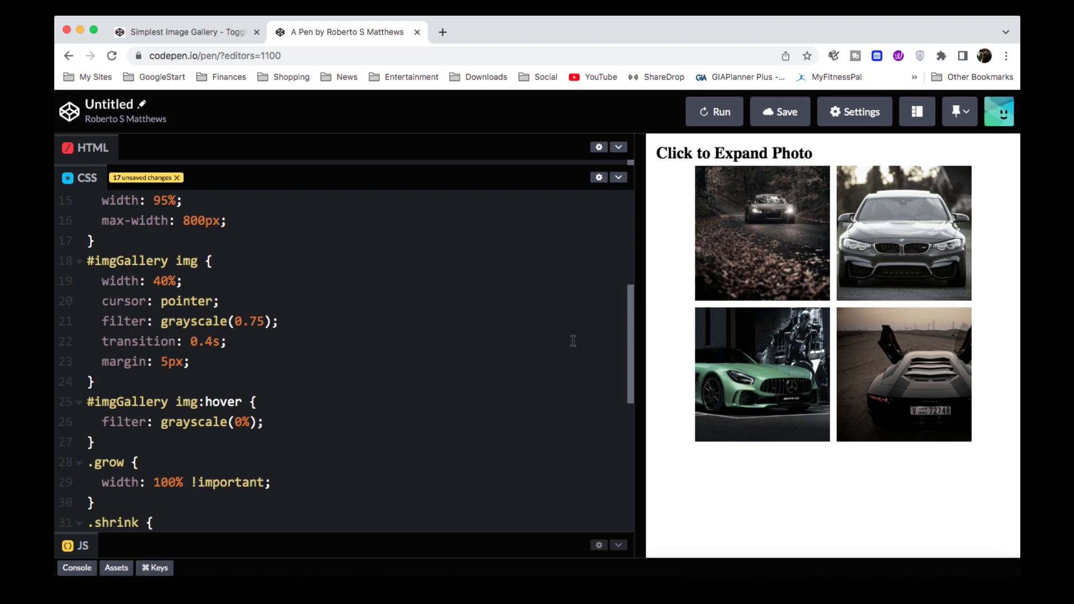